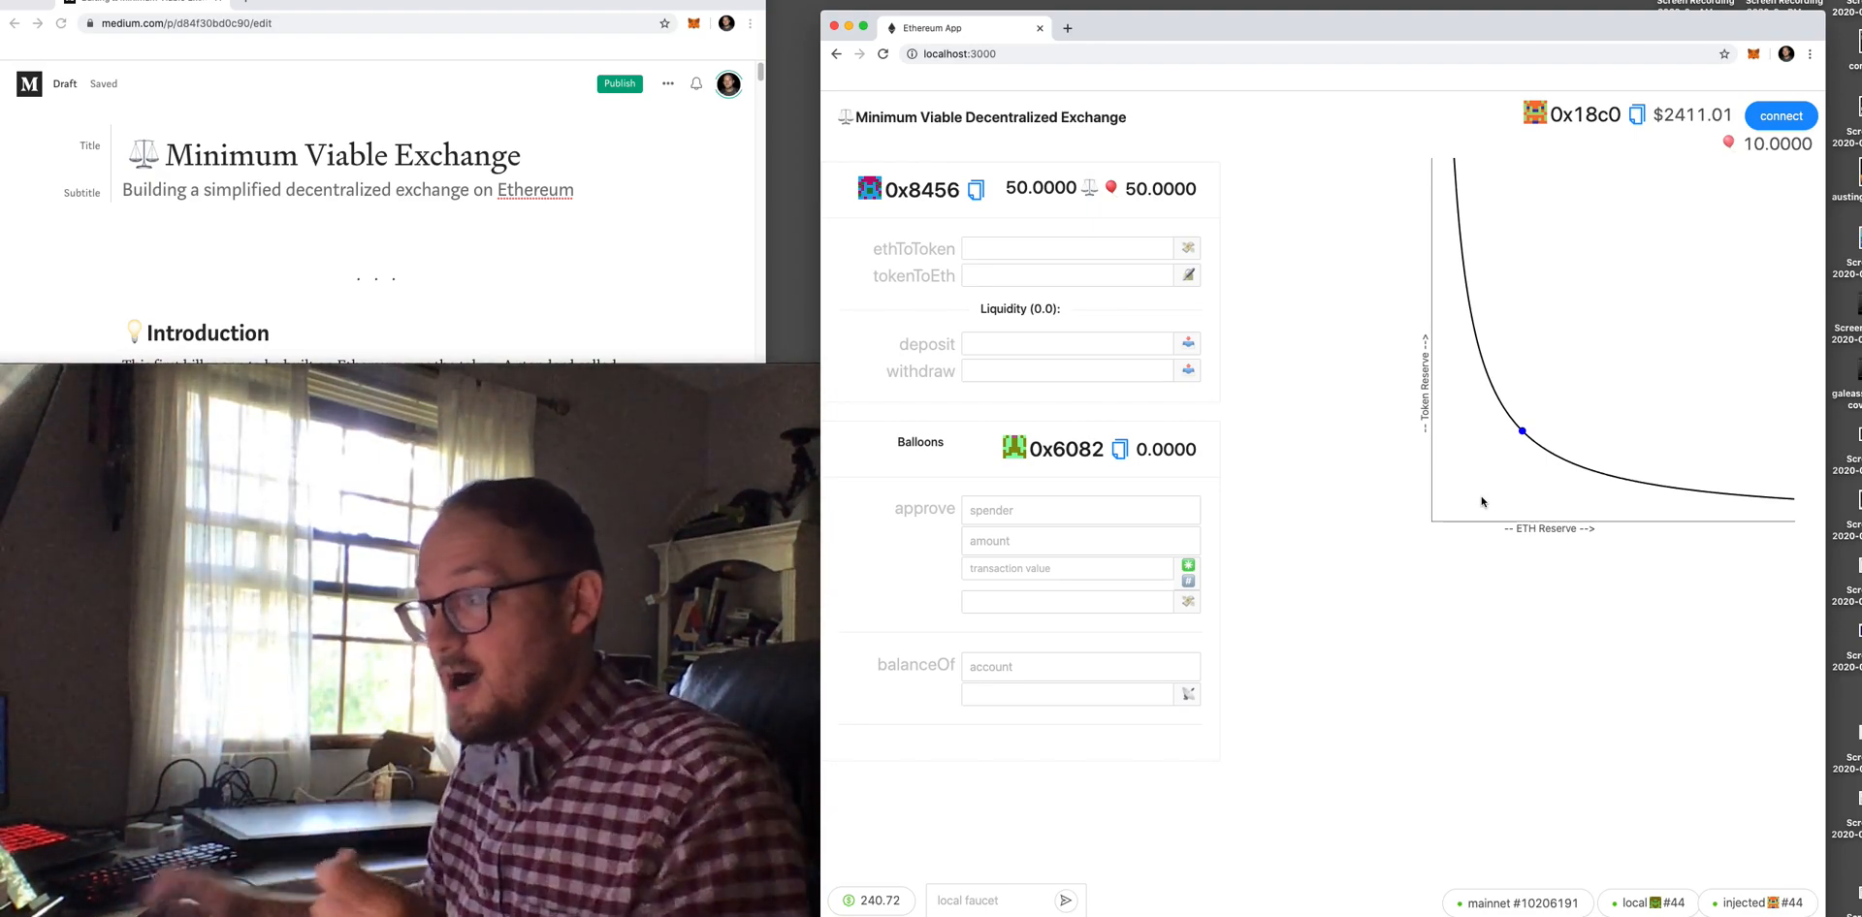
Try a series of ETH amounts in the swap input field
click(1064, 248)
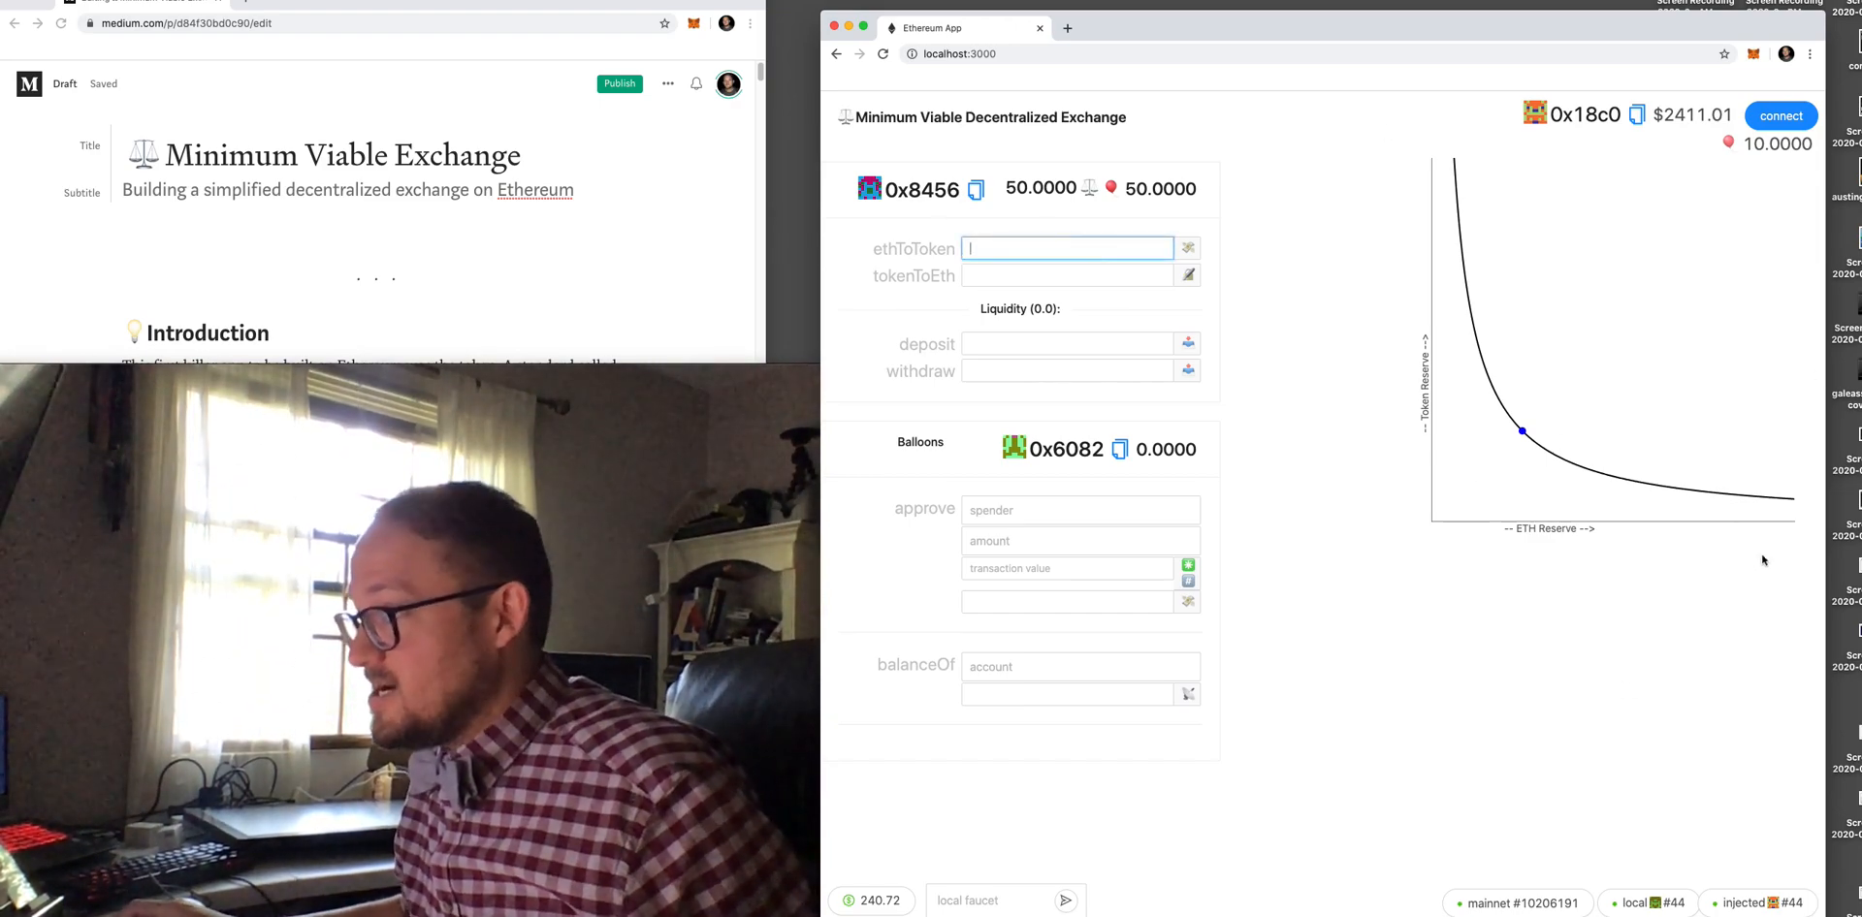
mouse_move(1355, 233)
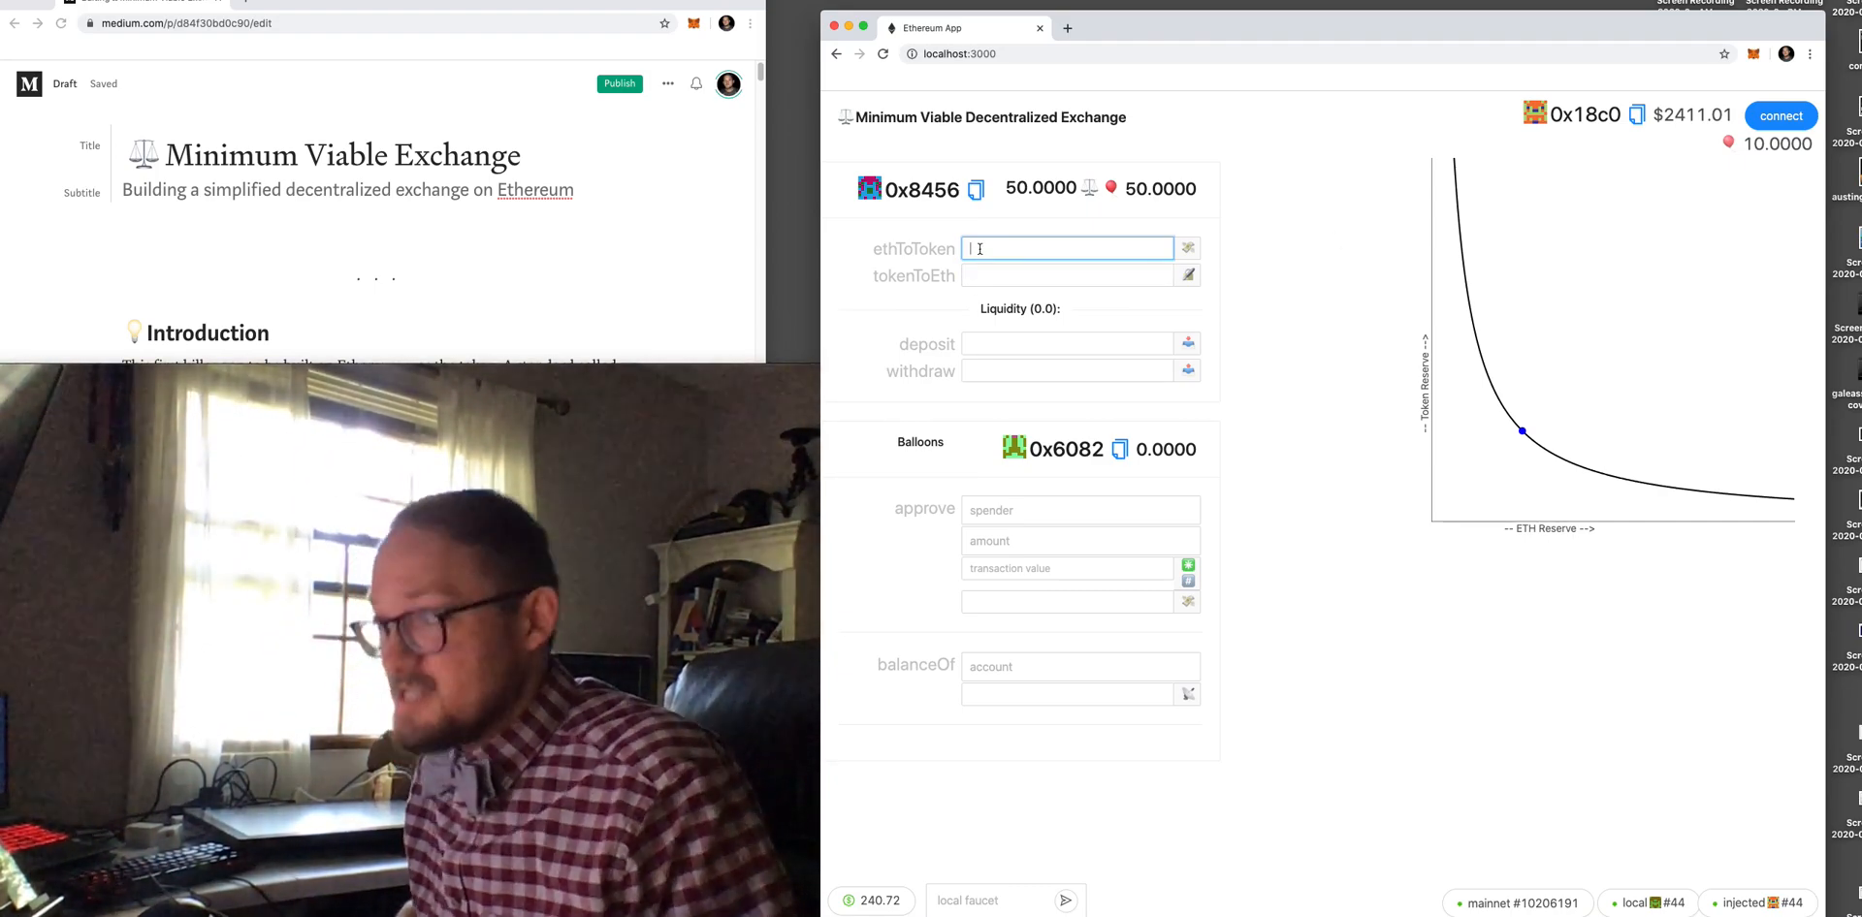
text(5)
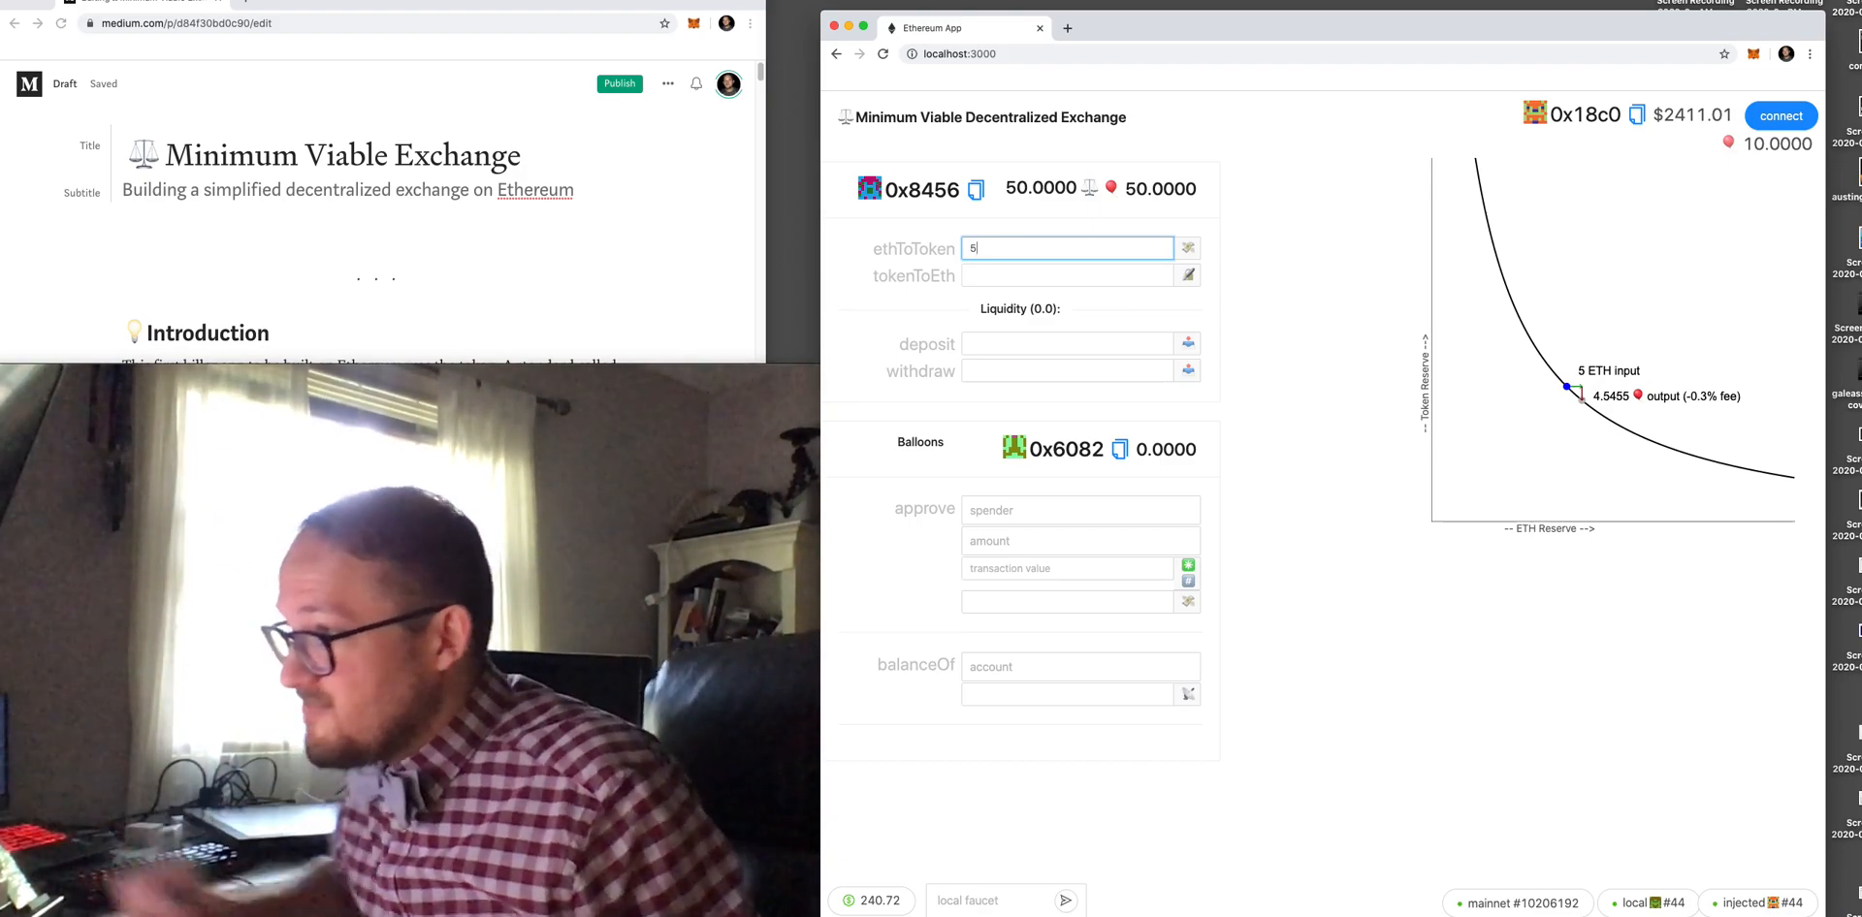
text(9)
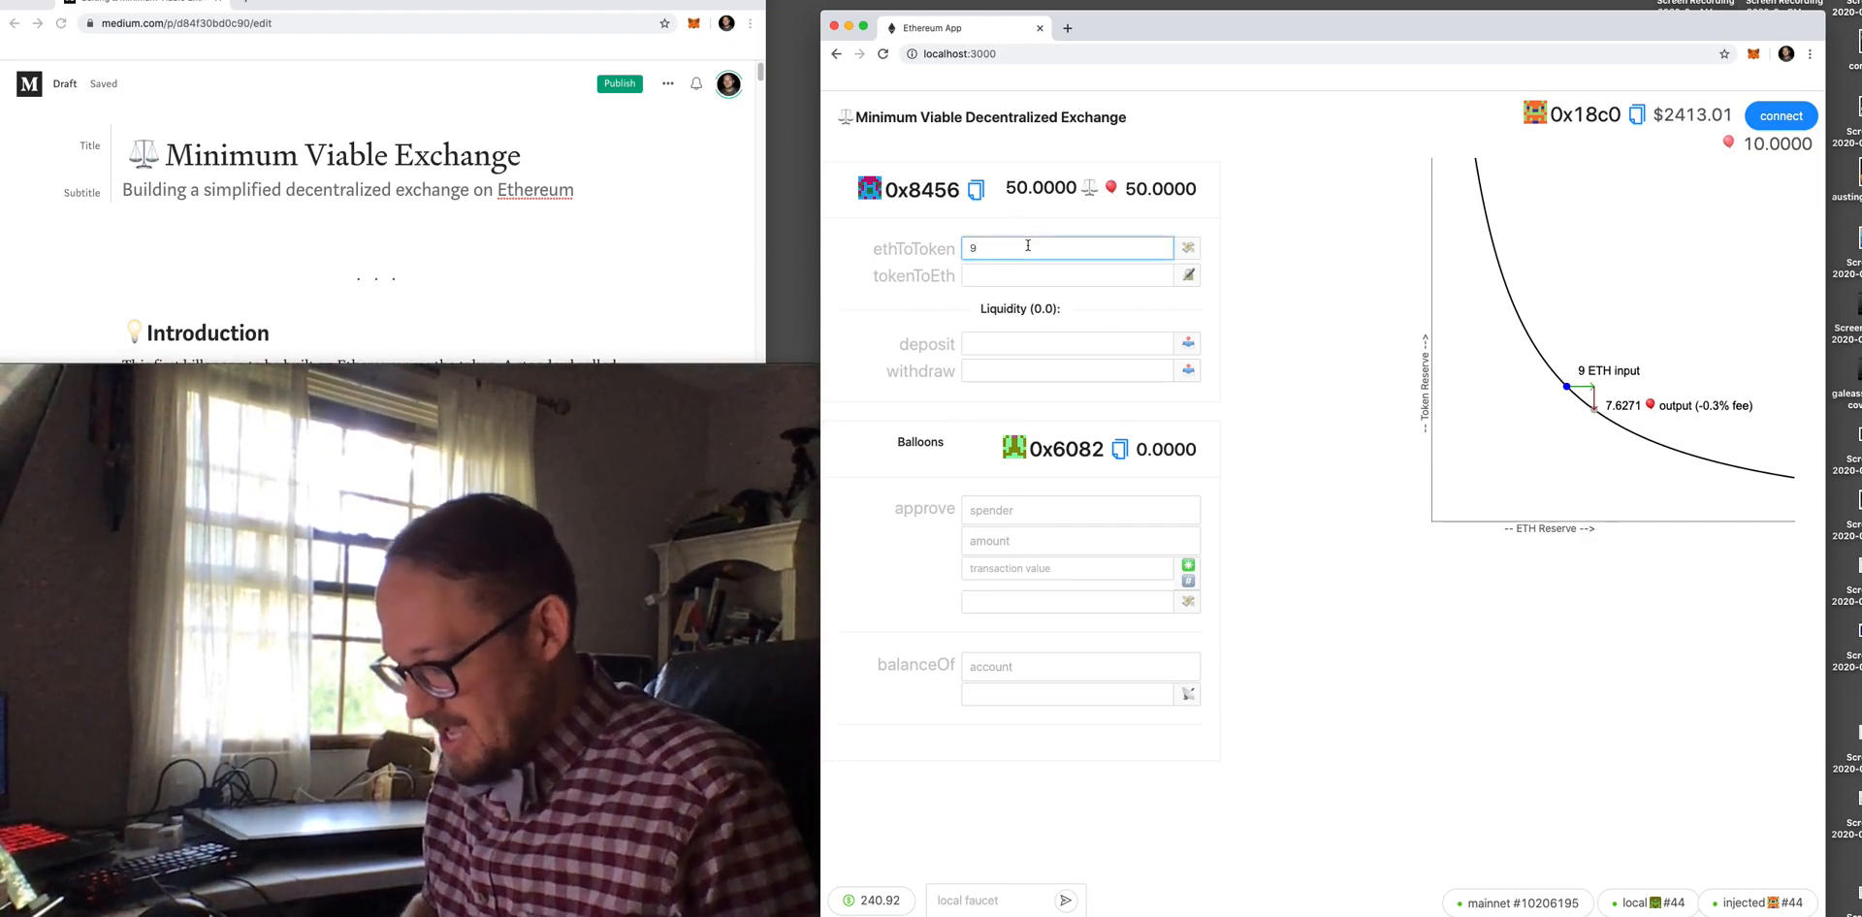
text(3)
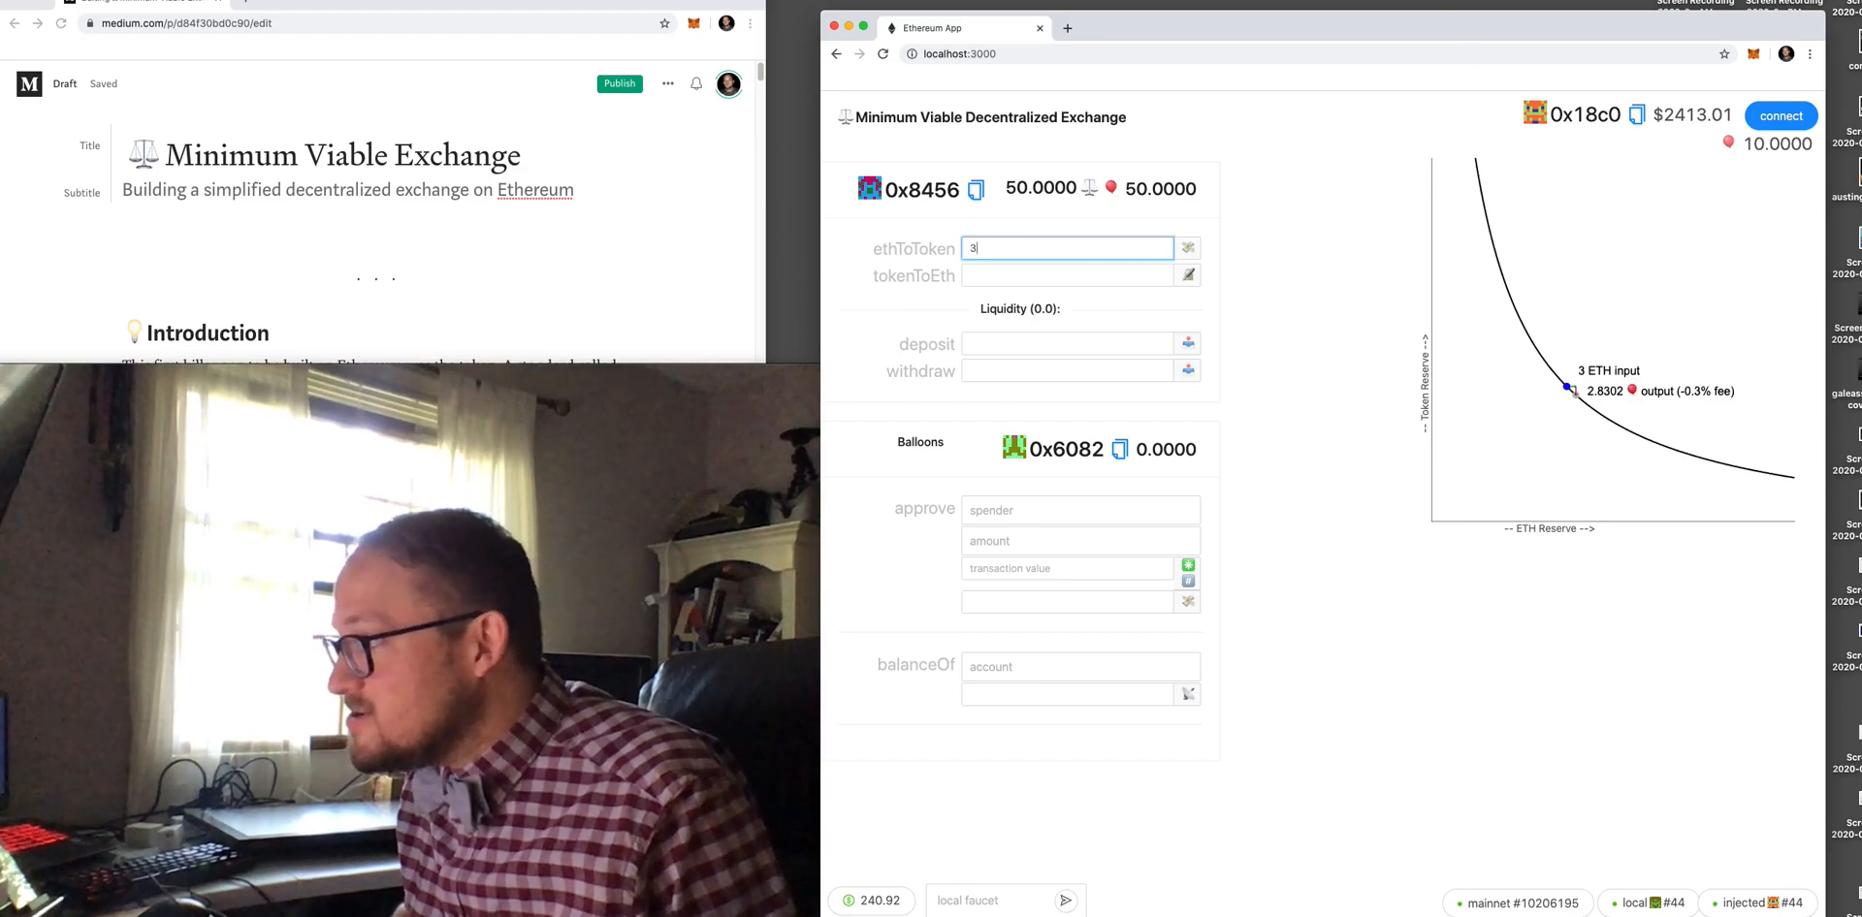
text(6)
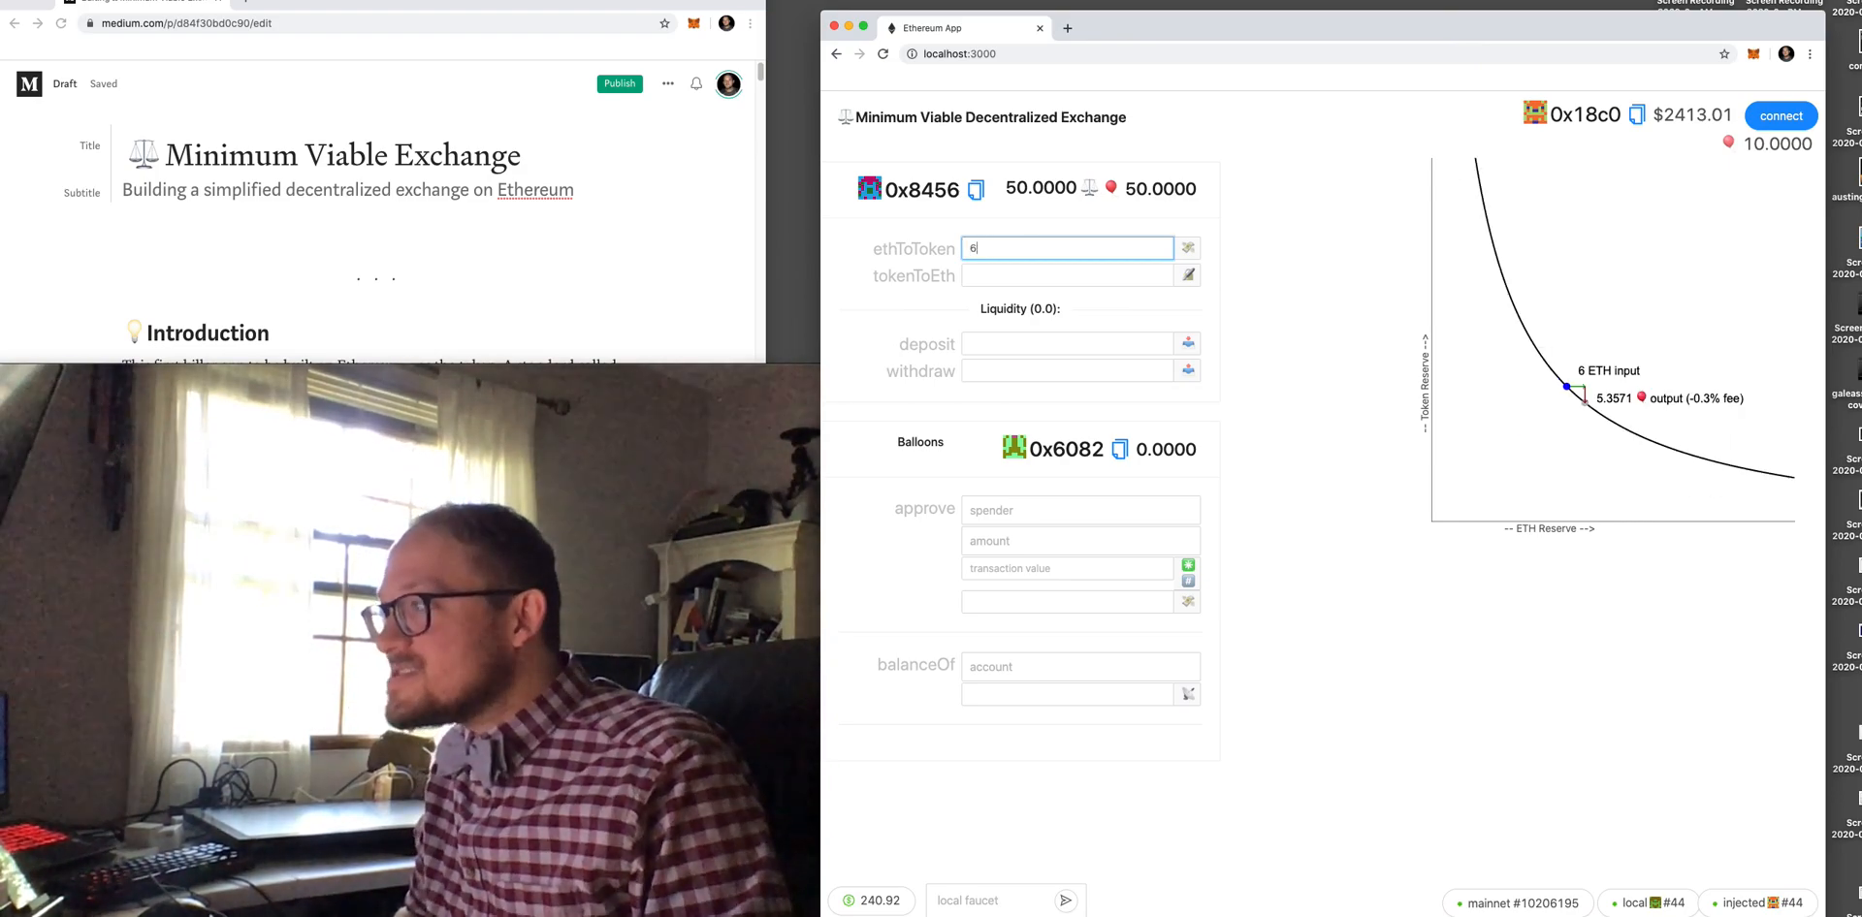
text(7)
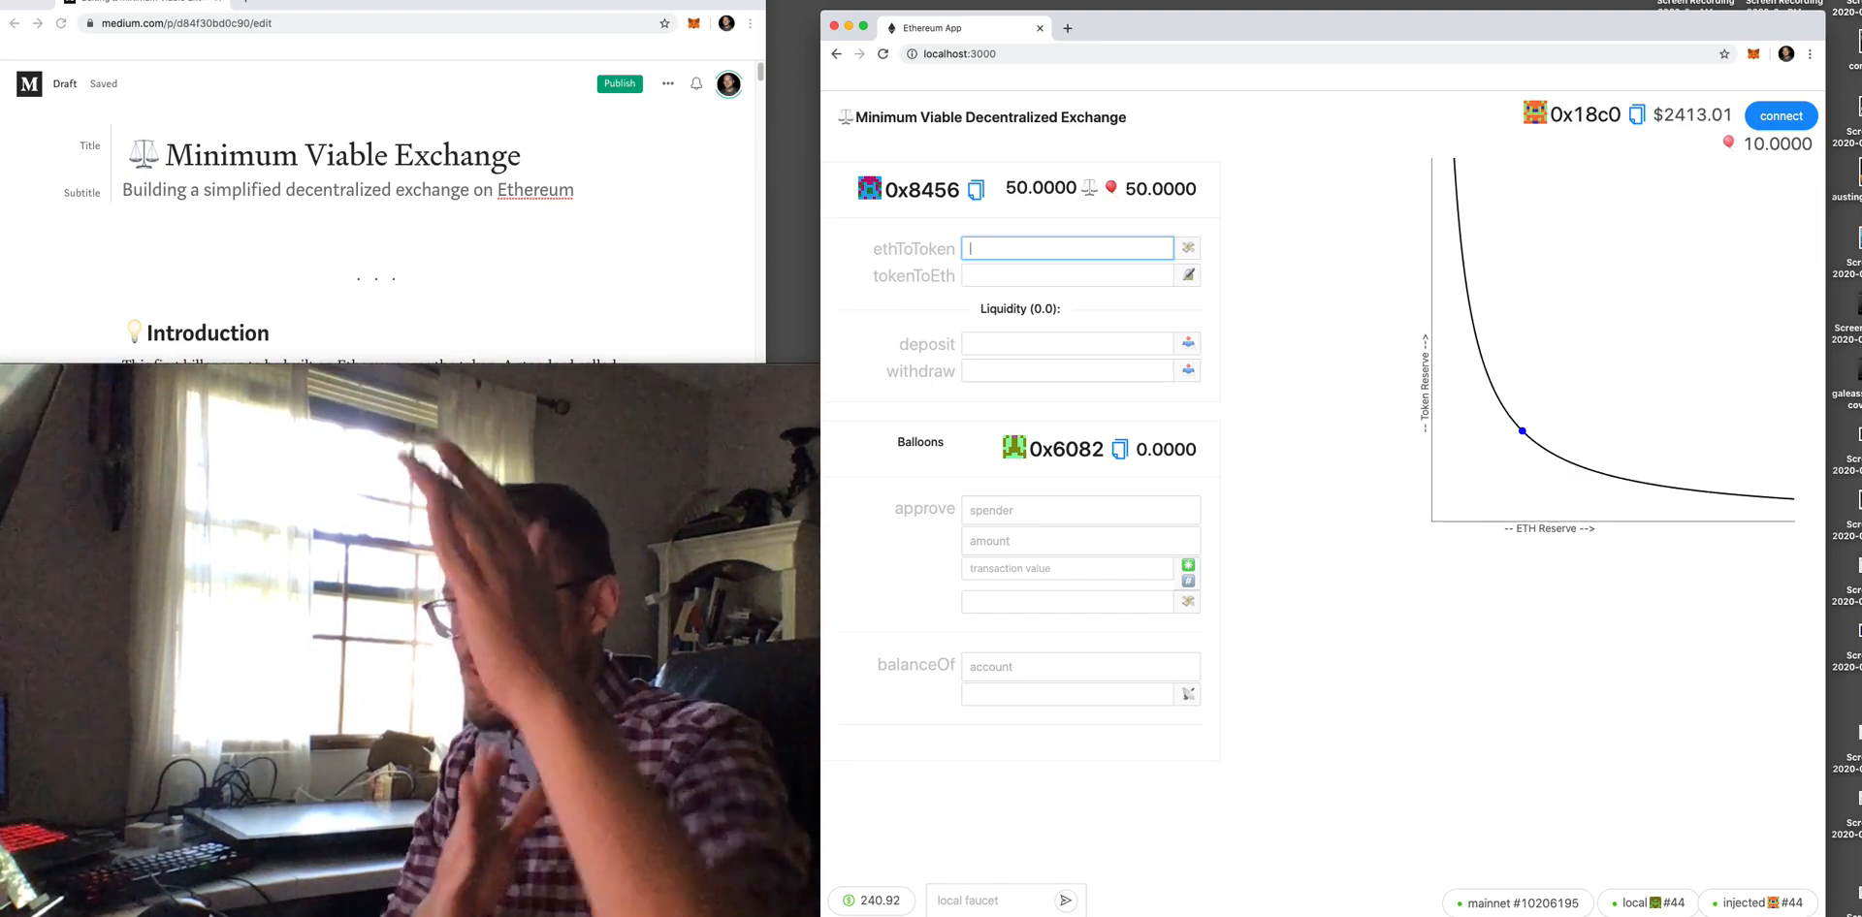
Try Balloons amounts (78, 10, 2, 5) in the token swap field
click(1064, 276)
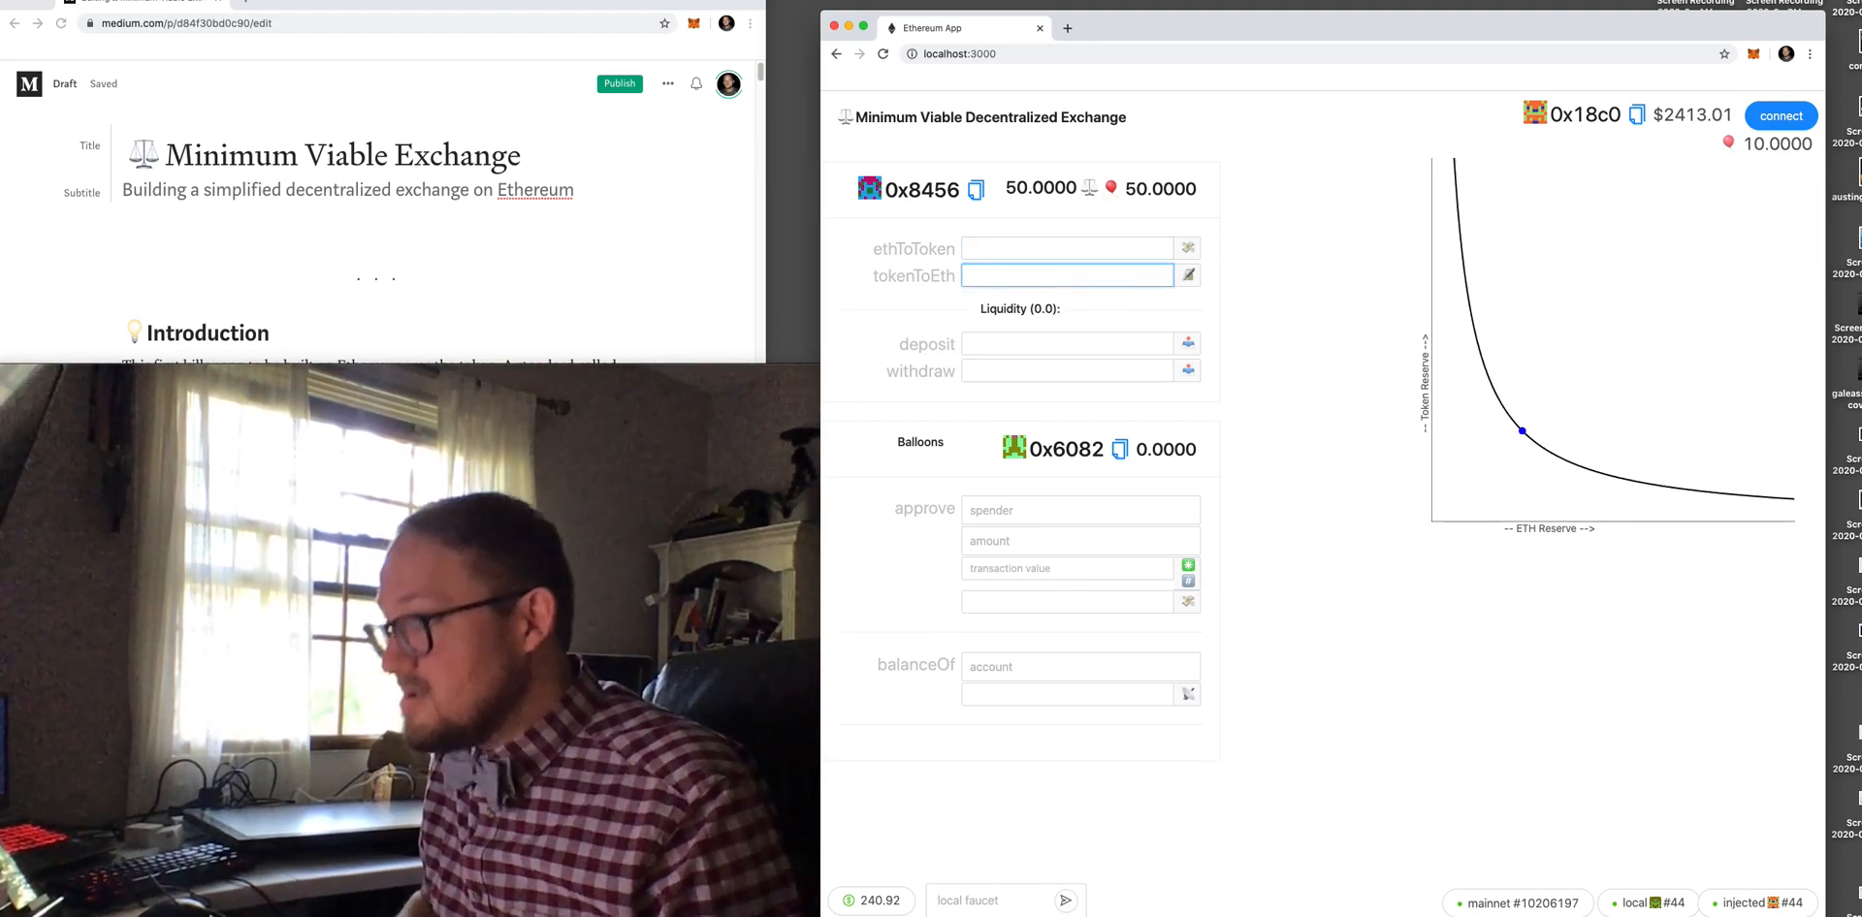
text(78)
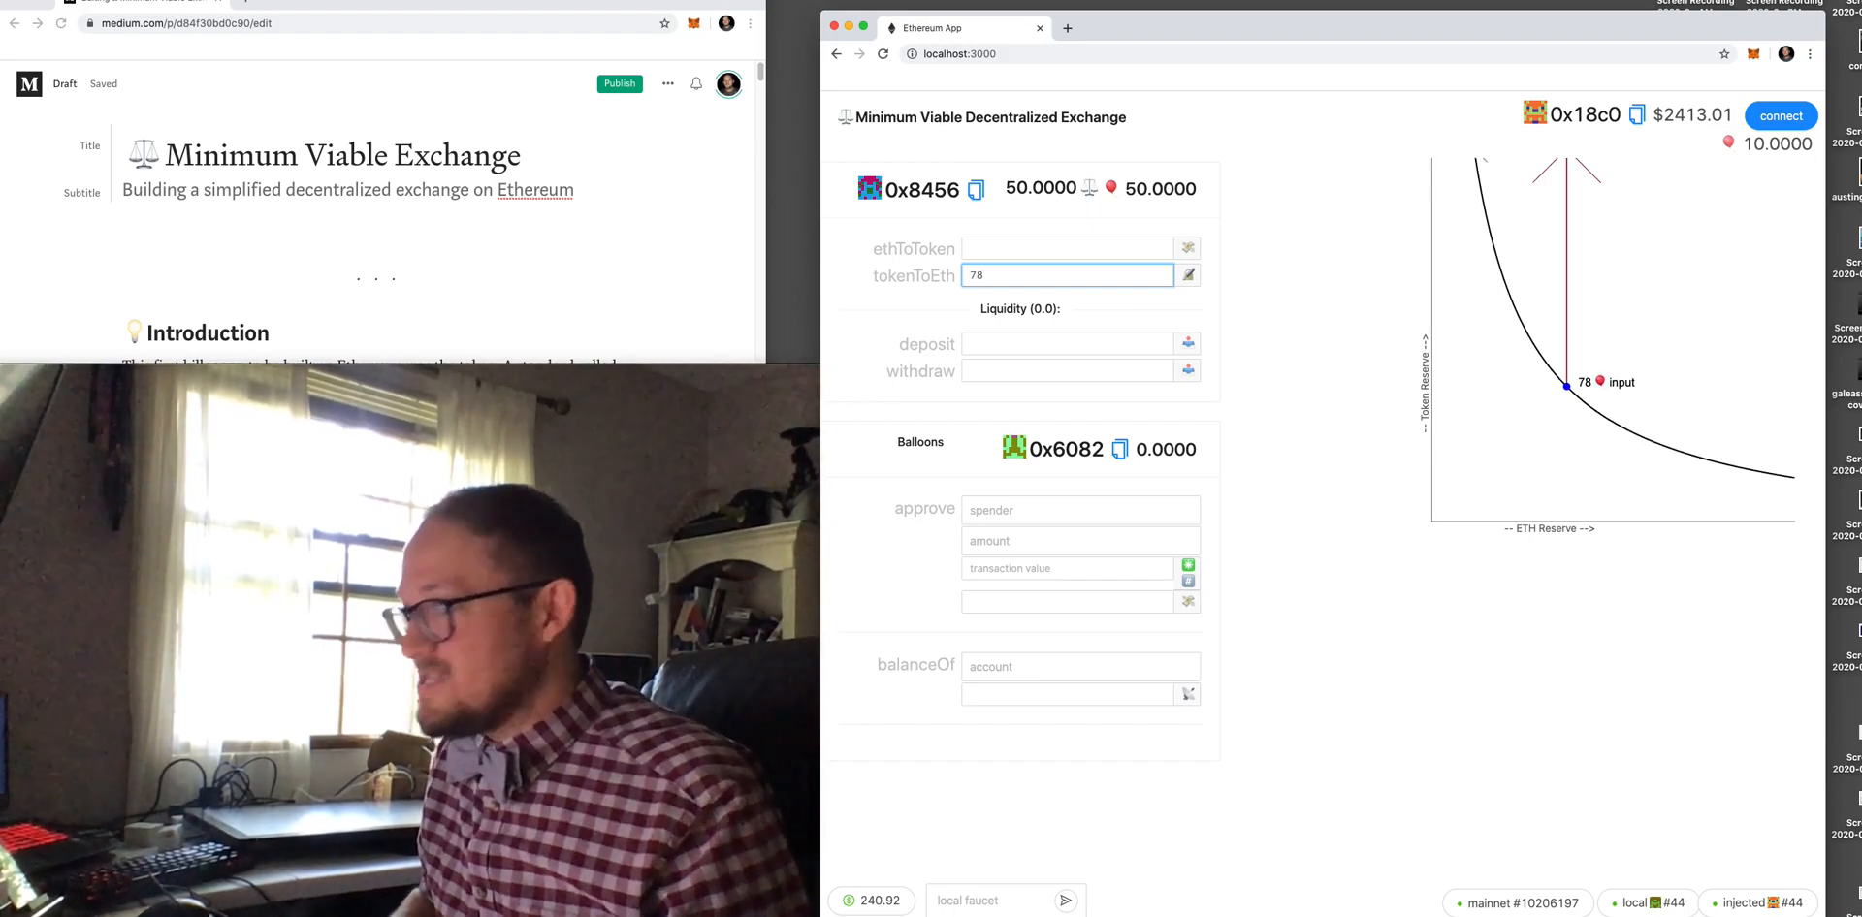
text(10)
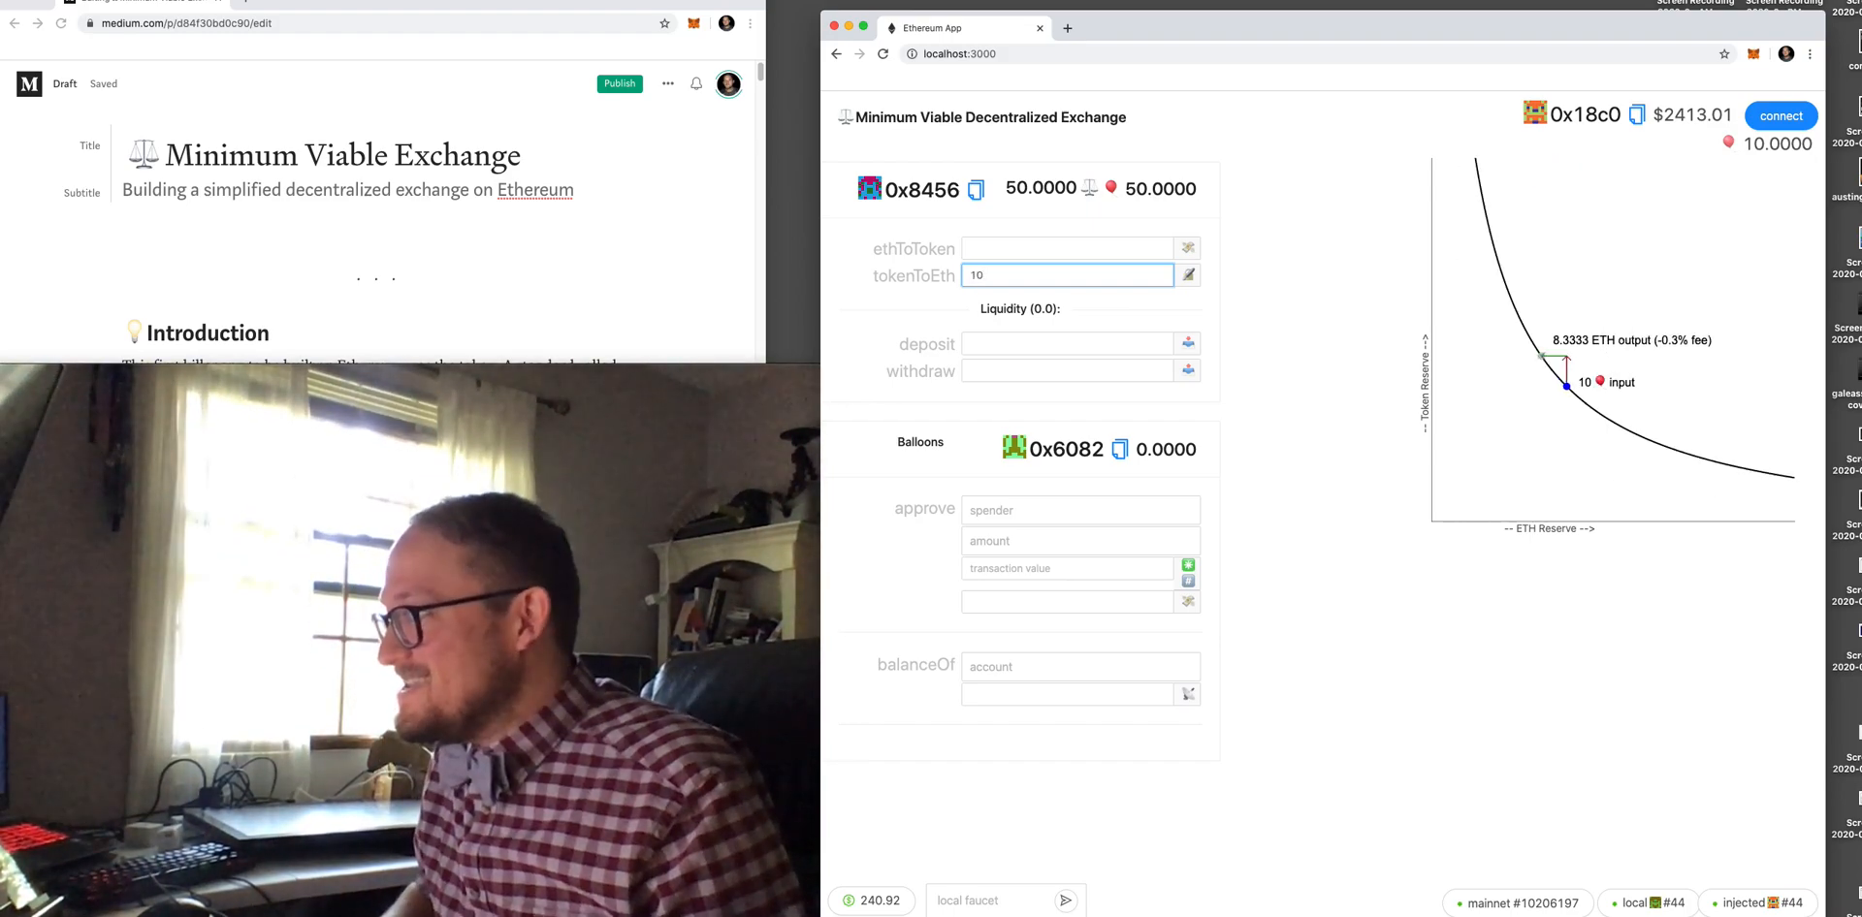
text(2)
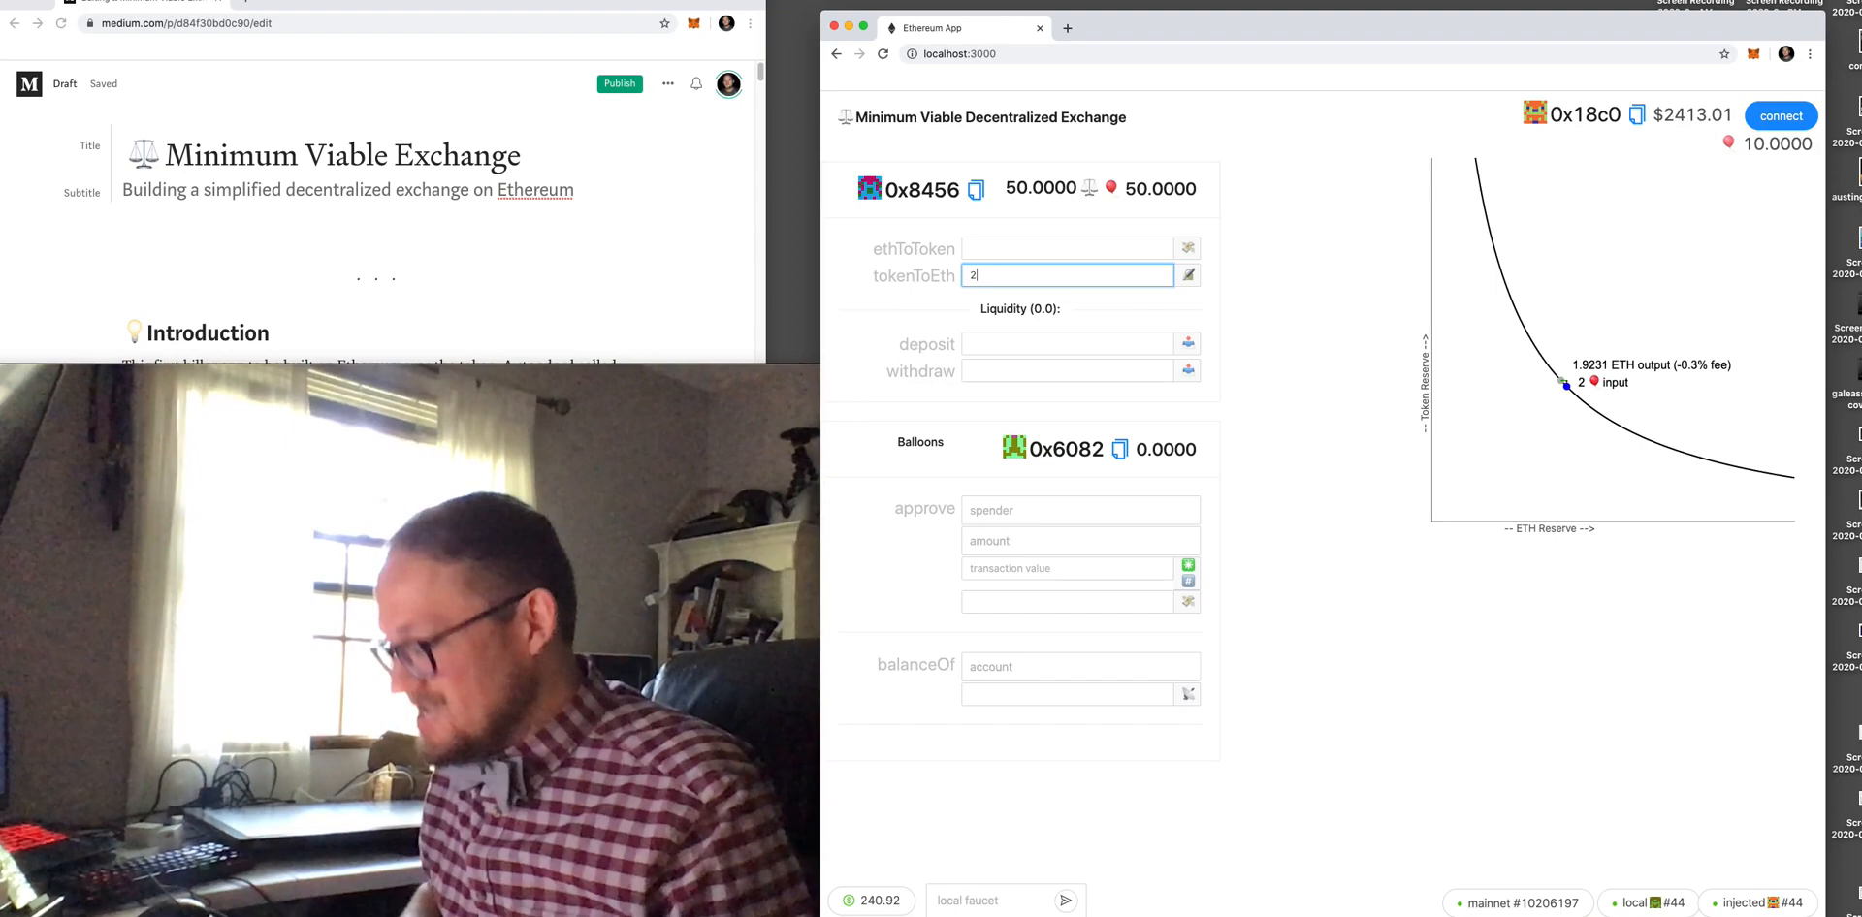
text(5)
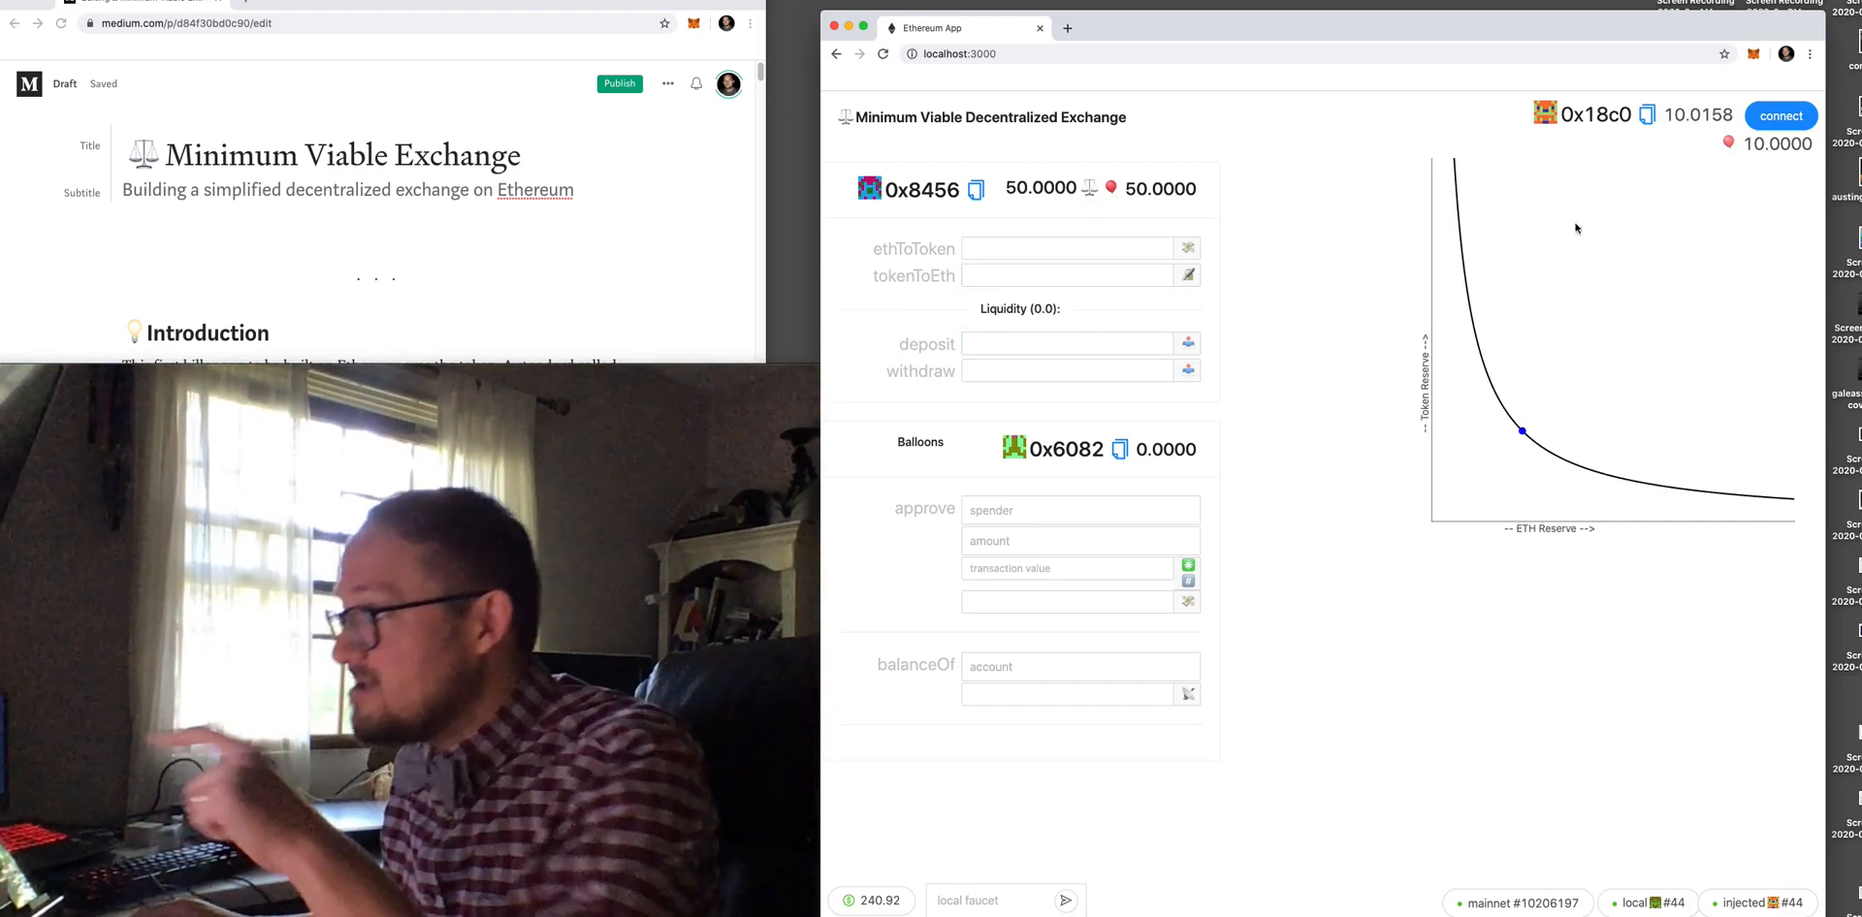
Deposit 5 ETH as liquidity, then enter 1 in ethToToken to preview a swap
text(5)
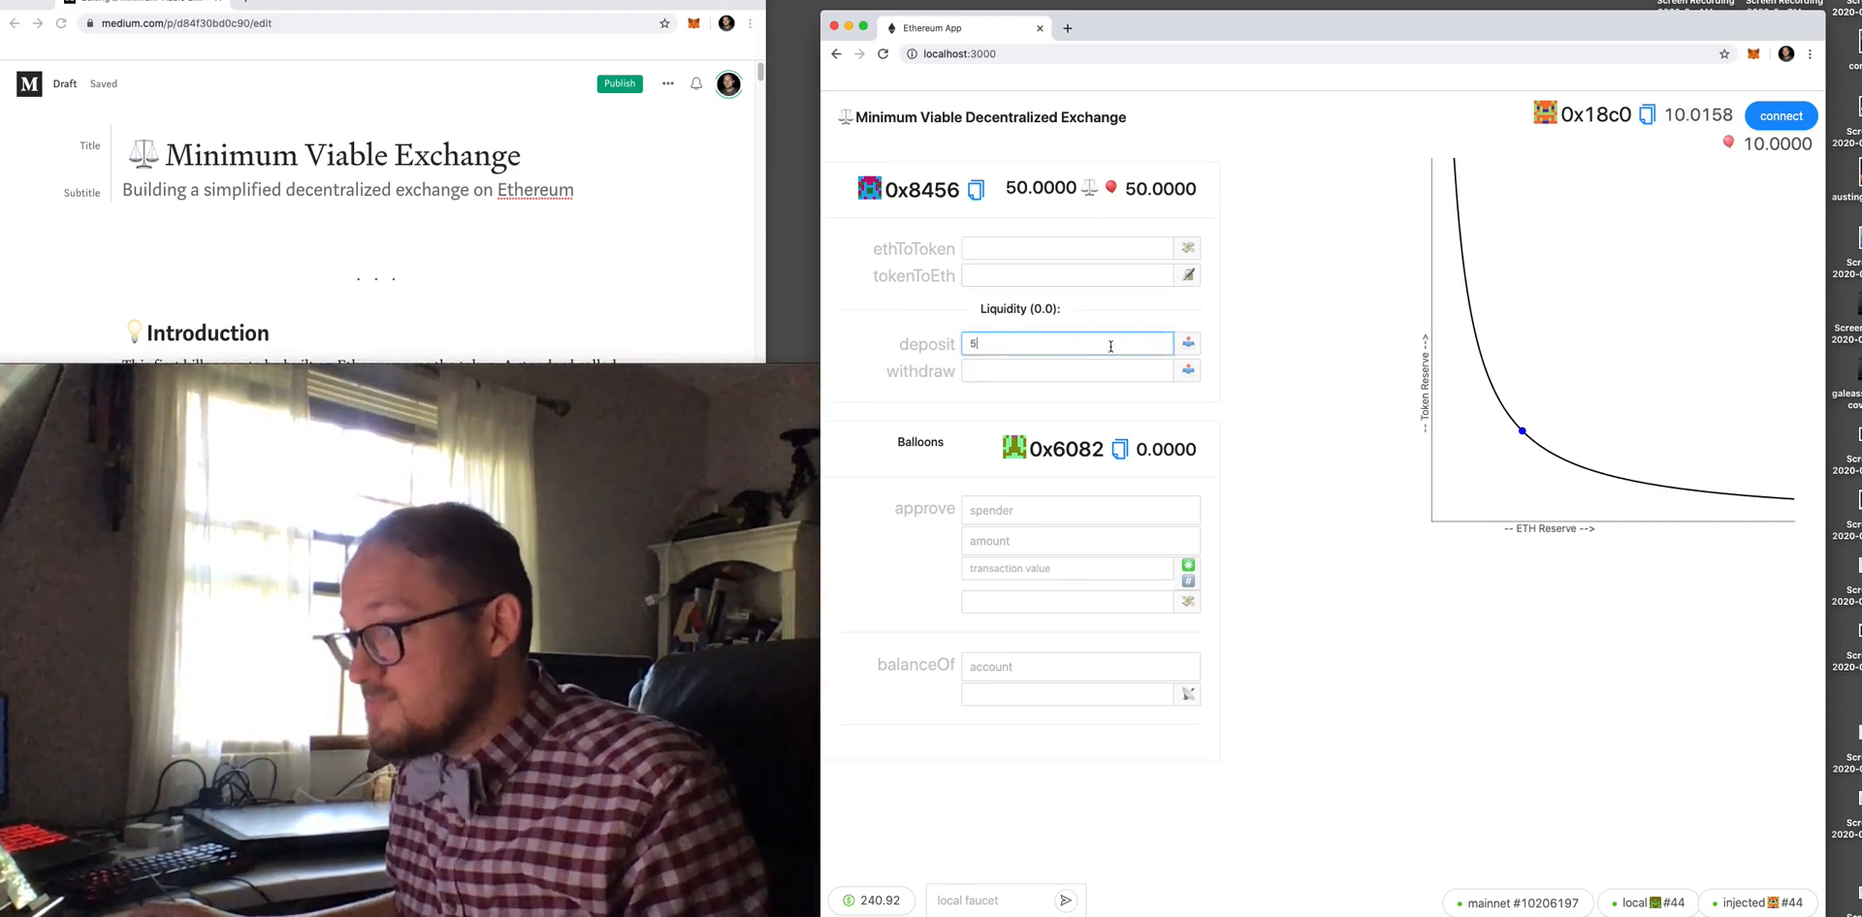
click(1186, 344)
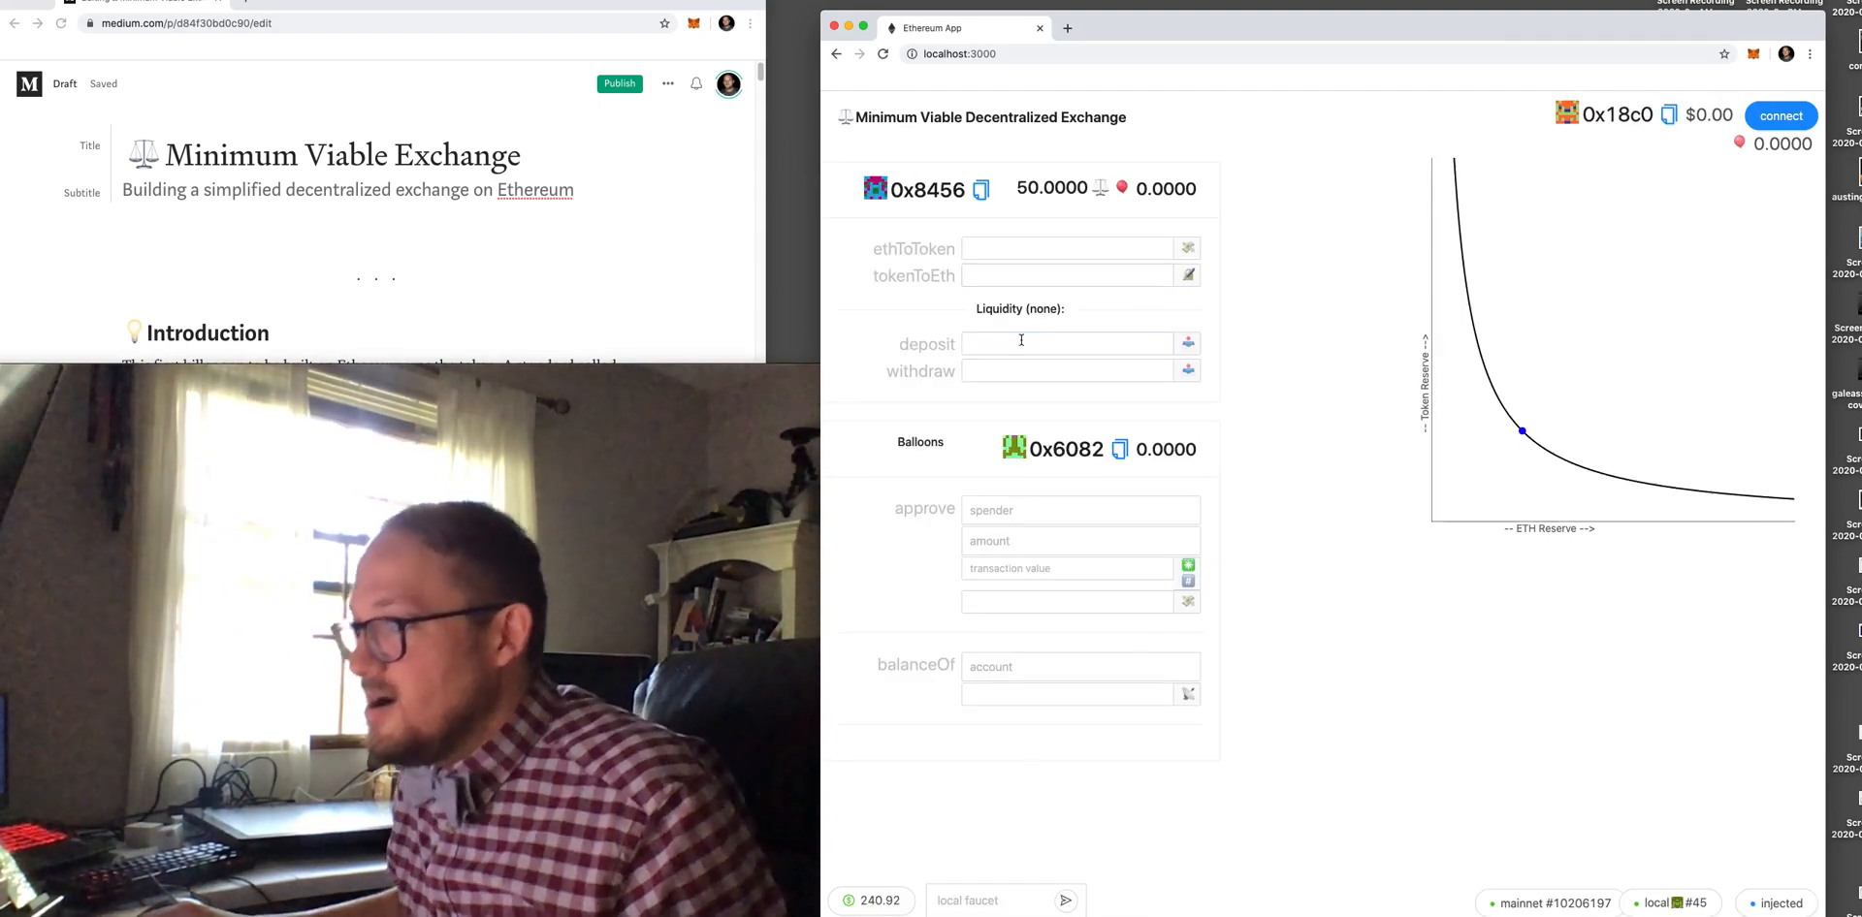
text(5)
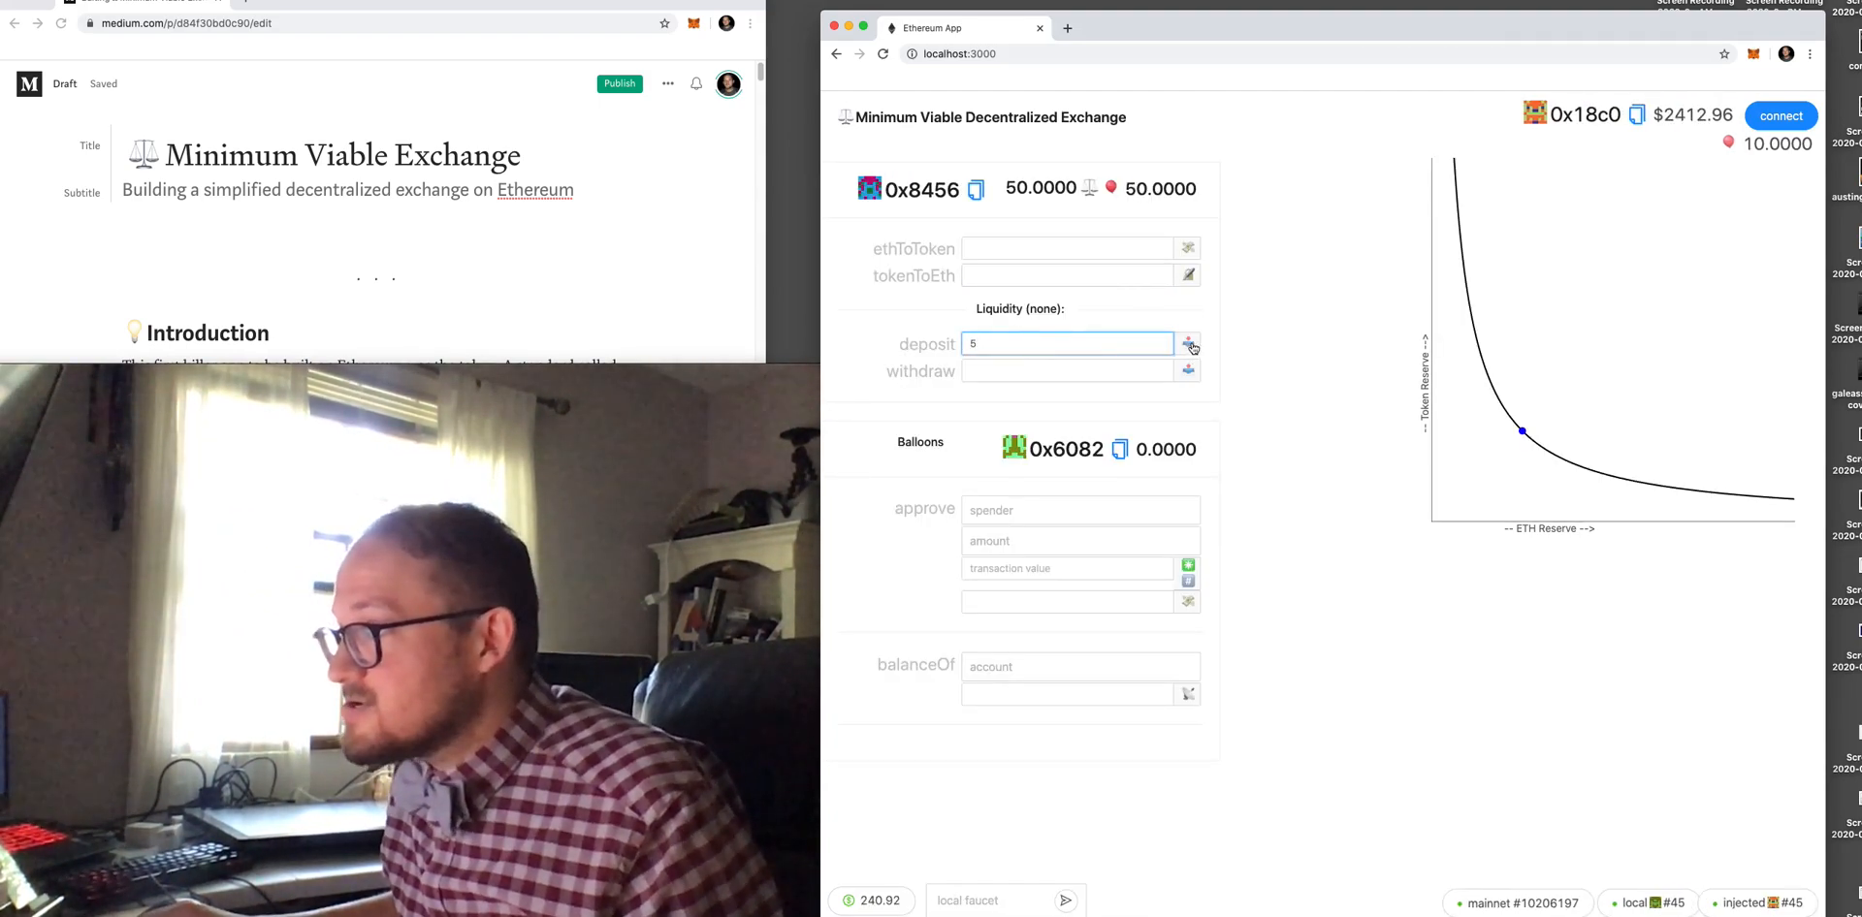
click(1186, 343)
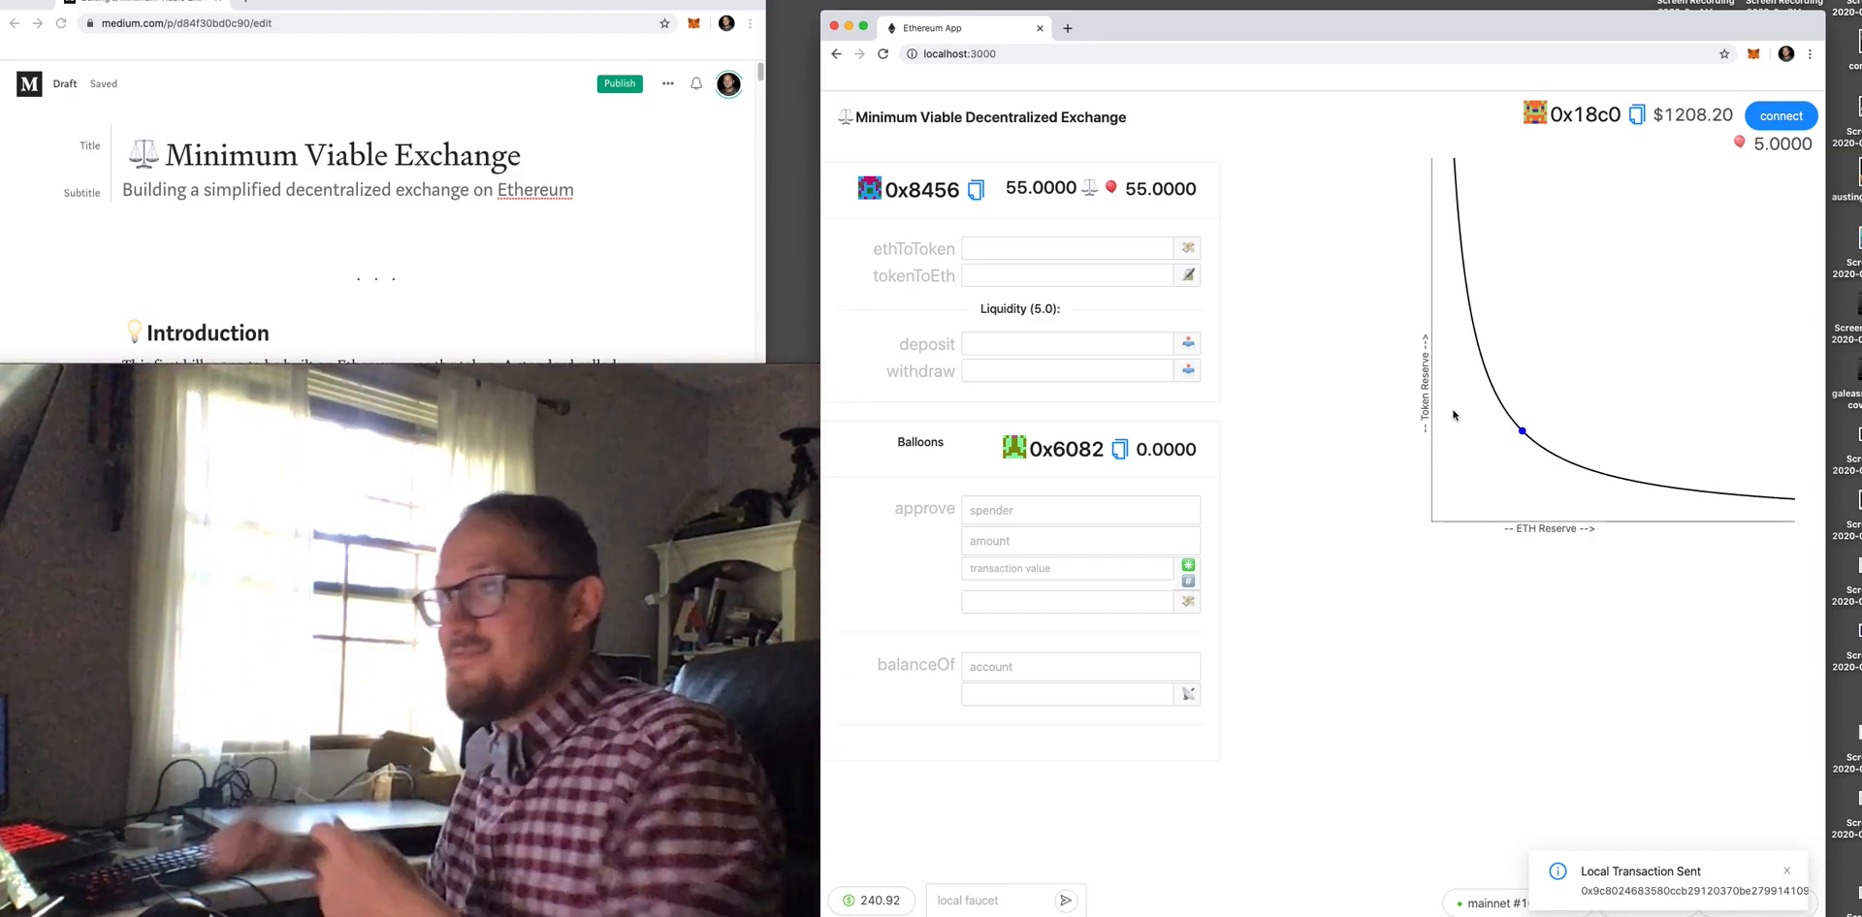
text(1)
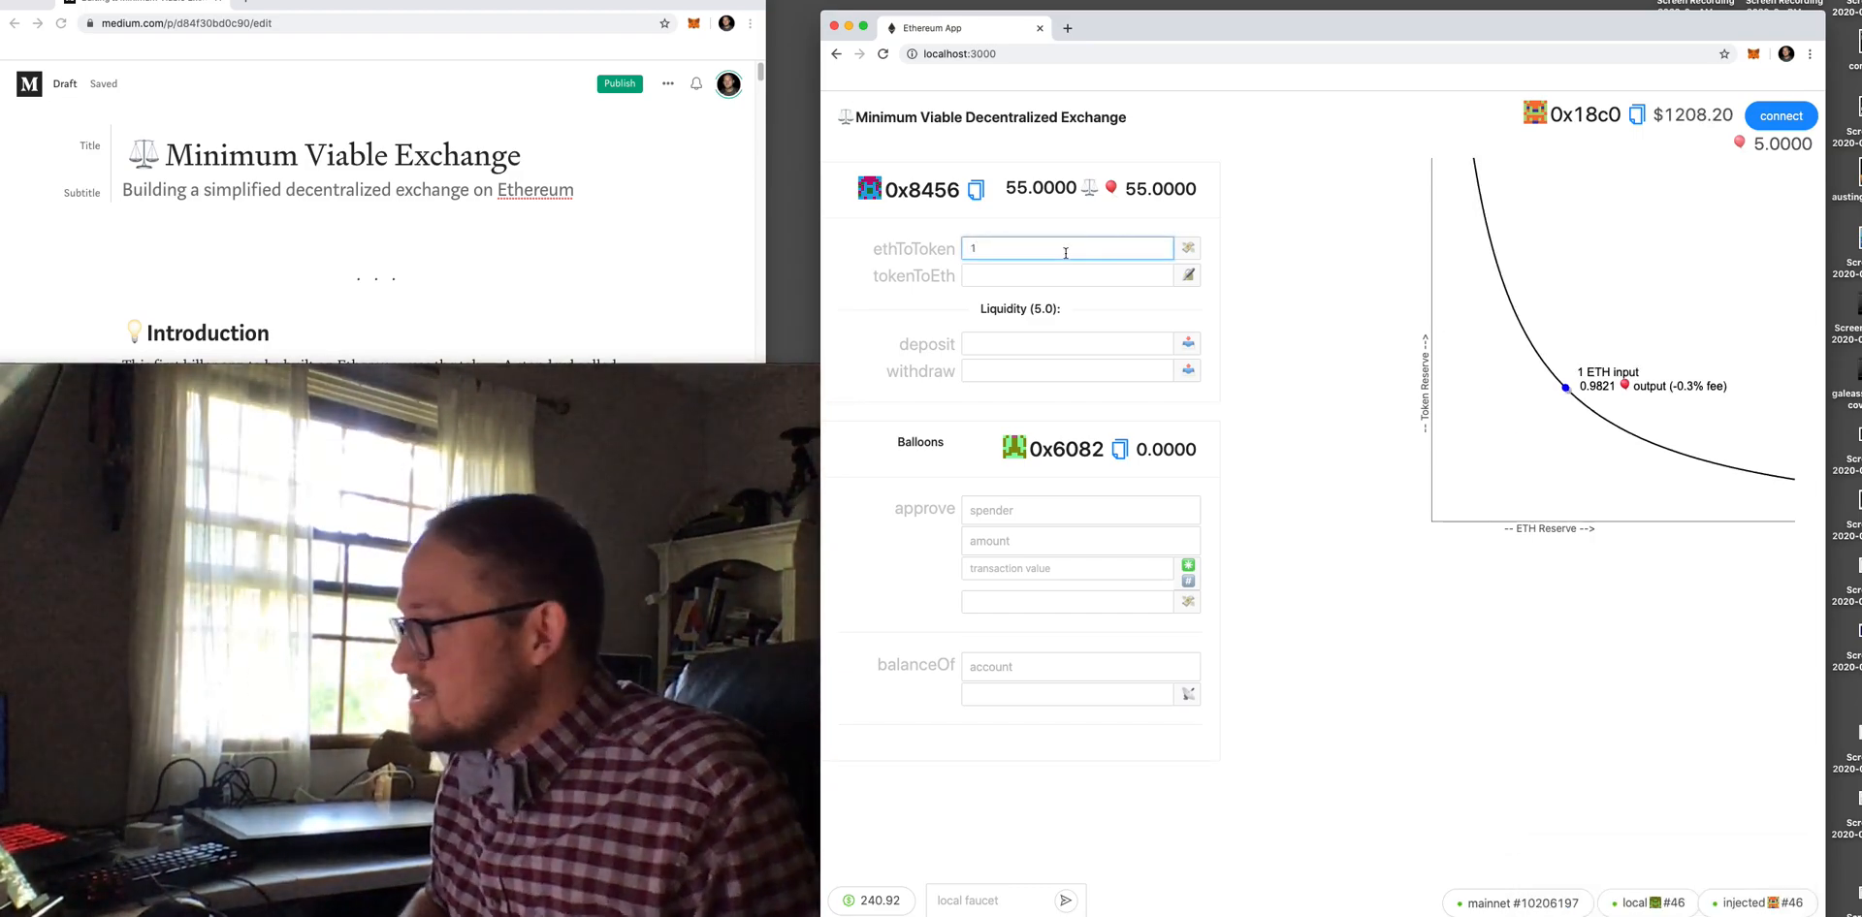
text(4)
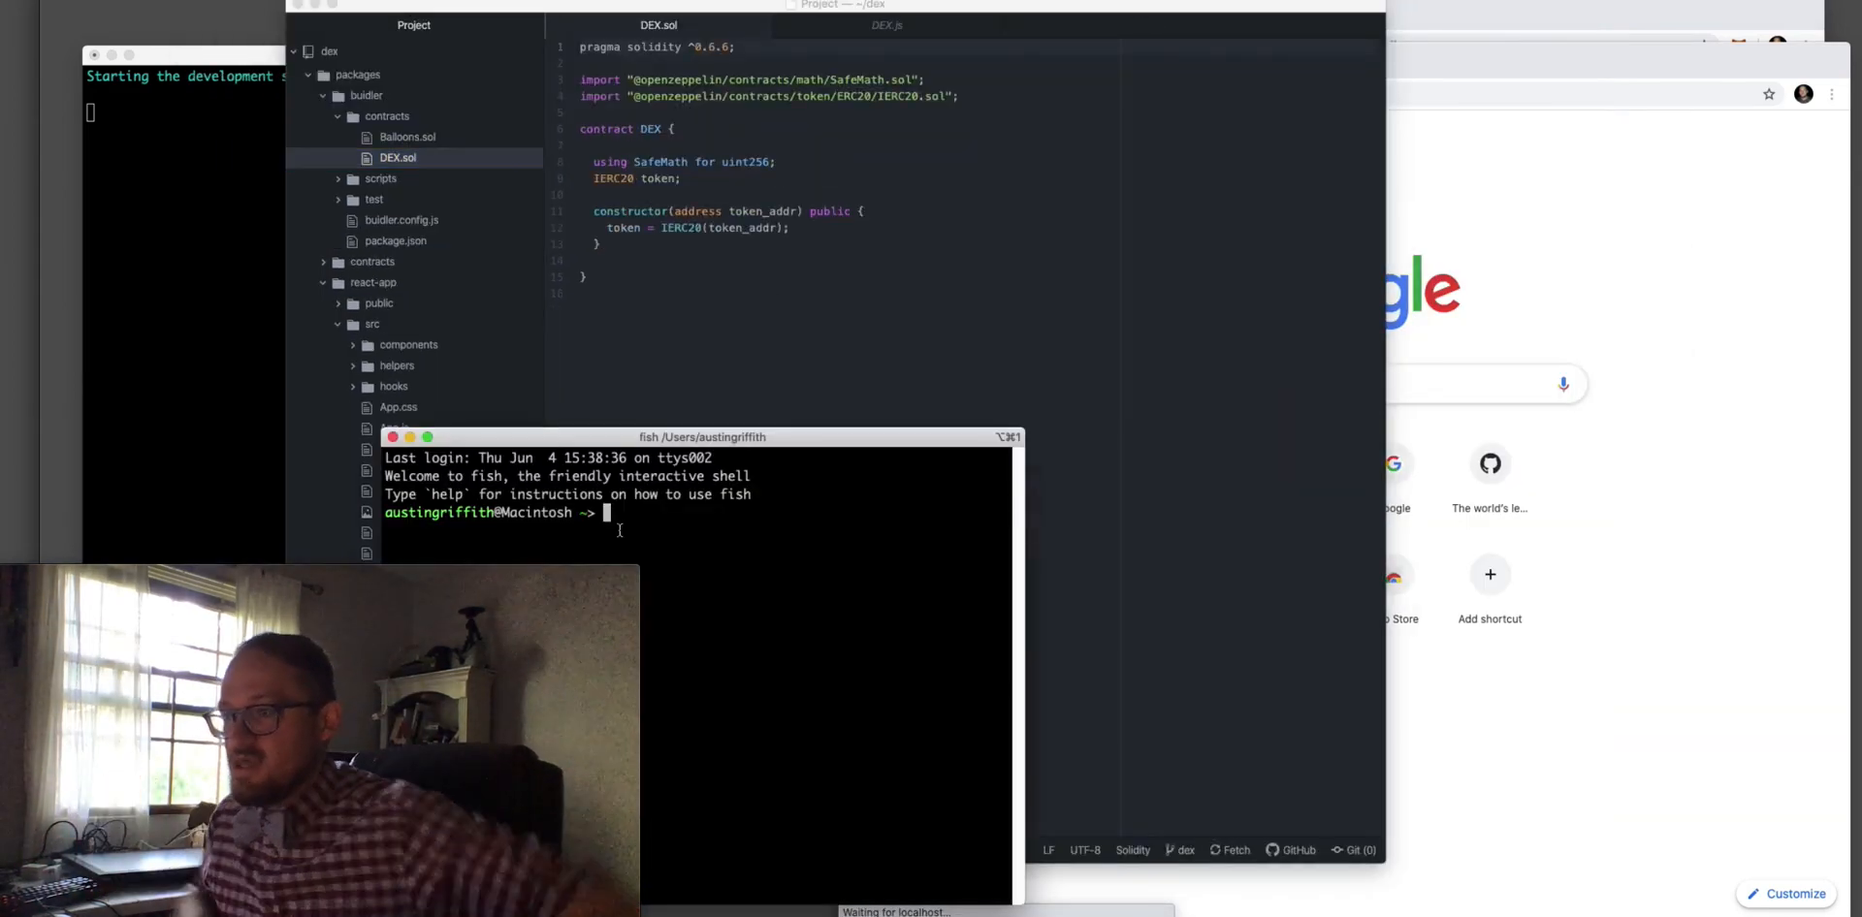
Run 'yarn run chain' in the terminal to start the local blockchain
text(yarn run chain)
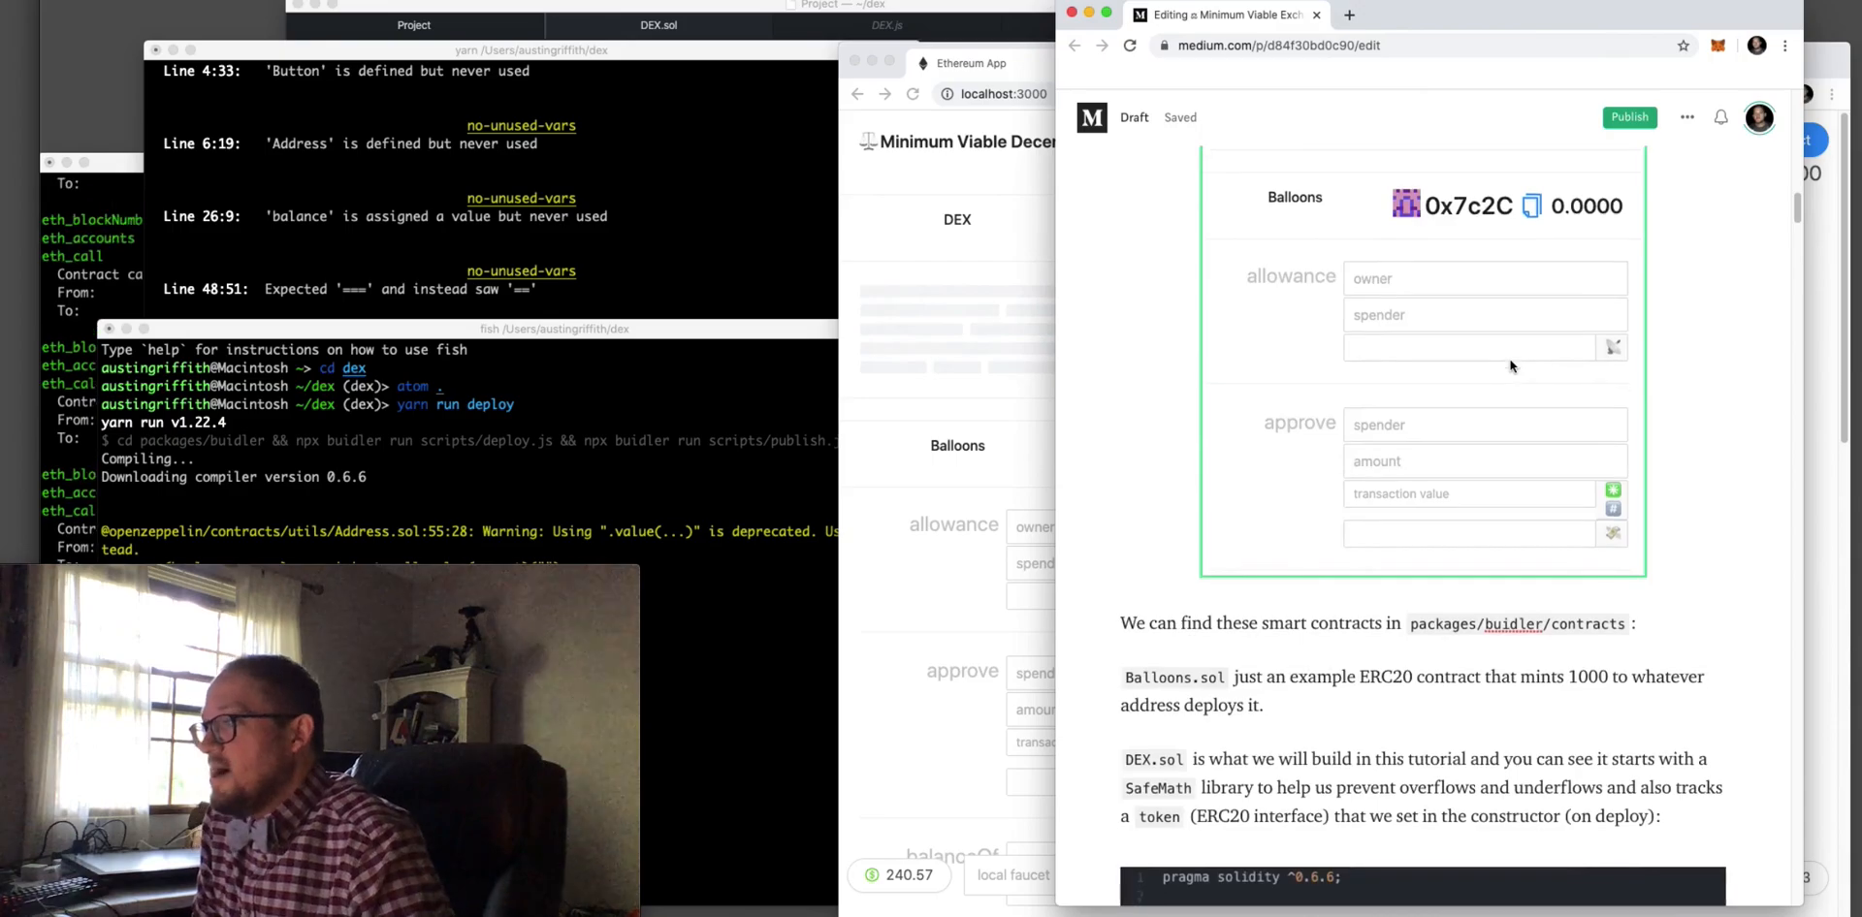
scroll(down, 3)
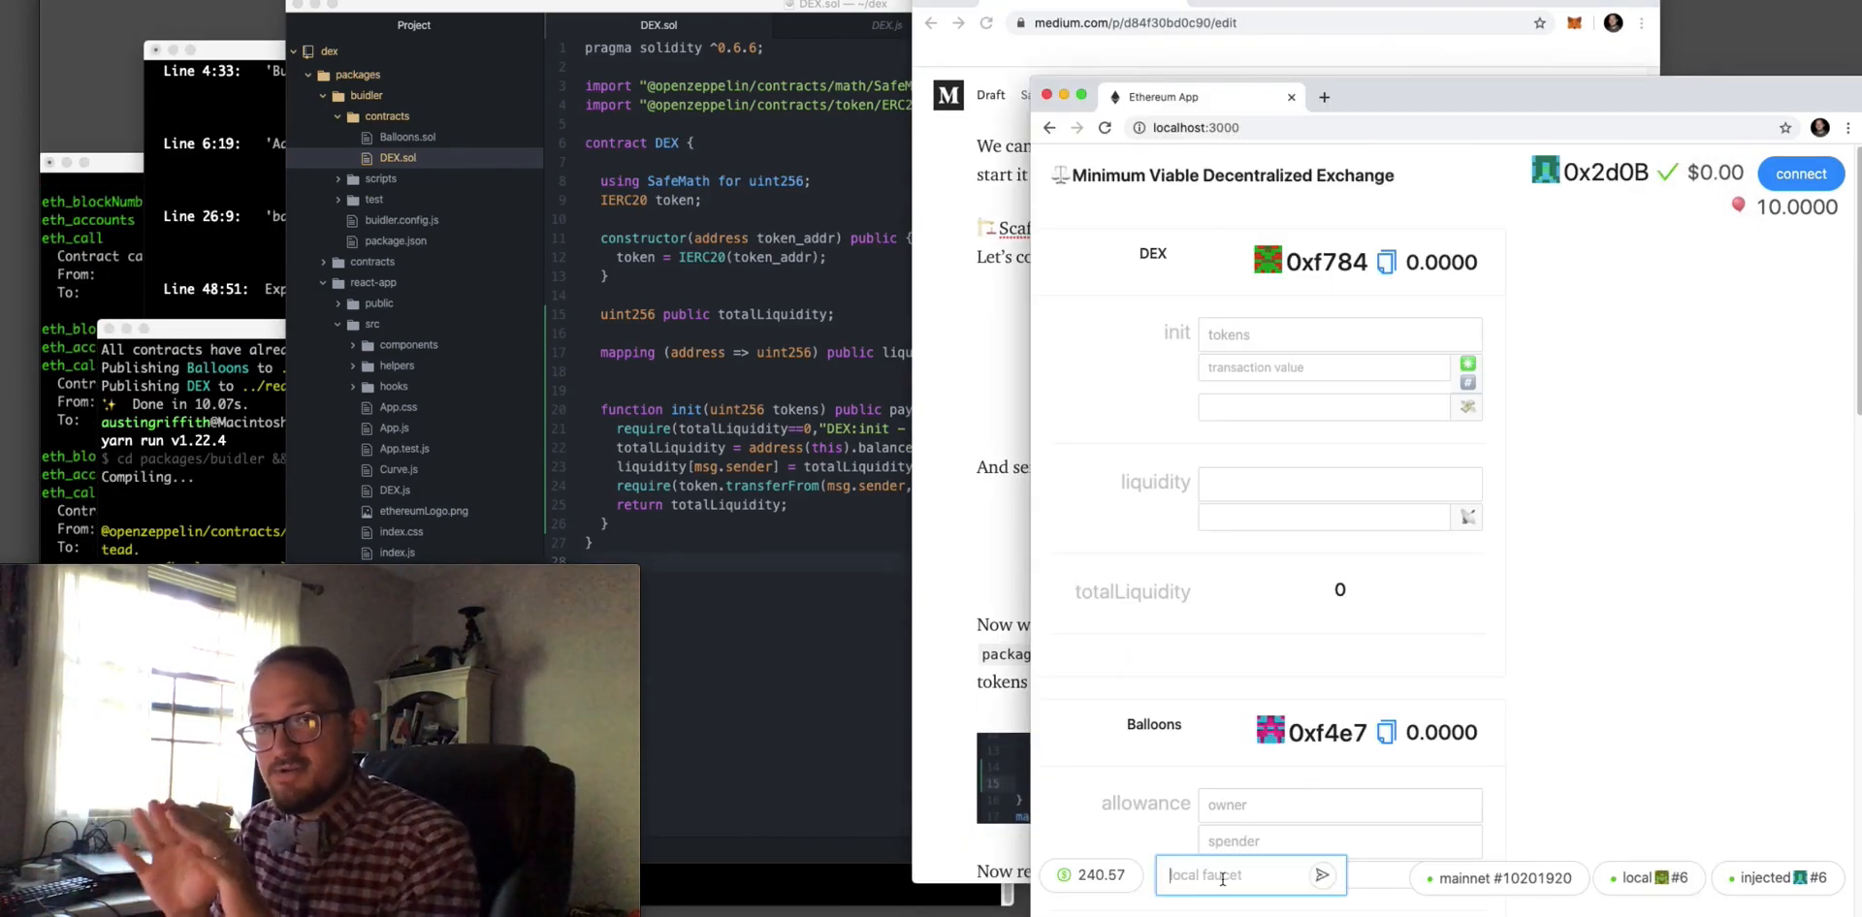
Send test ETH from the local faucet to the account's address
click(1323, 876)
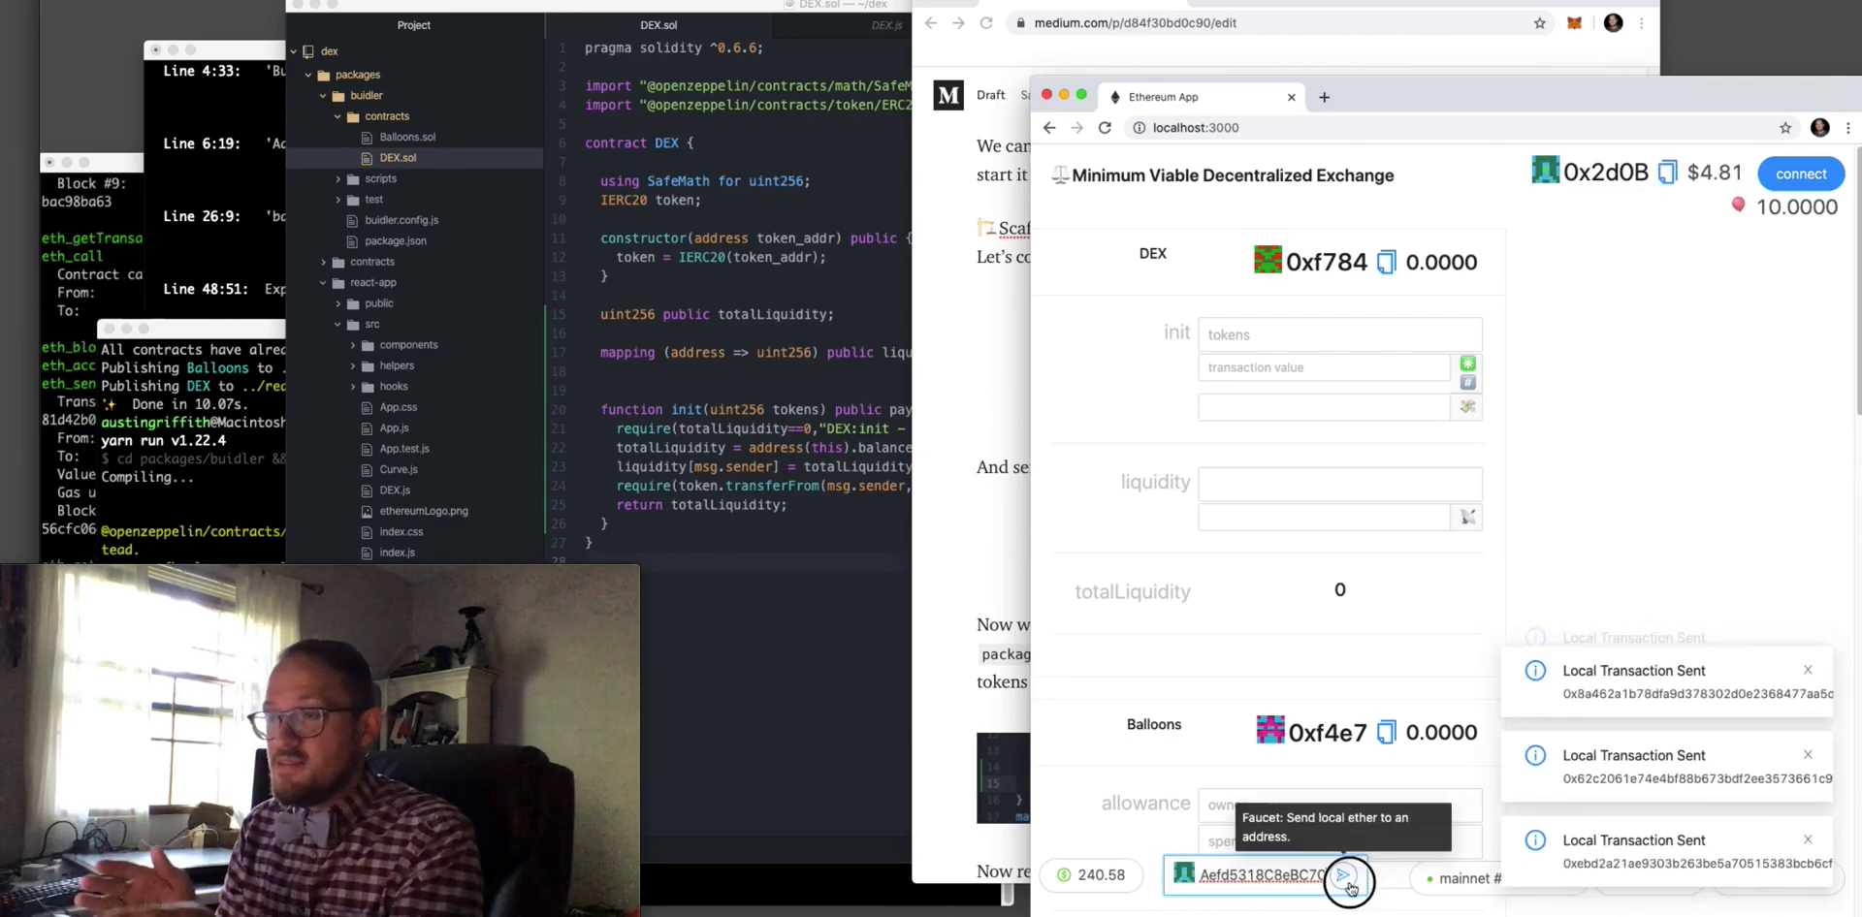
click(1348, 881)
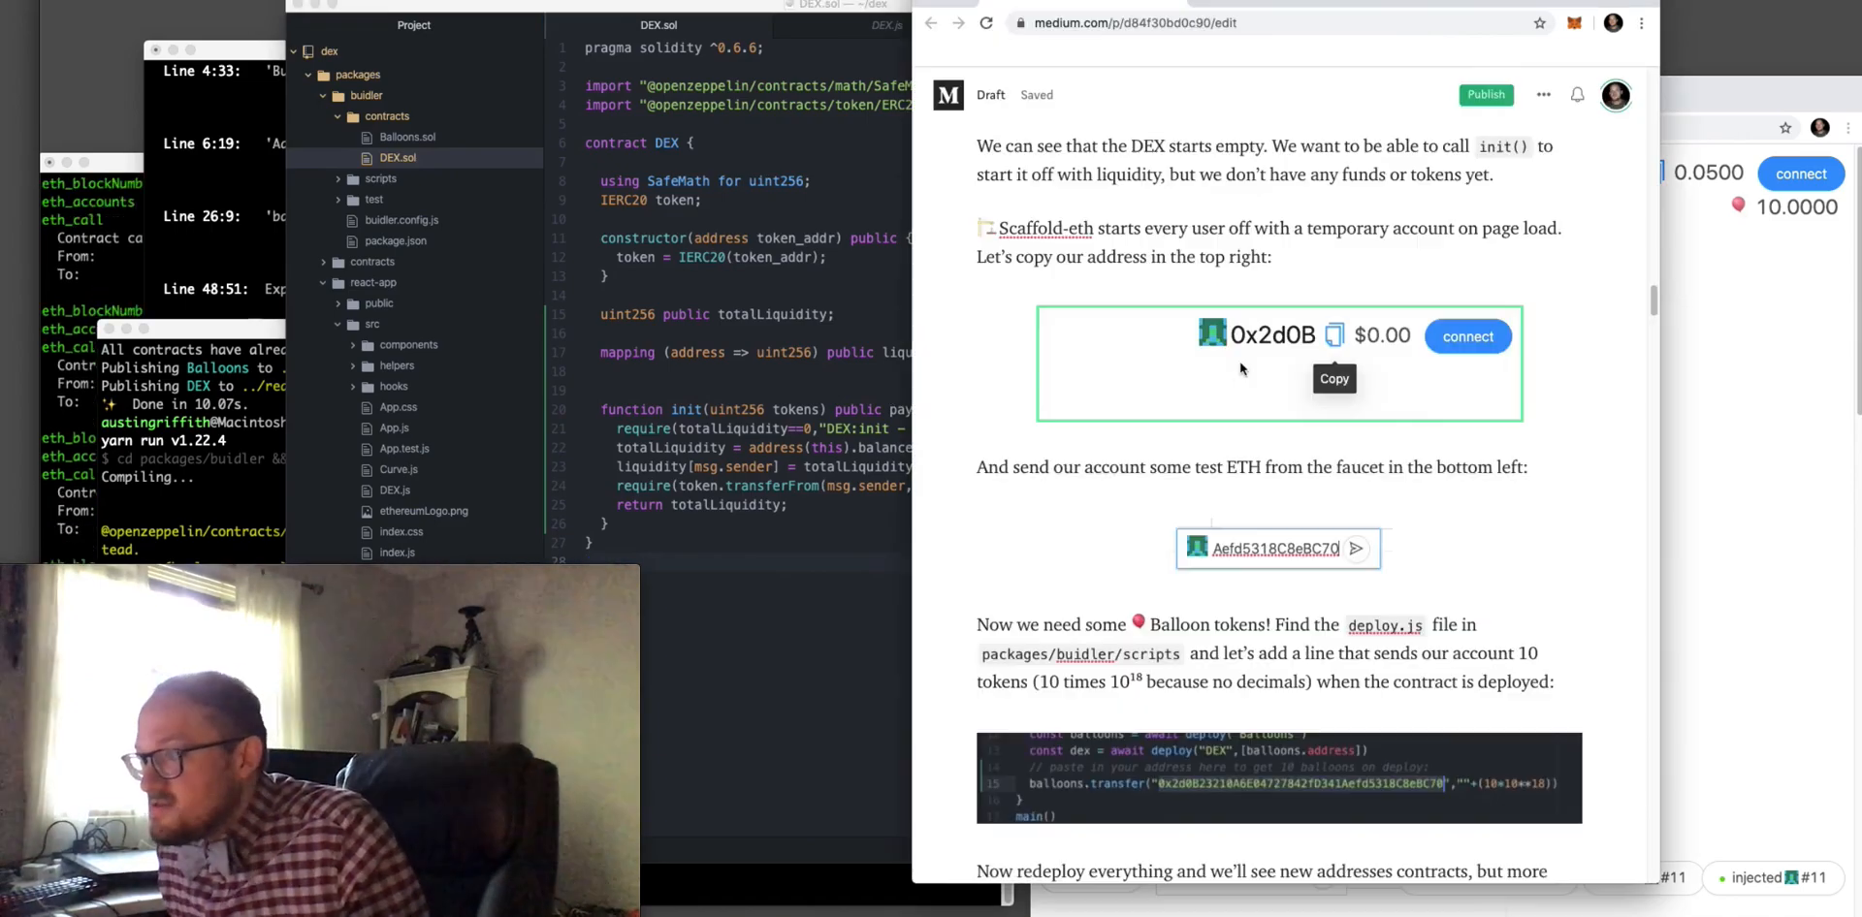
scroll(down, 3)
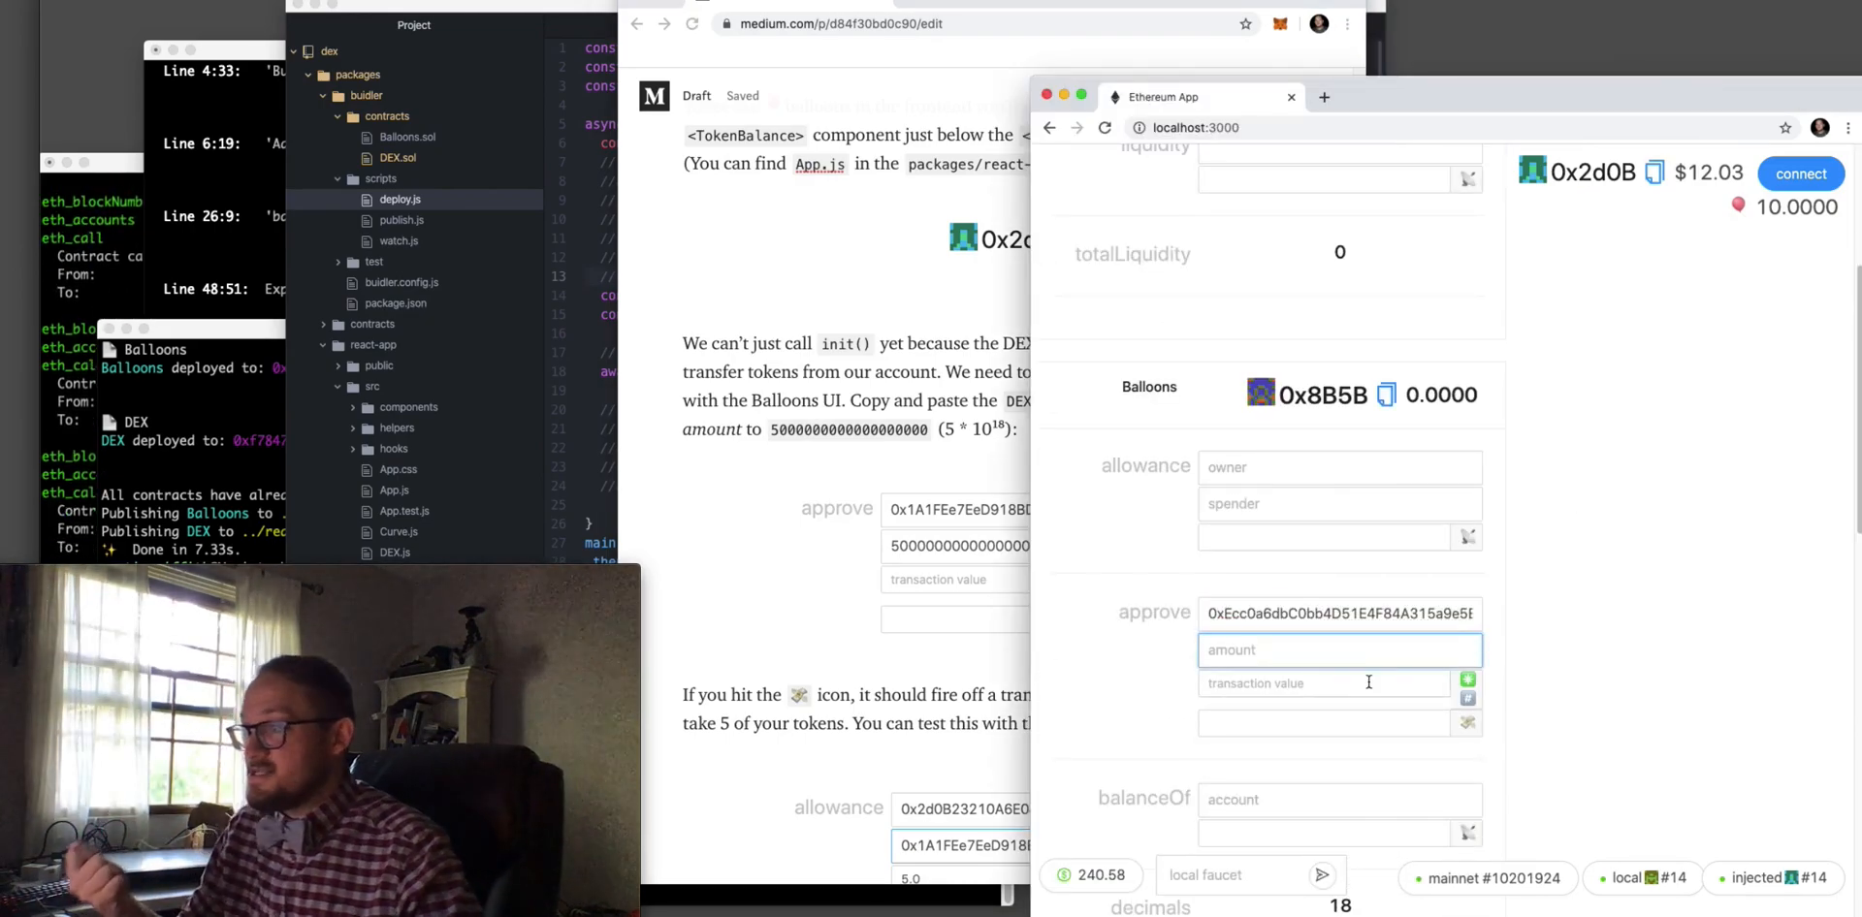
text(5000000000000000000)
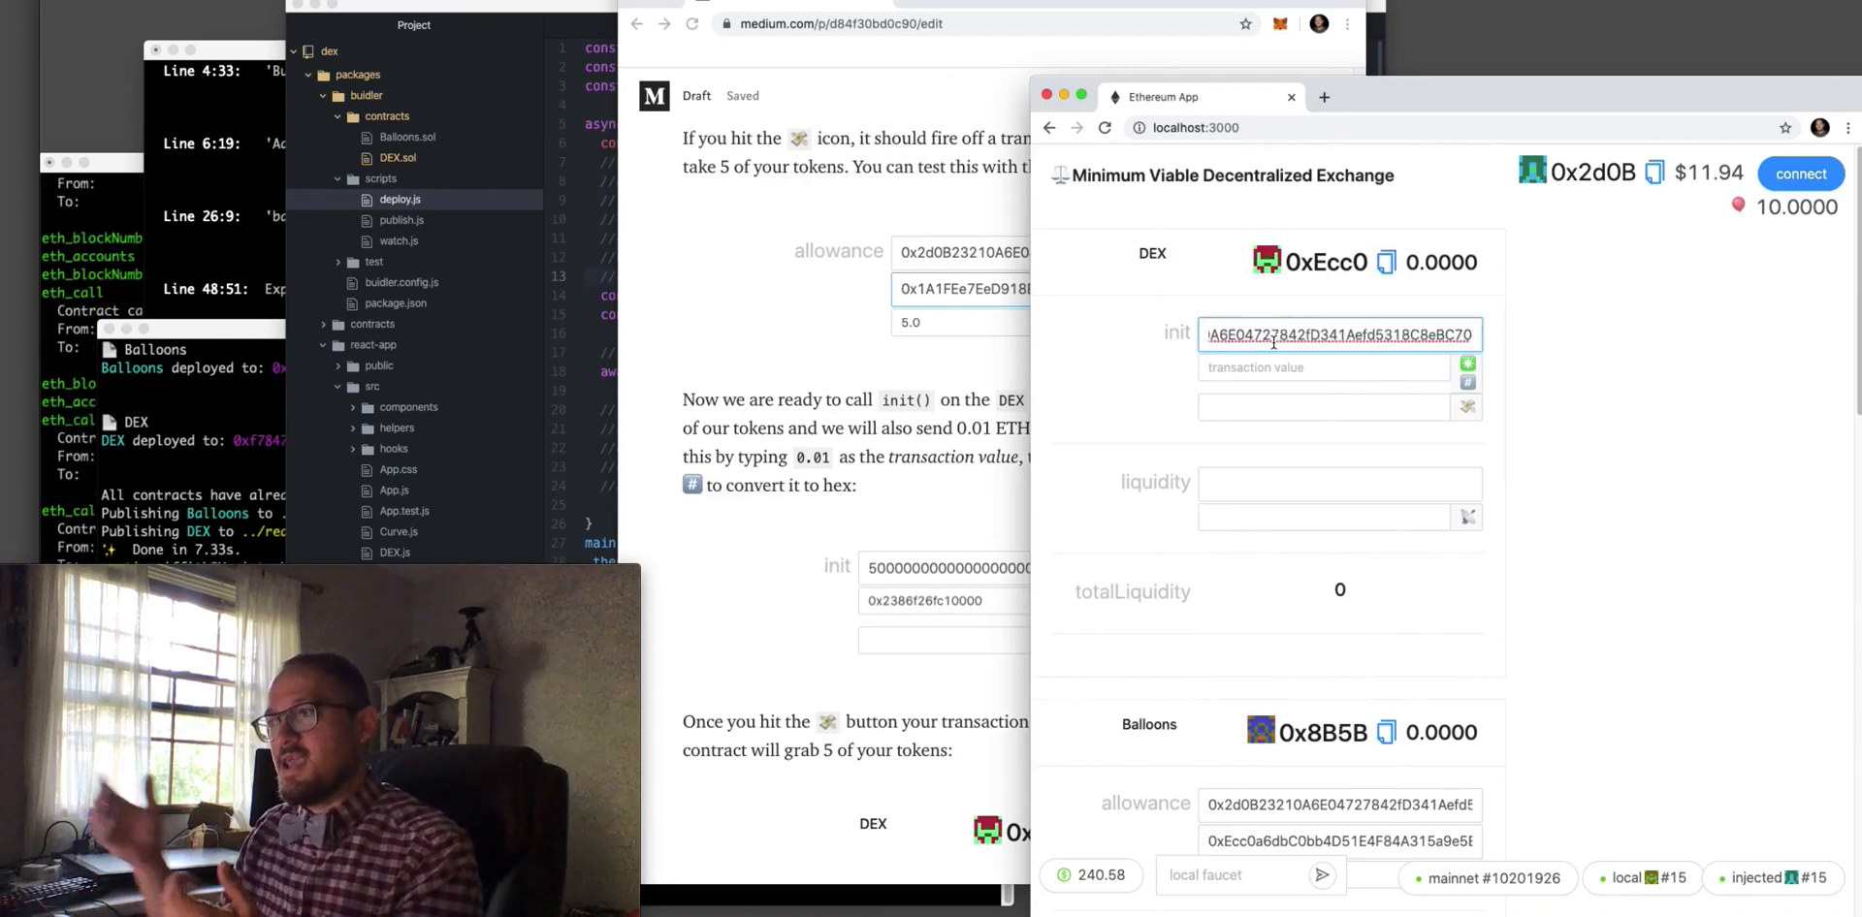
text(5000000000000000000)
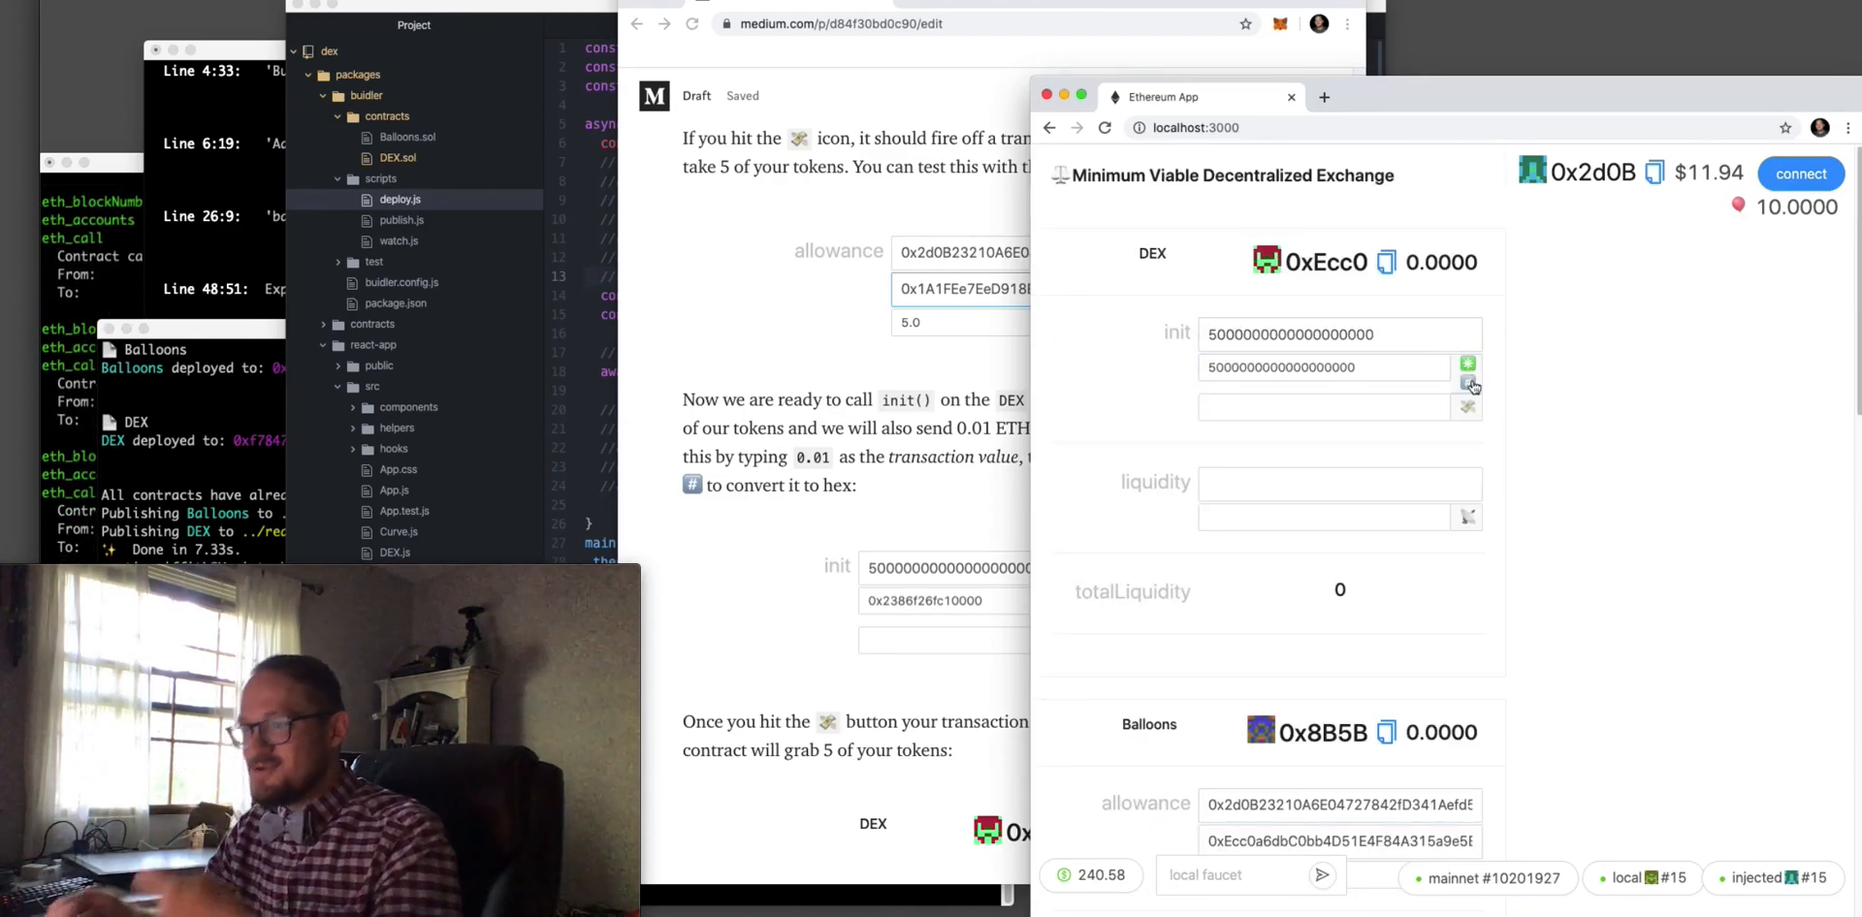
click(1469, 382)
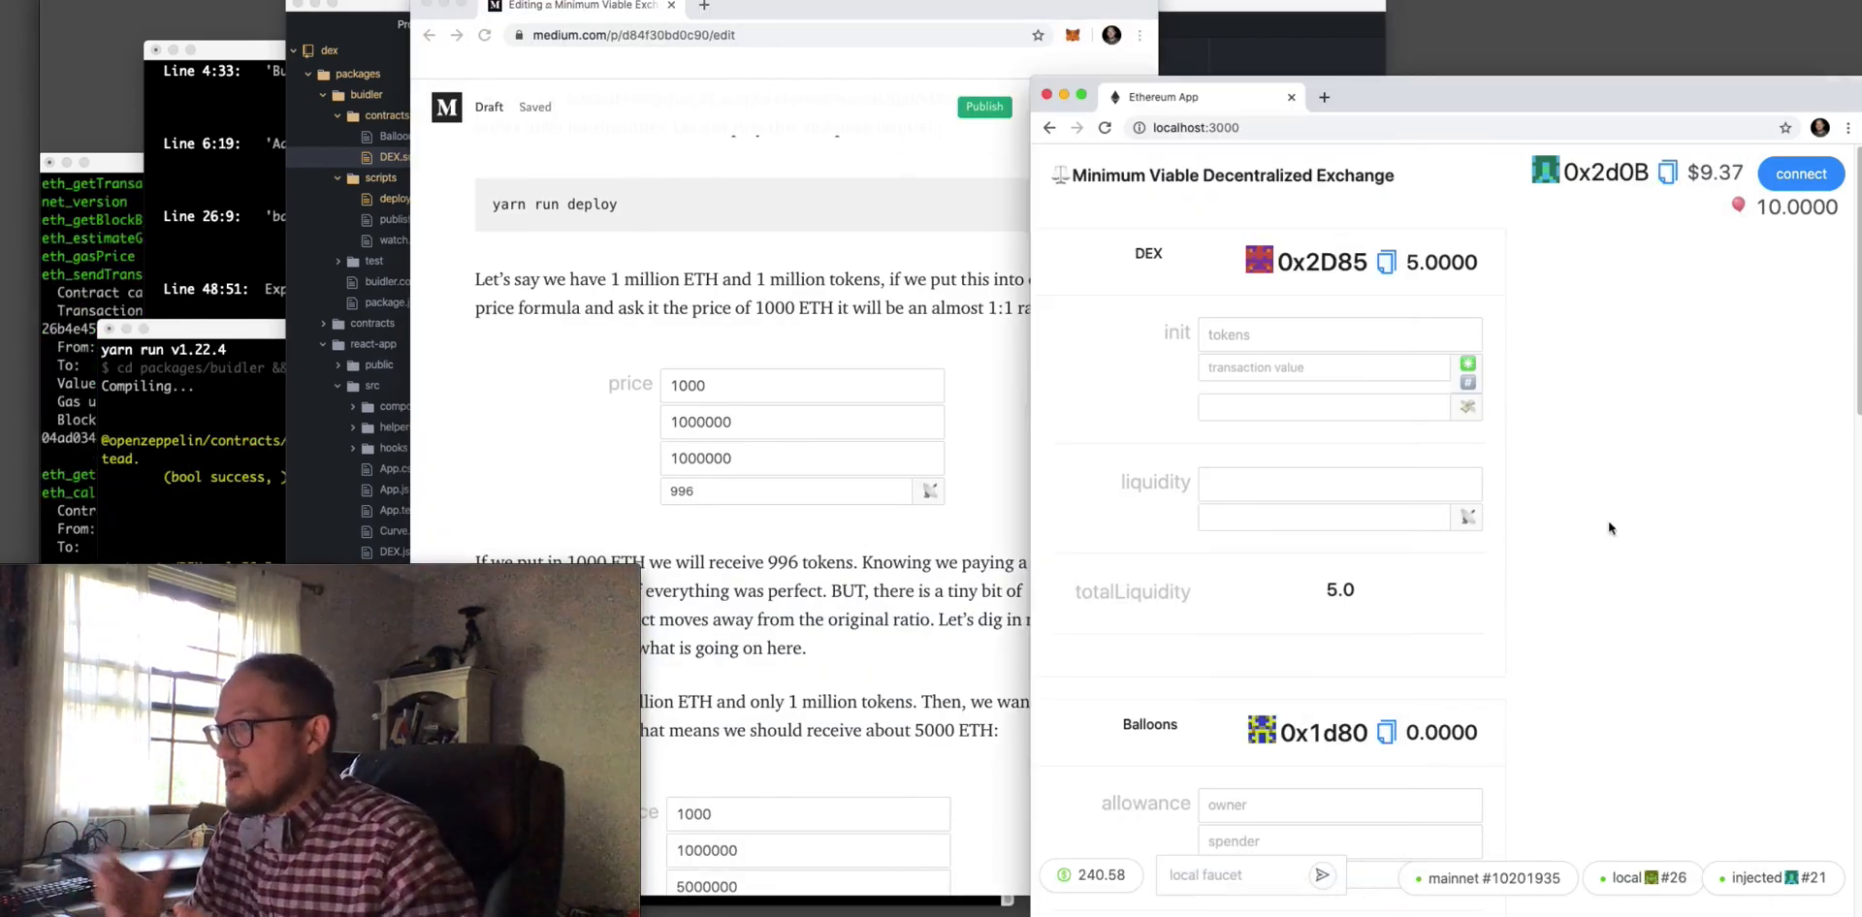
Query the price for a 1000 input against 1000000 reserves
text(1000)
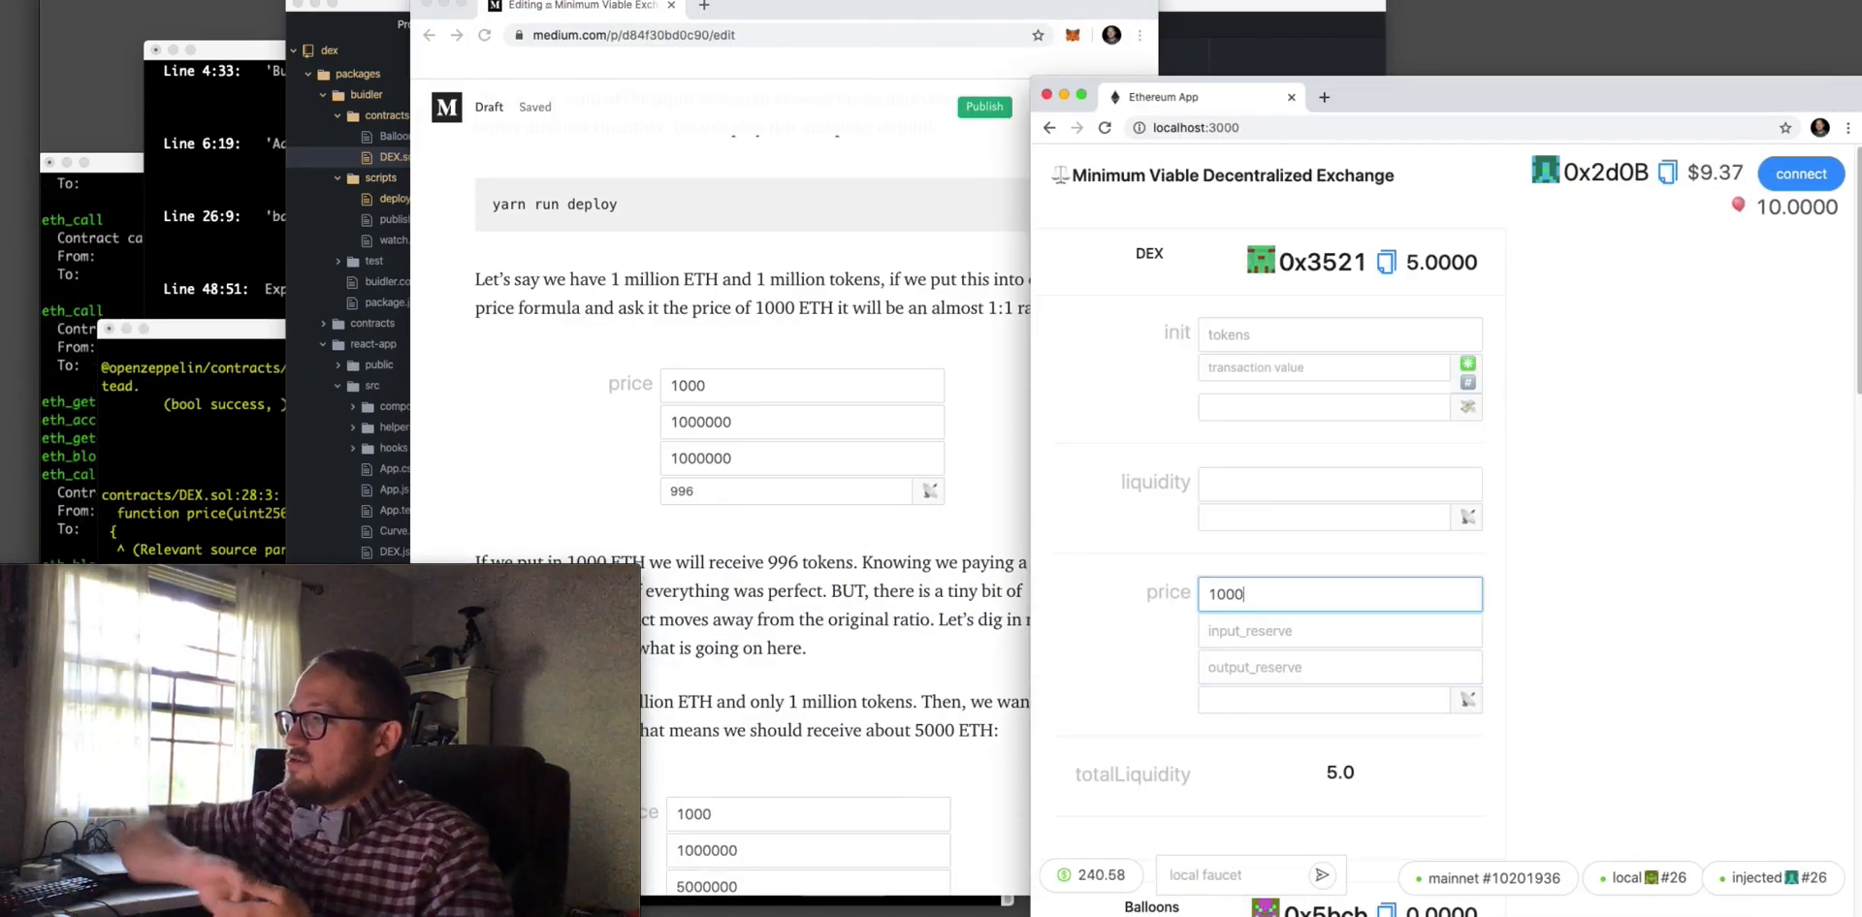
text(1000000)
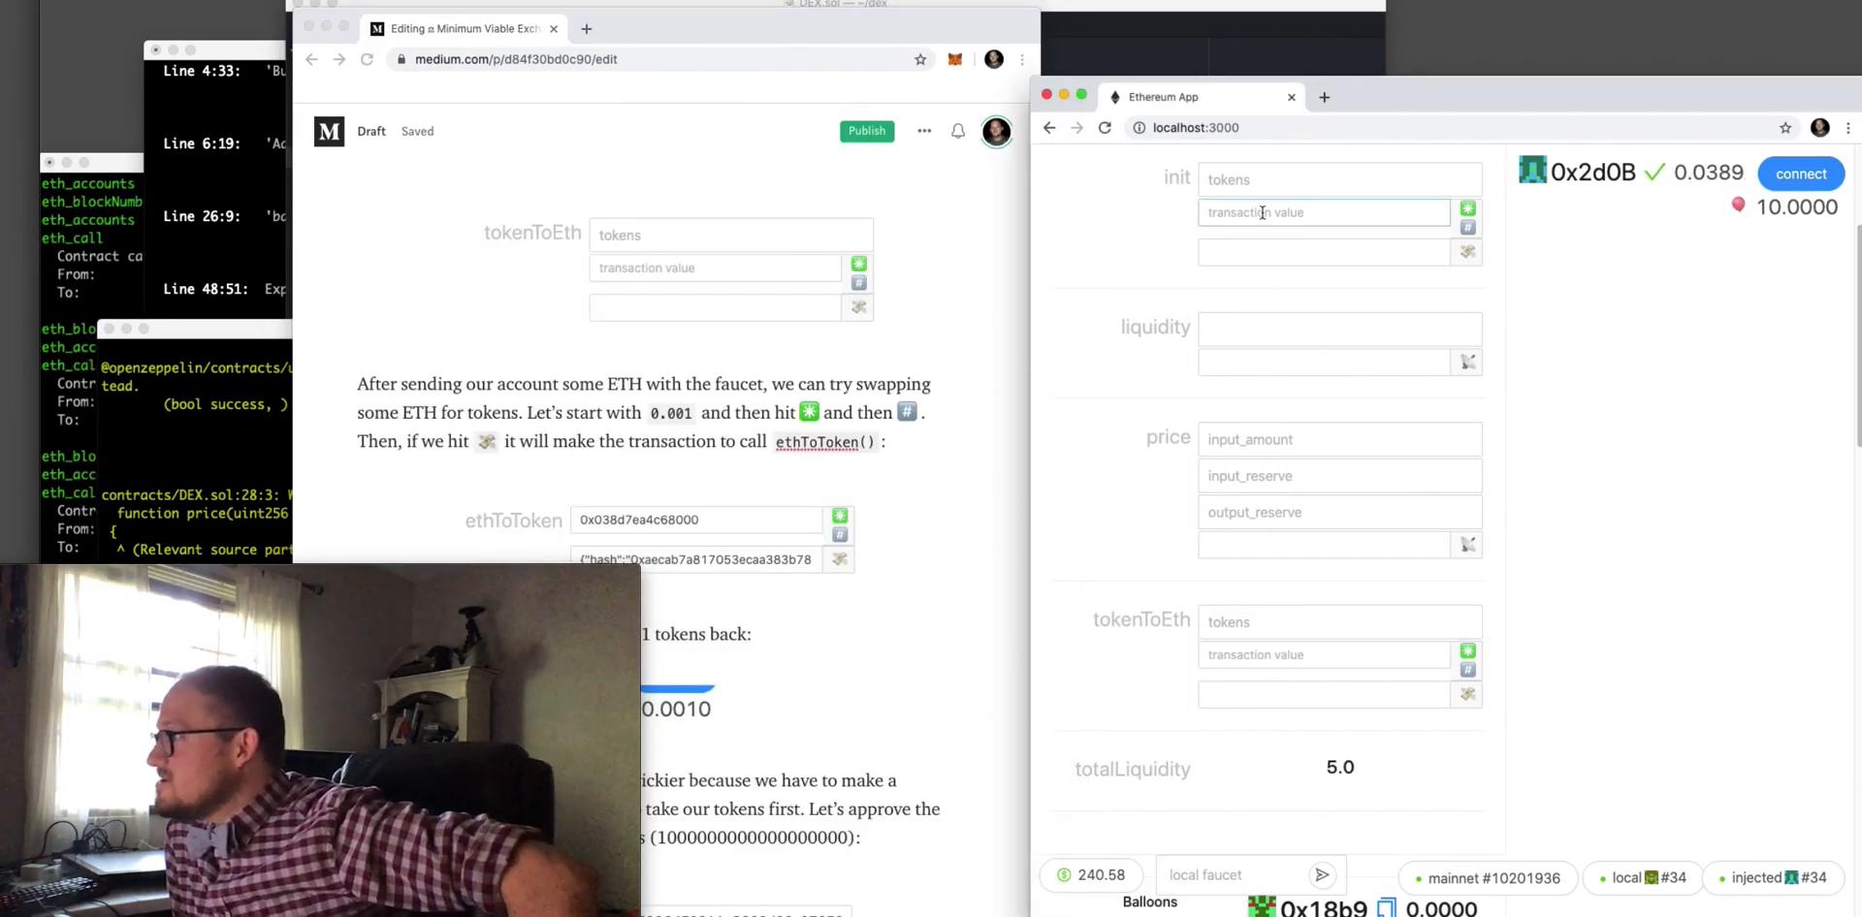
Enter 0.001 ETH in ethToToken and convert it for the swap
text(0.001)
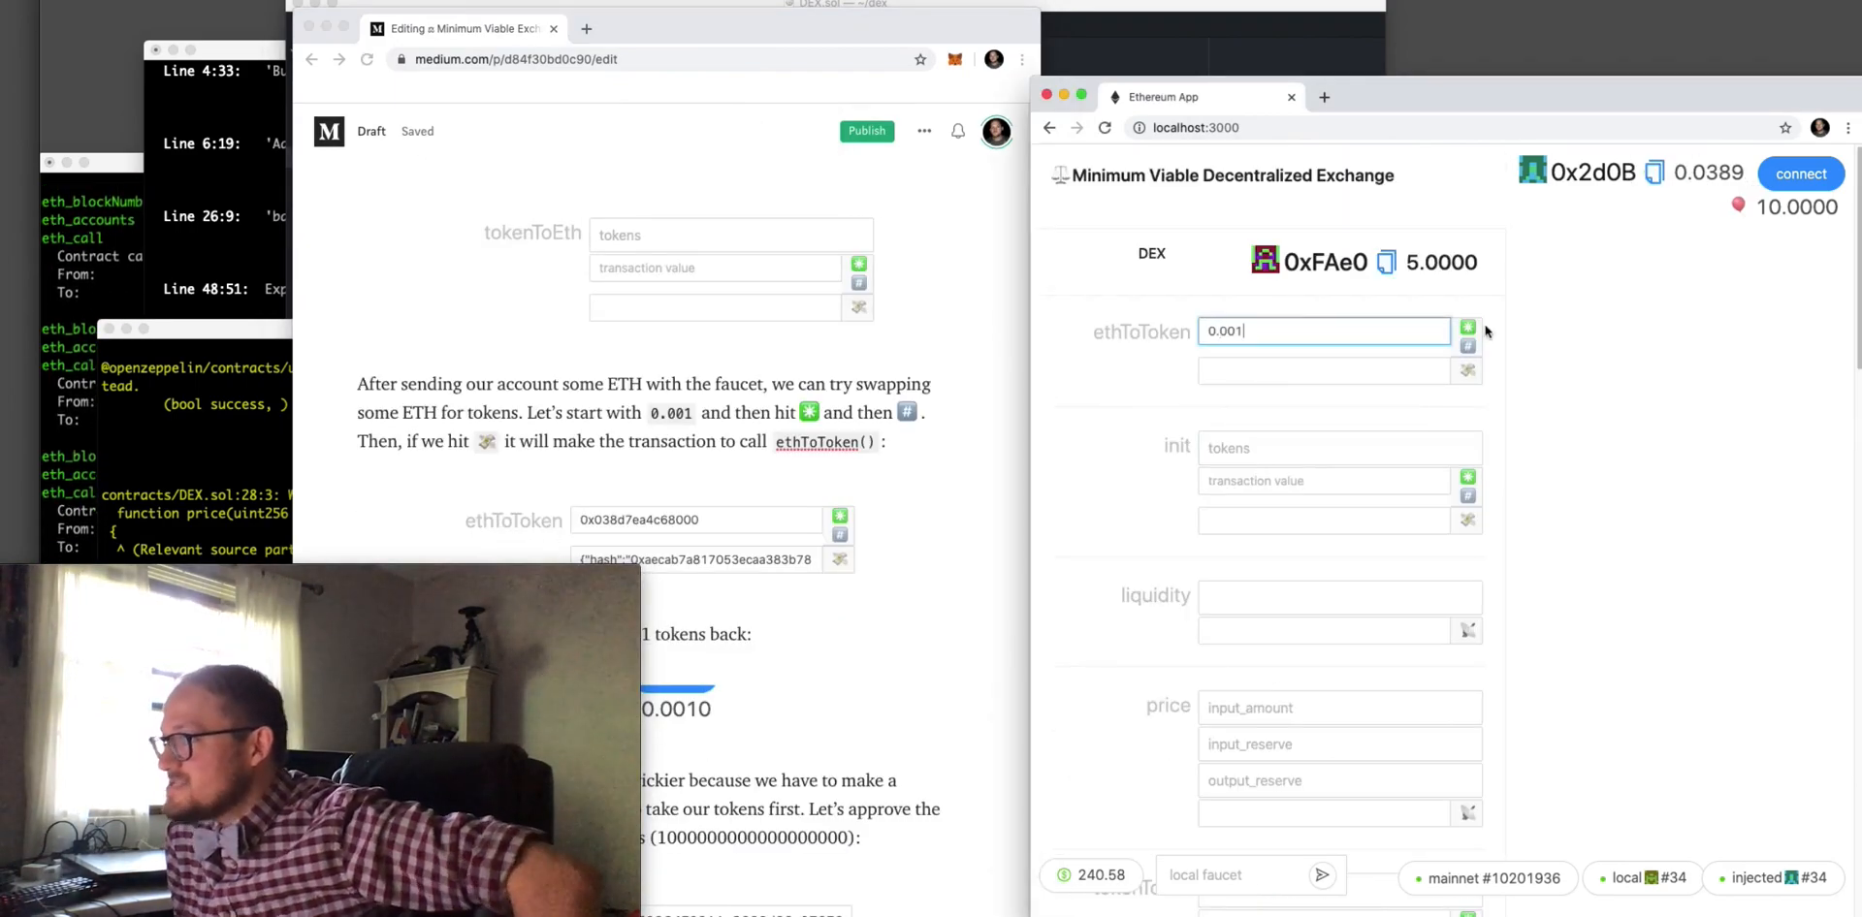
click(1467, 330)
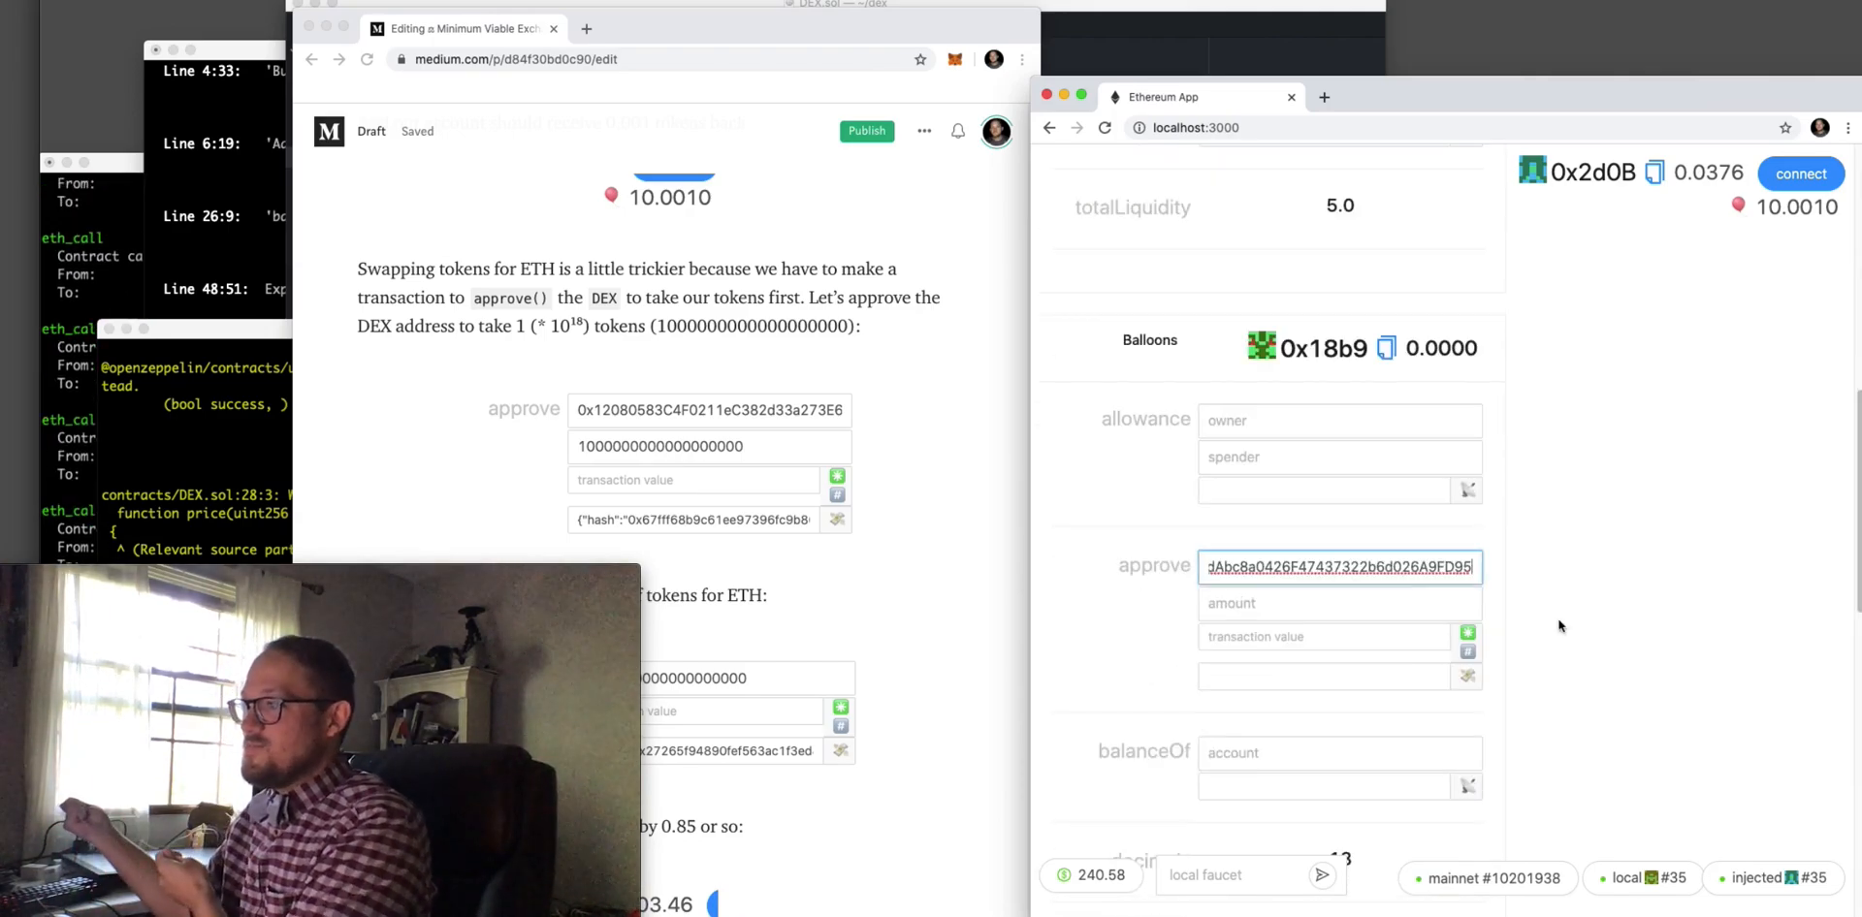
text(1000000000000000000)
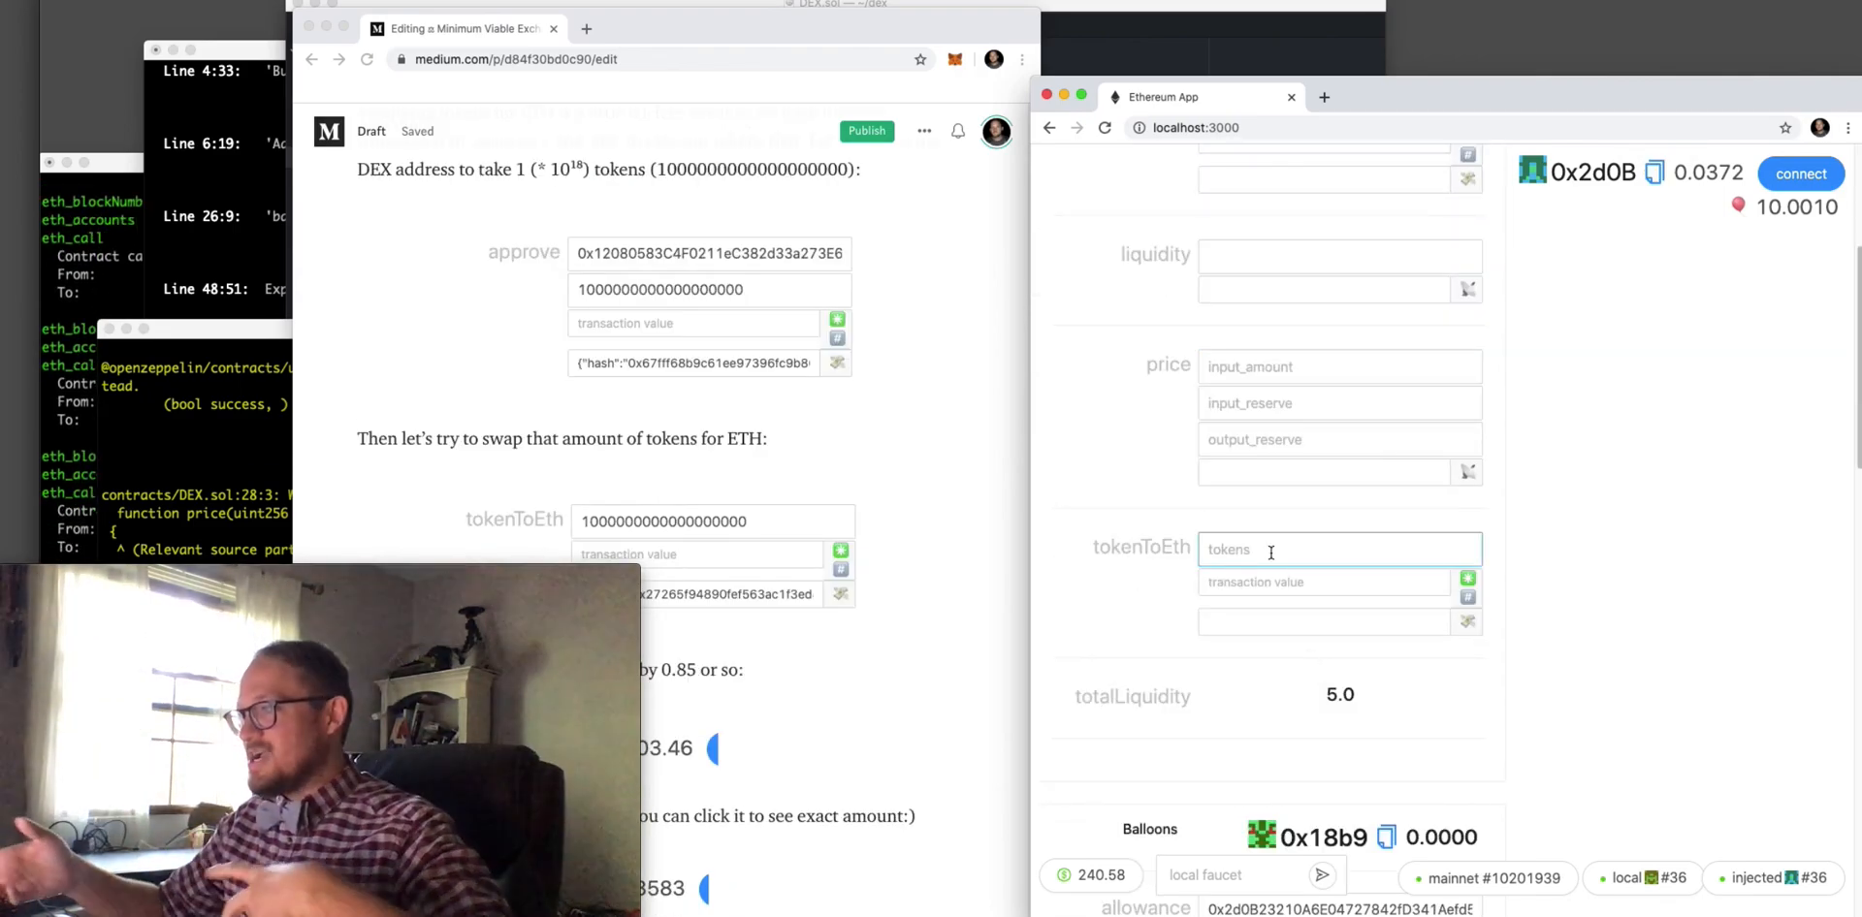
text(1000000000000000000)
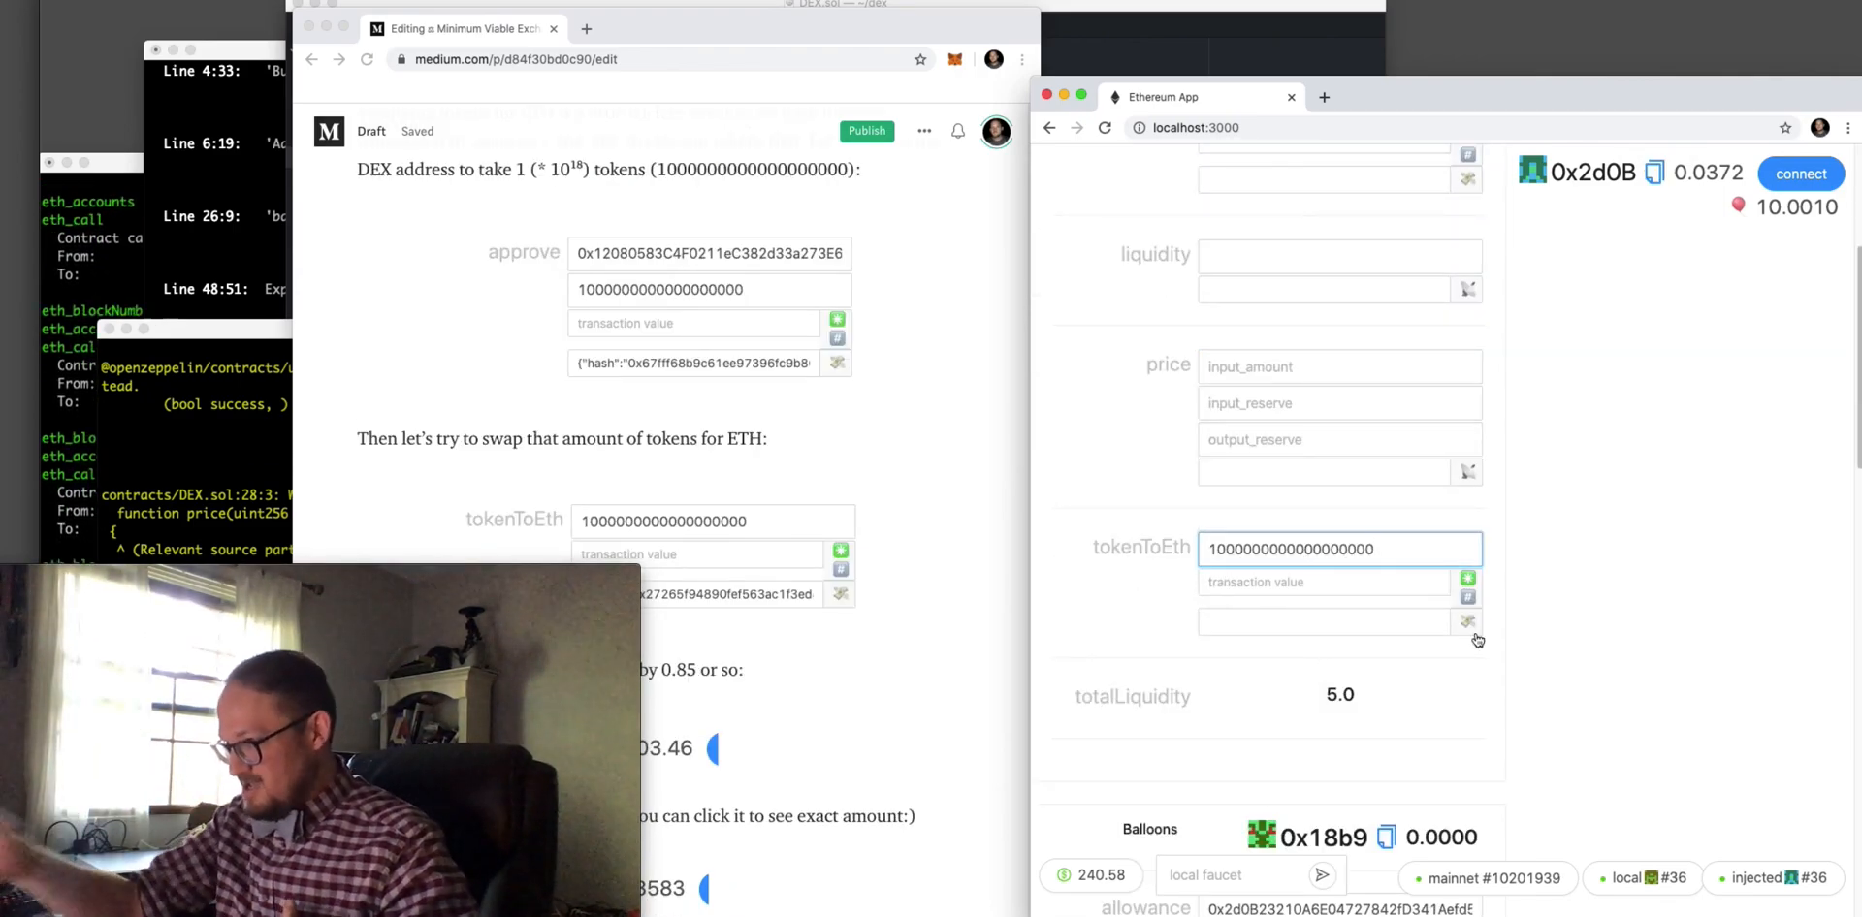
click(1467, 630)
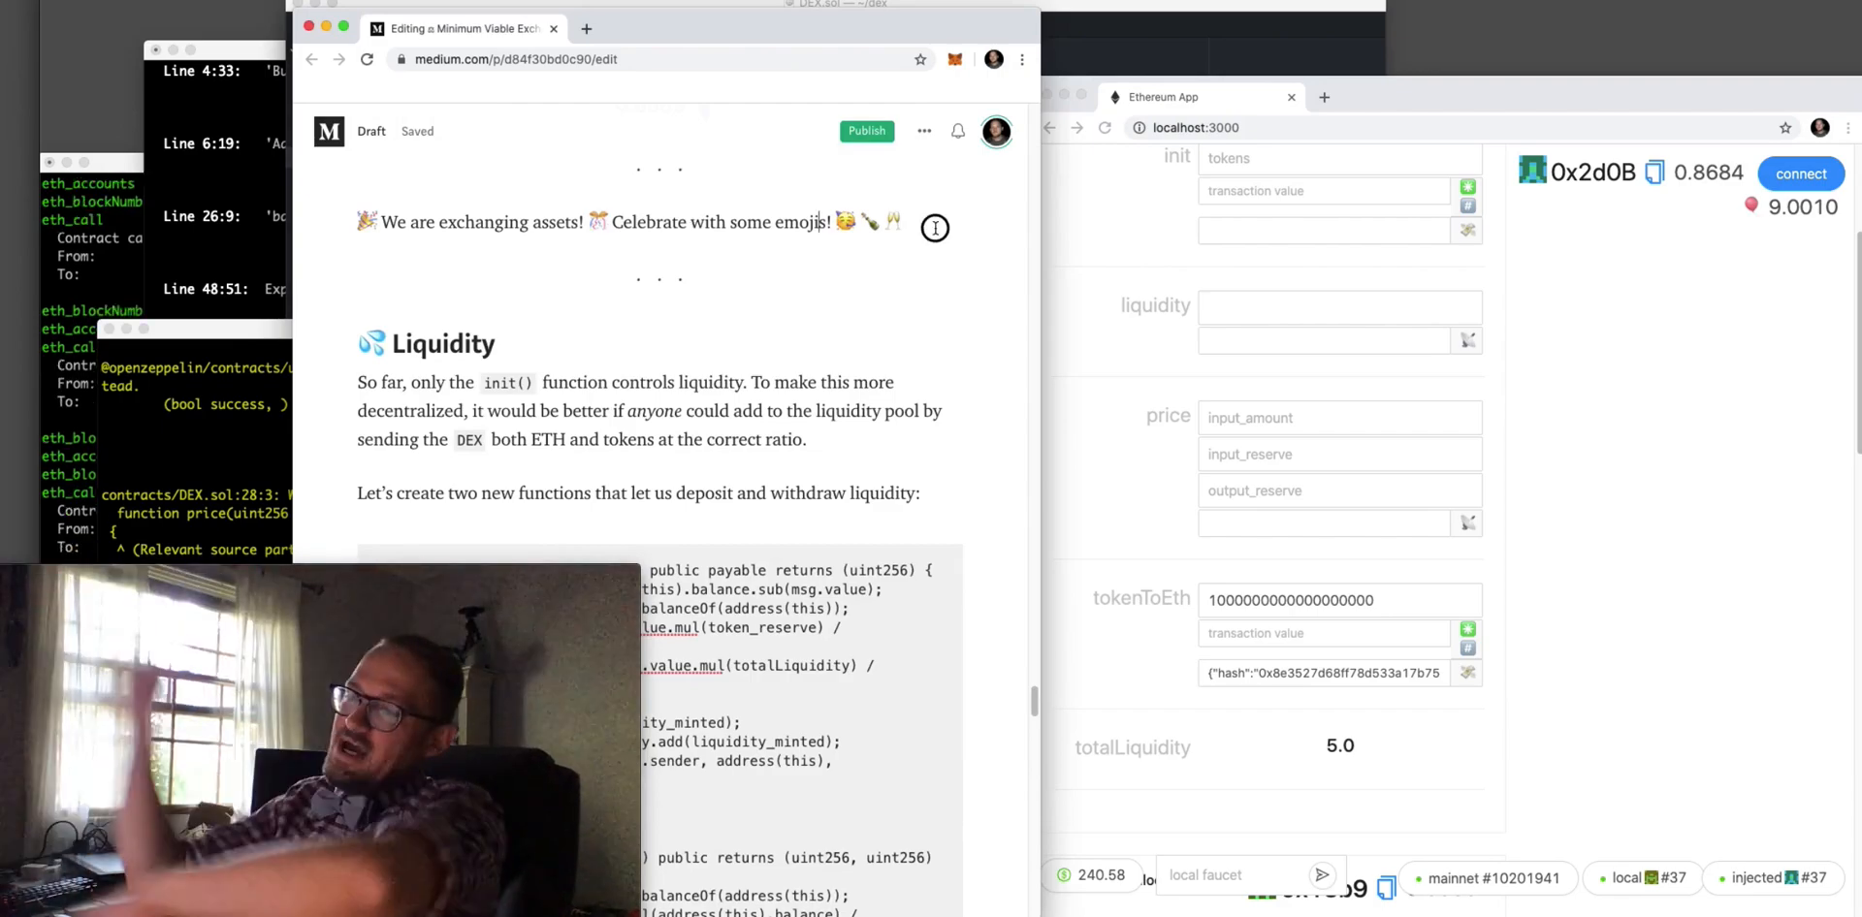
Scroll down to reach the deposit and withdraw code for DEX.sol
scroll(down, 3)
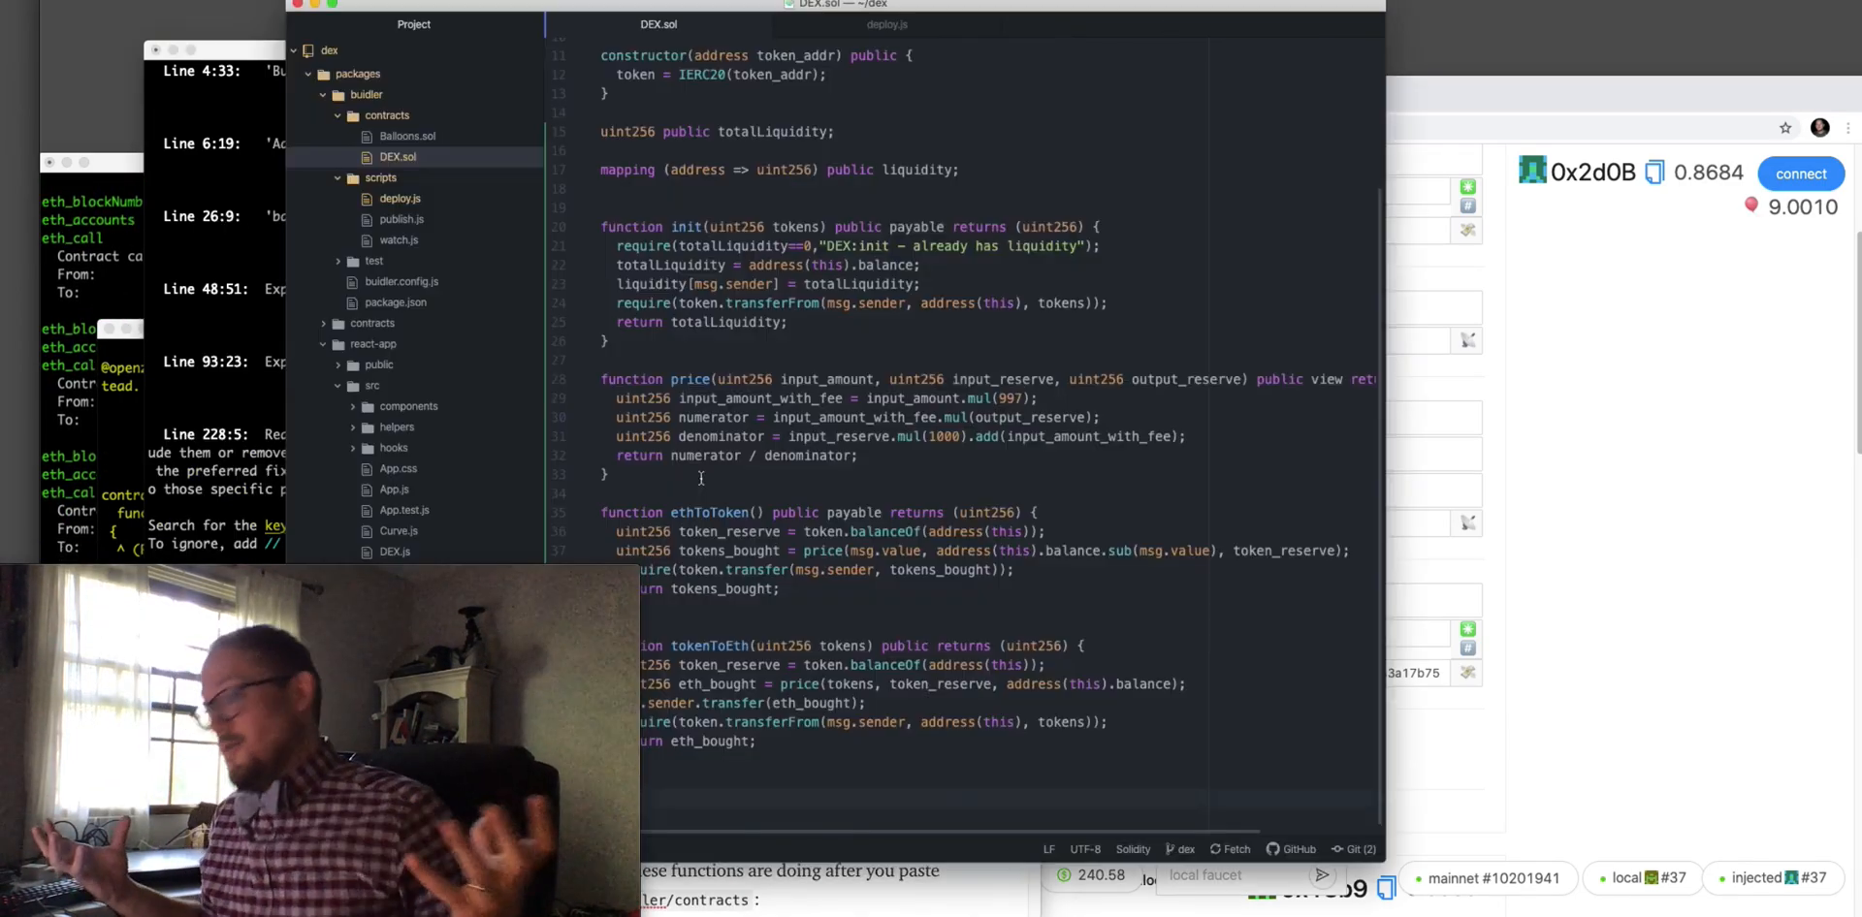
scroll(down, 3)
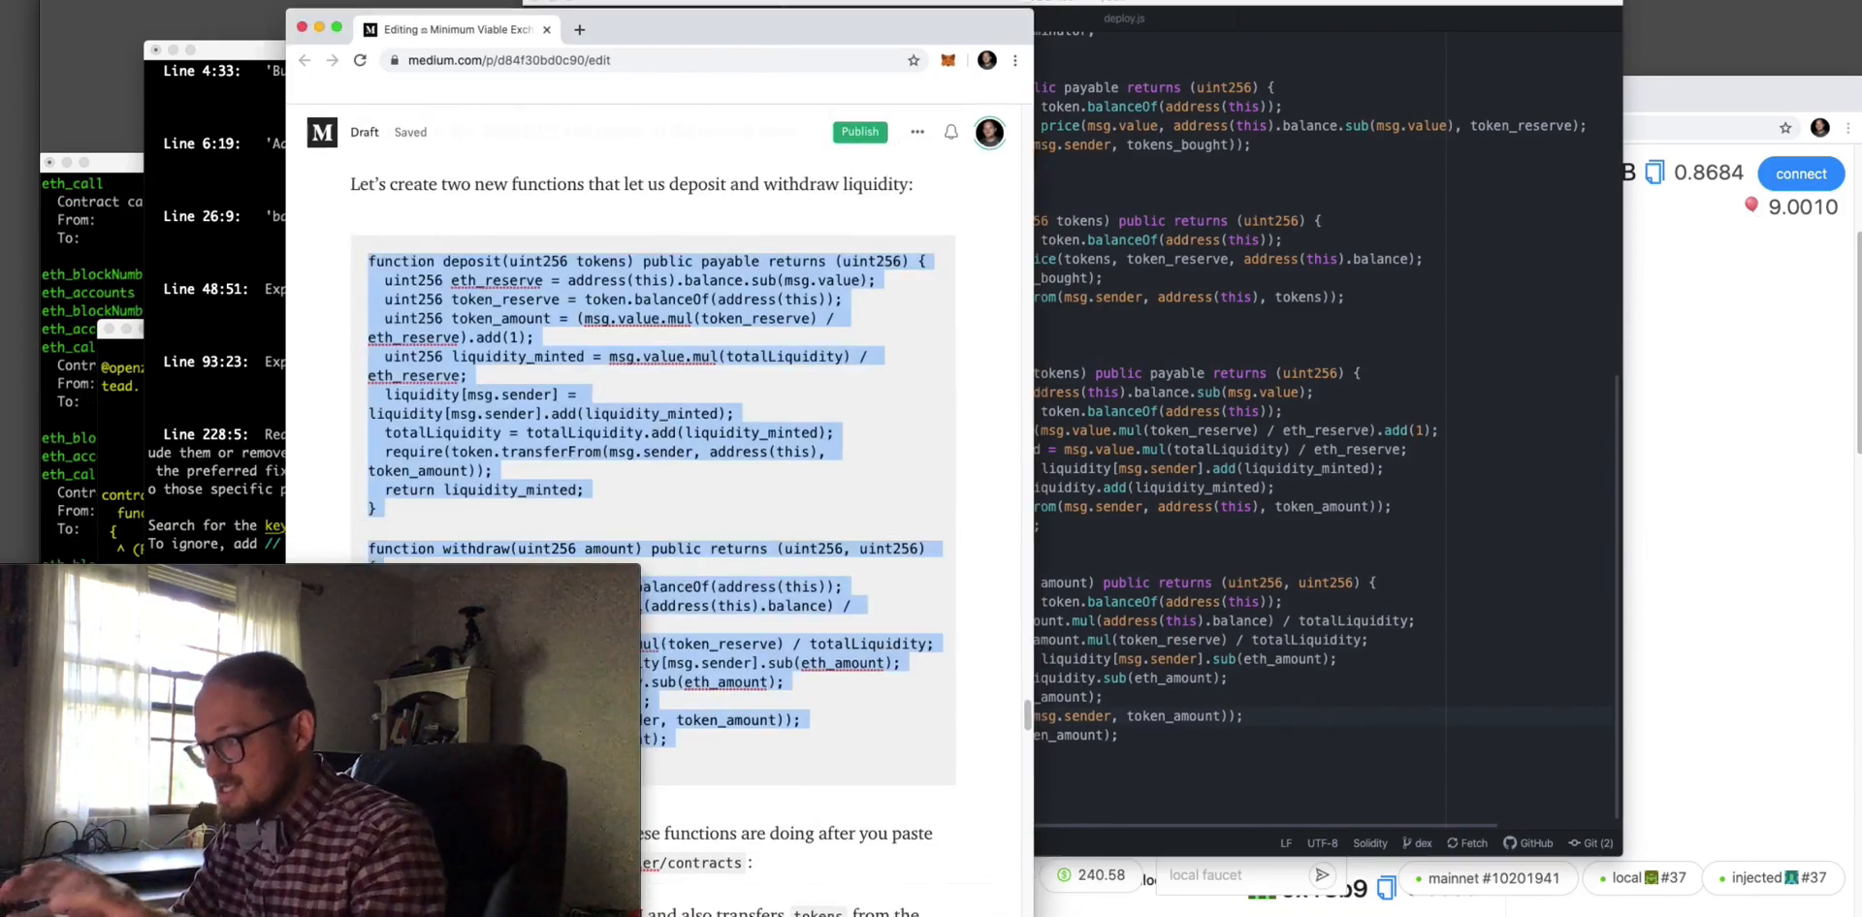
scroll(down, 3)
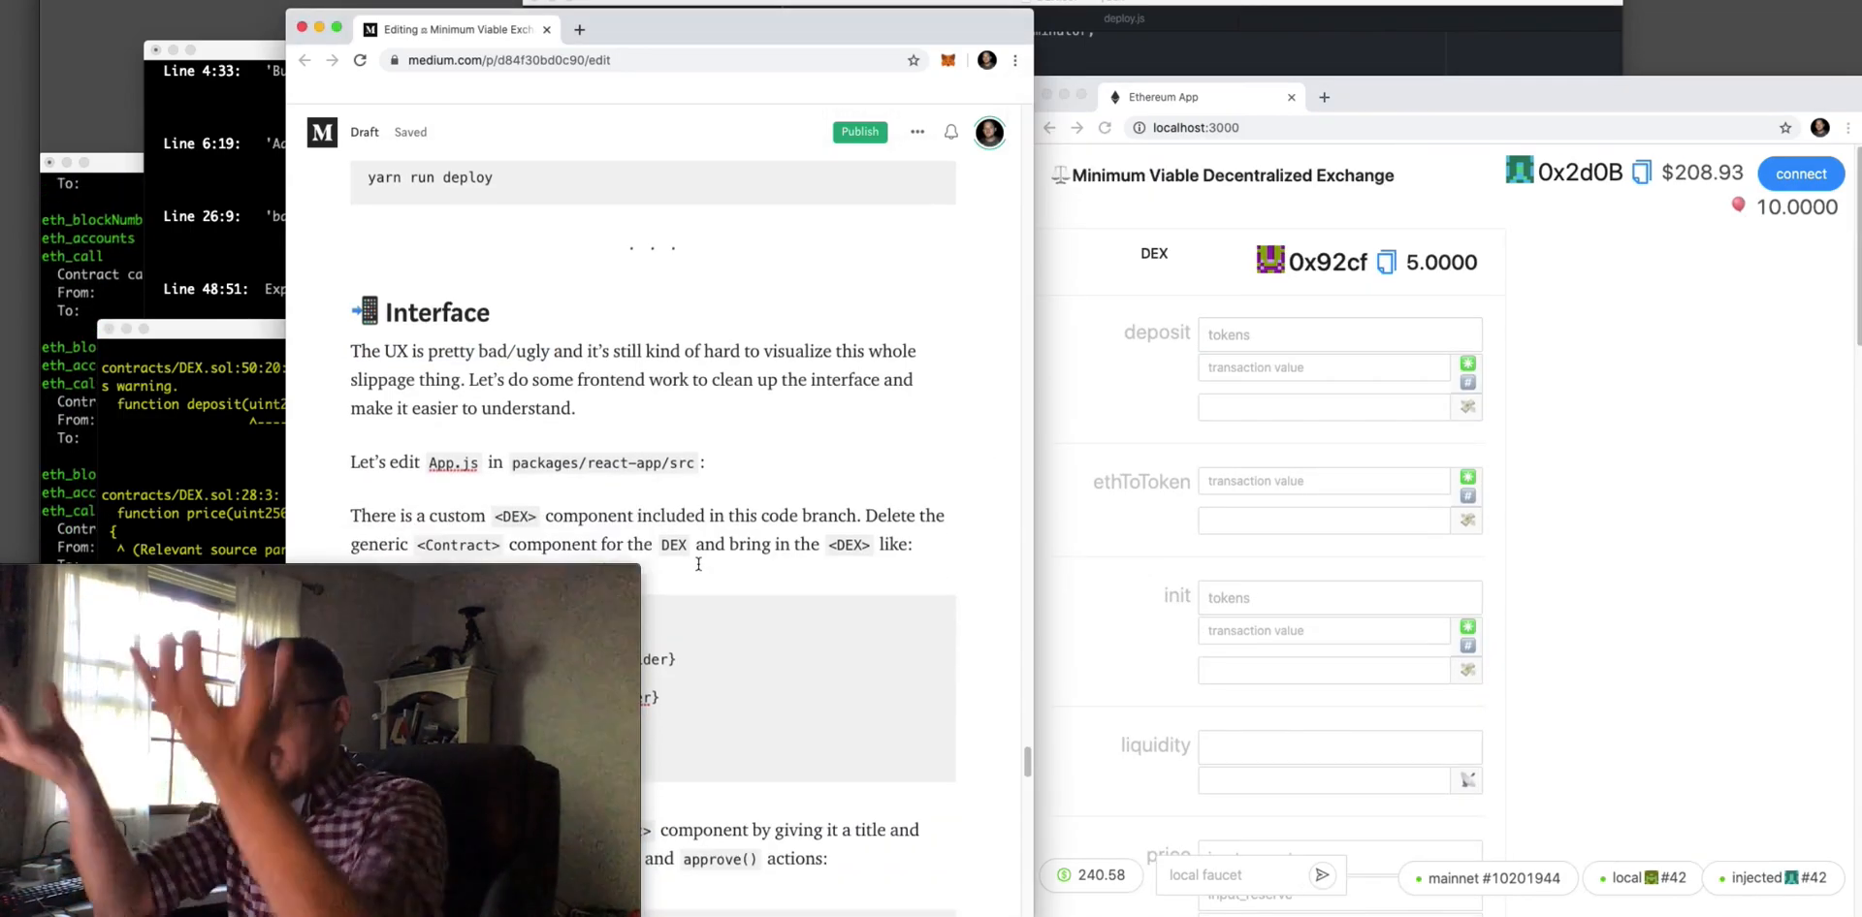
scroll(down, 3)
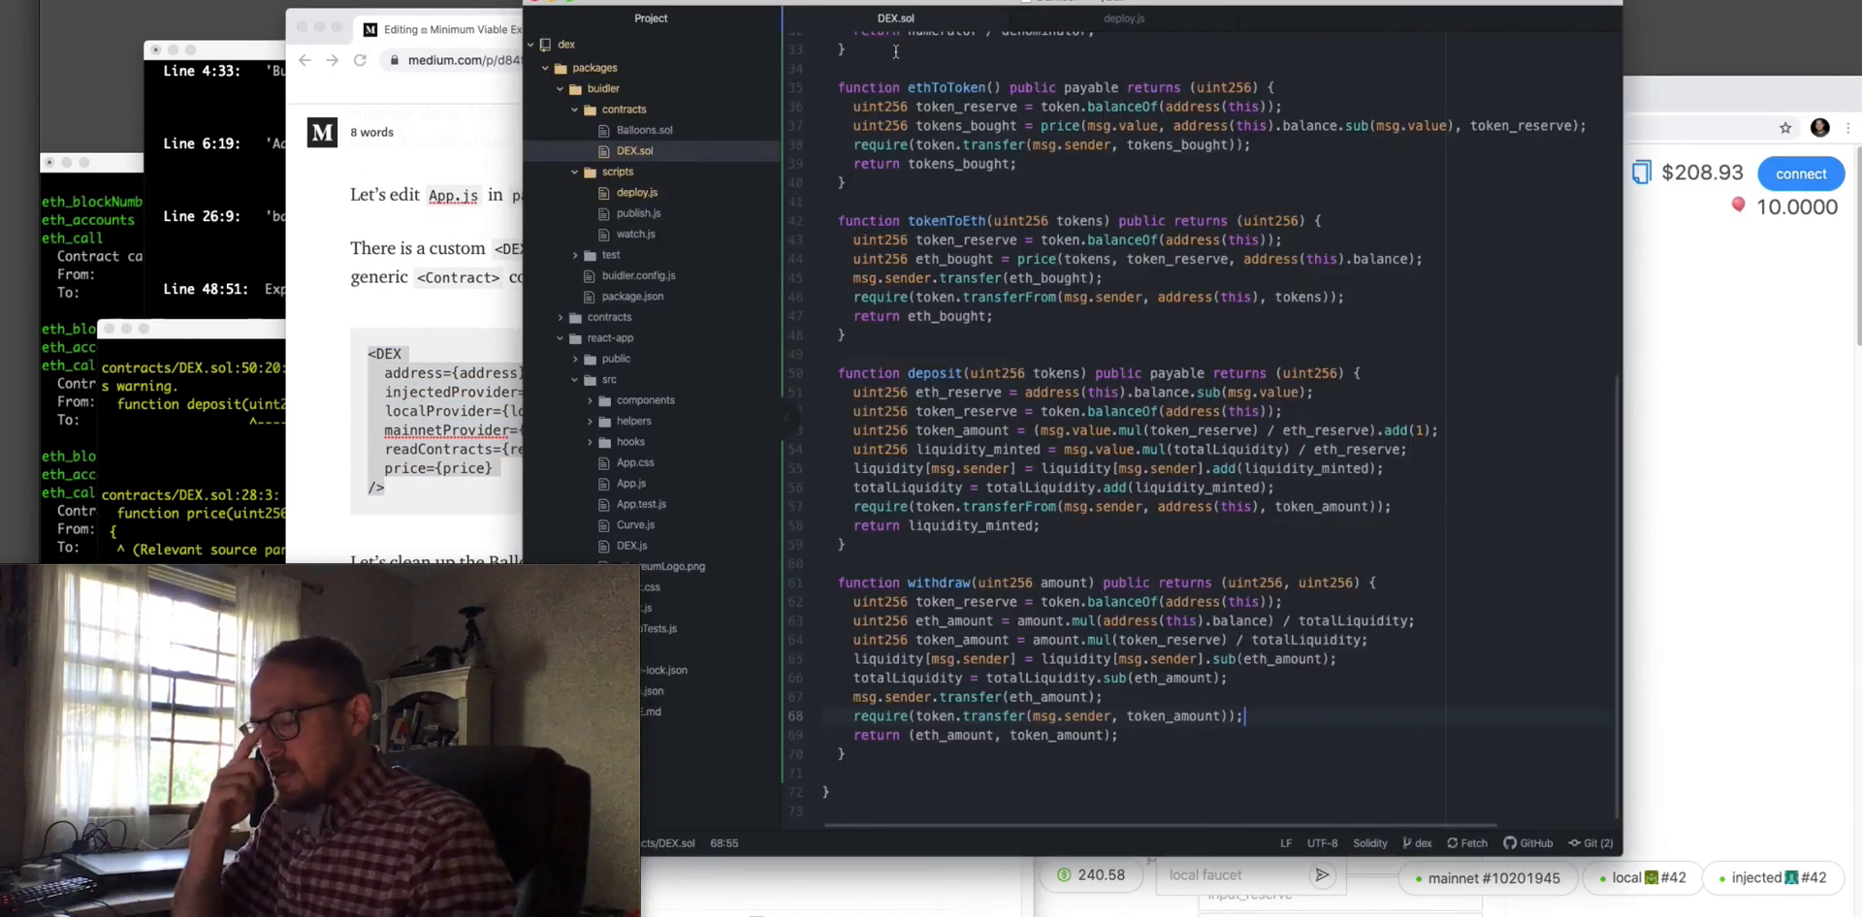
Switch to App.js and scroll to the DEX and Balloons contract components
click(1121, 18)
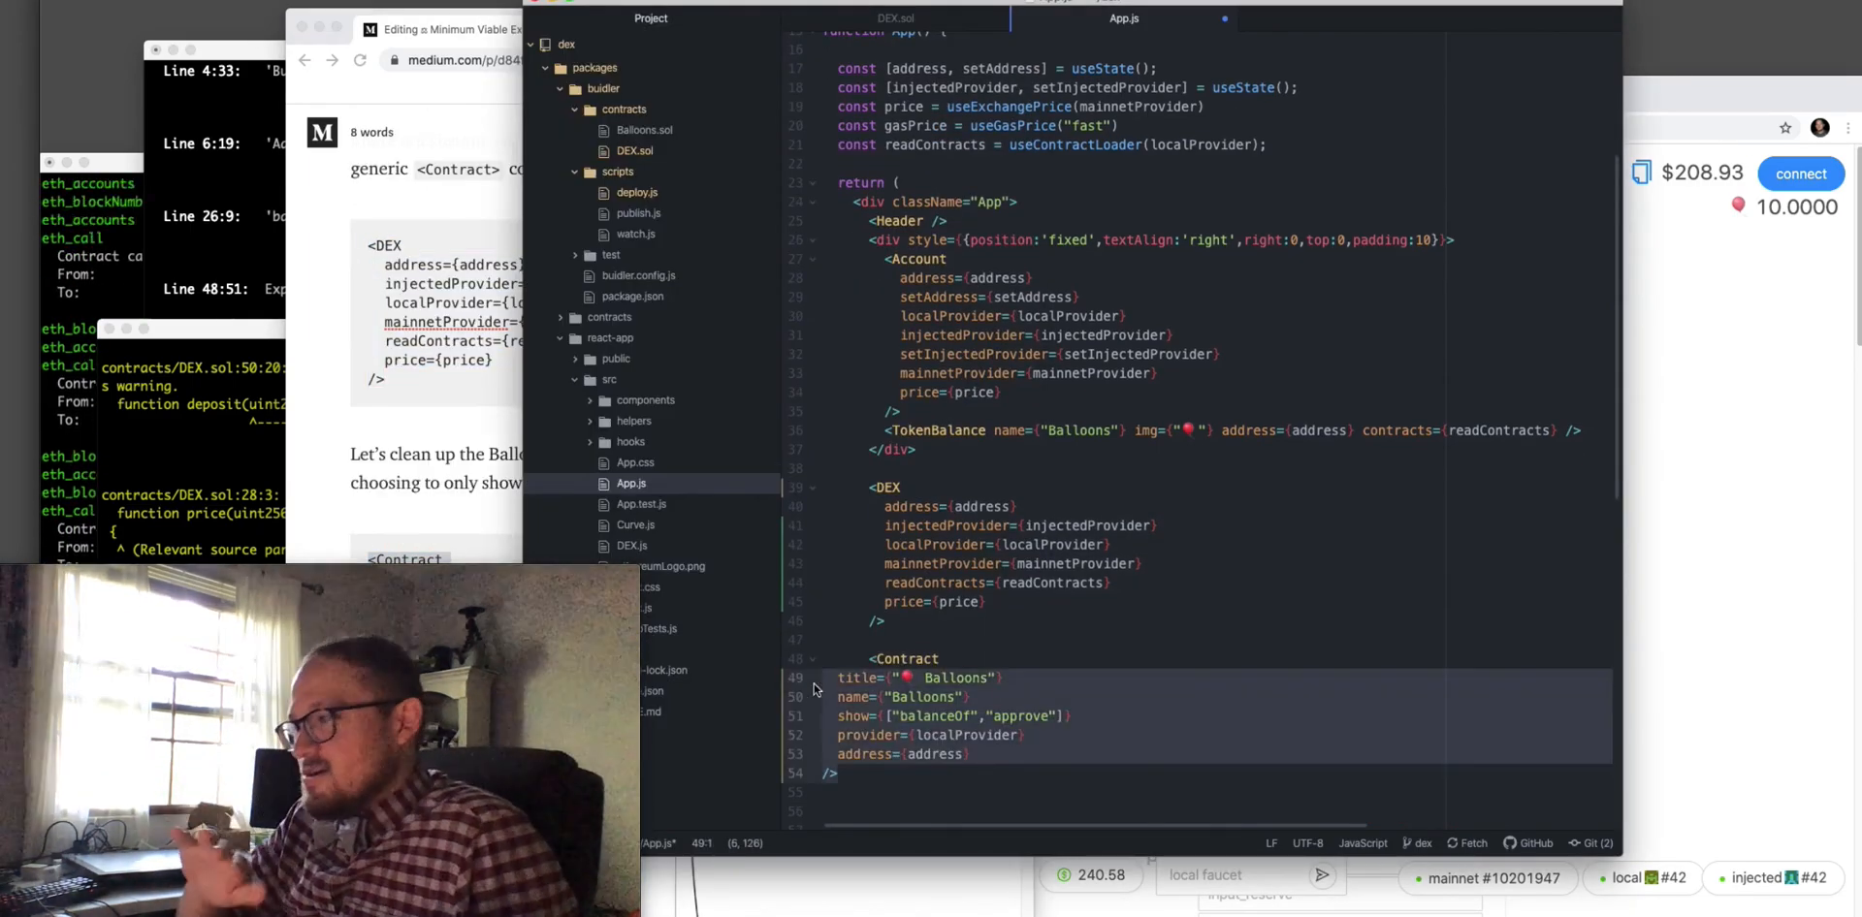
scroll(down, 3)
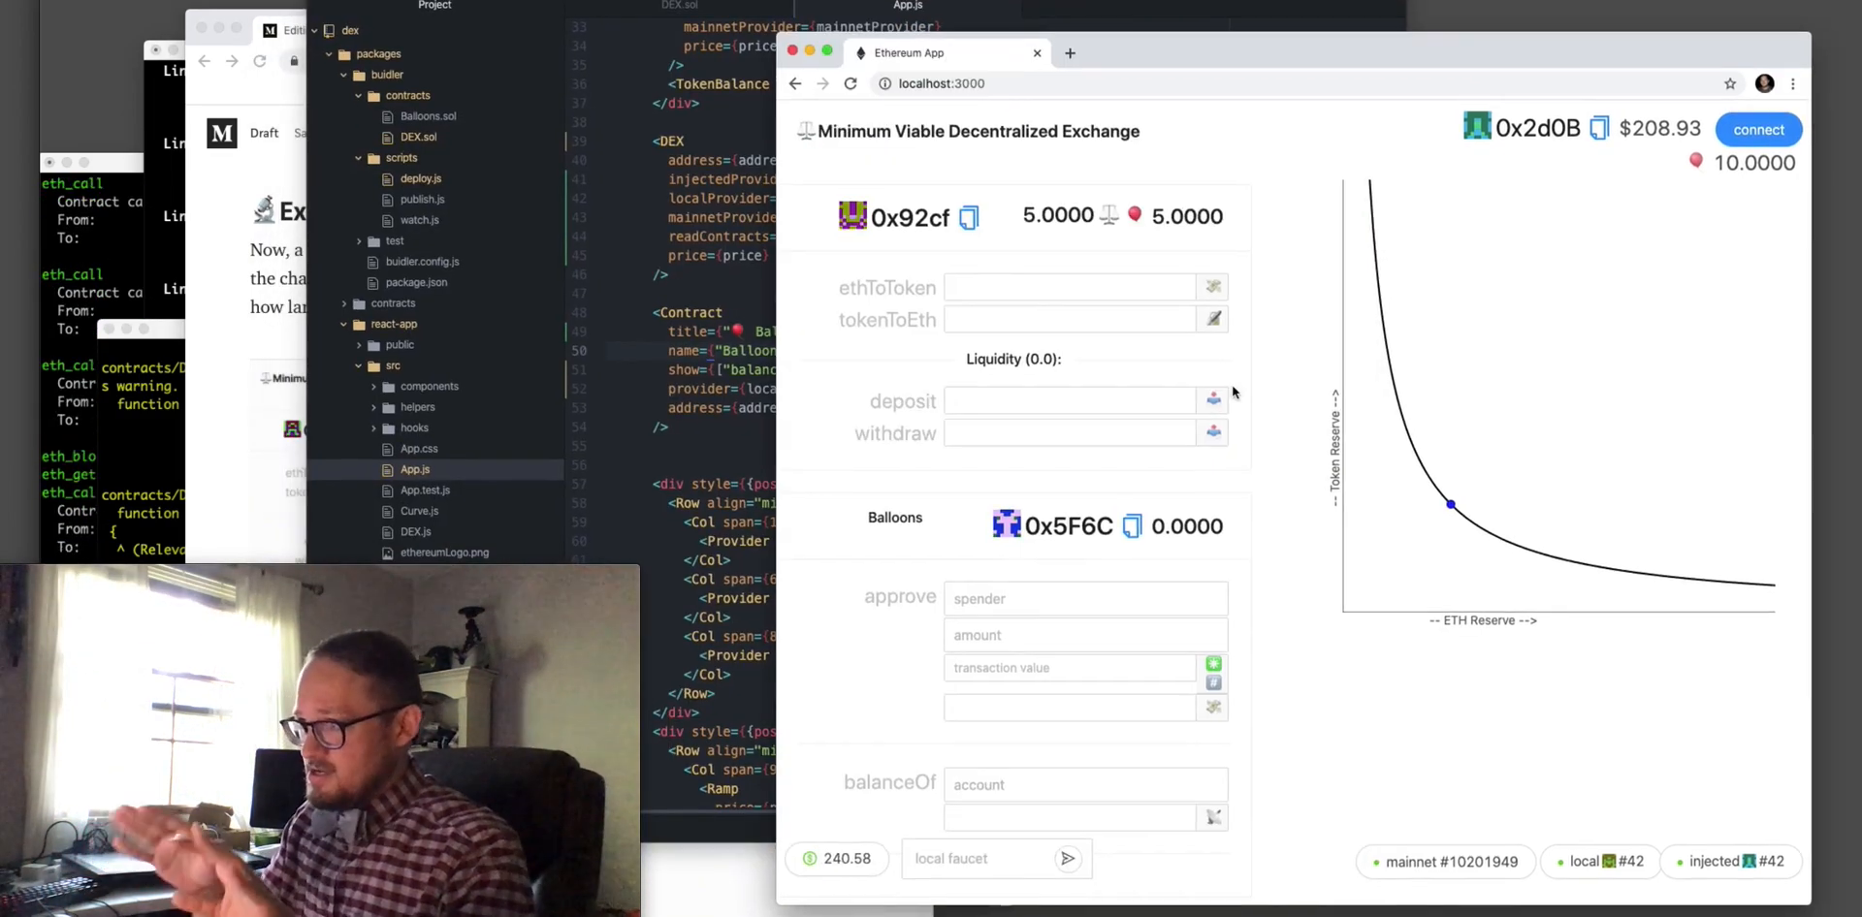
Swap ETH for Balloons, swap 2 Balloons back for ETH, then enter 0.5 for another swap
text(1.9)
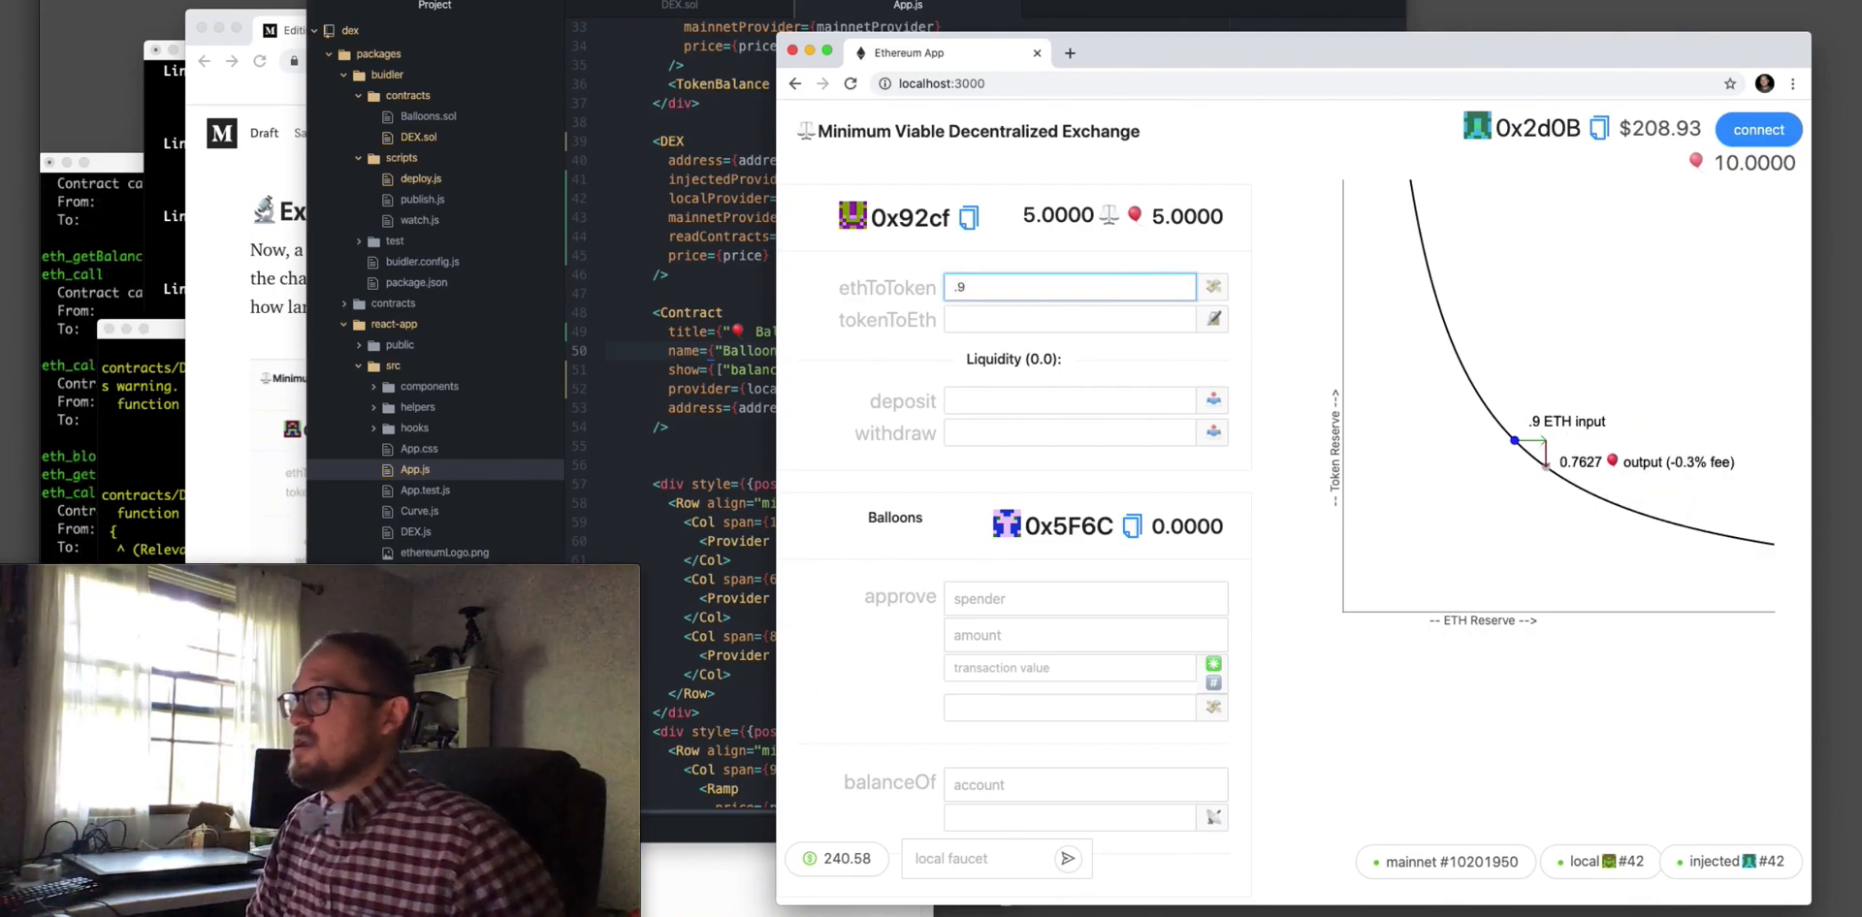
click(1212, 287)
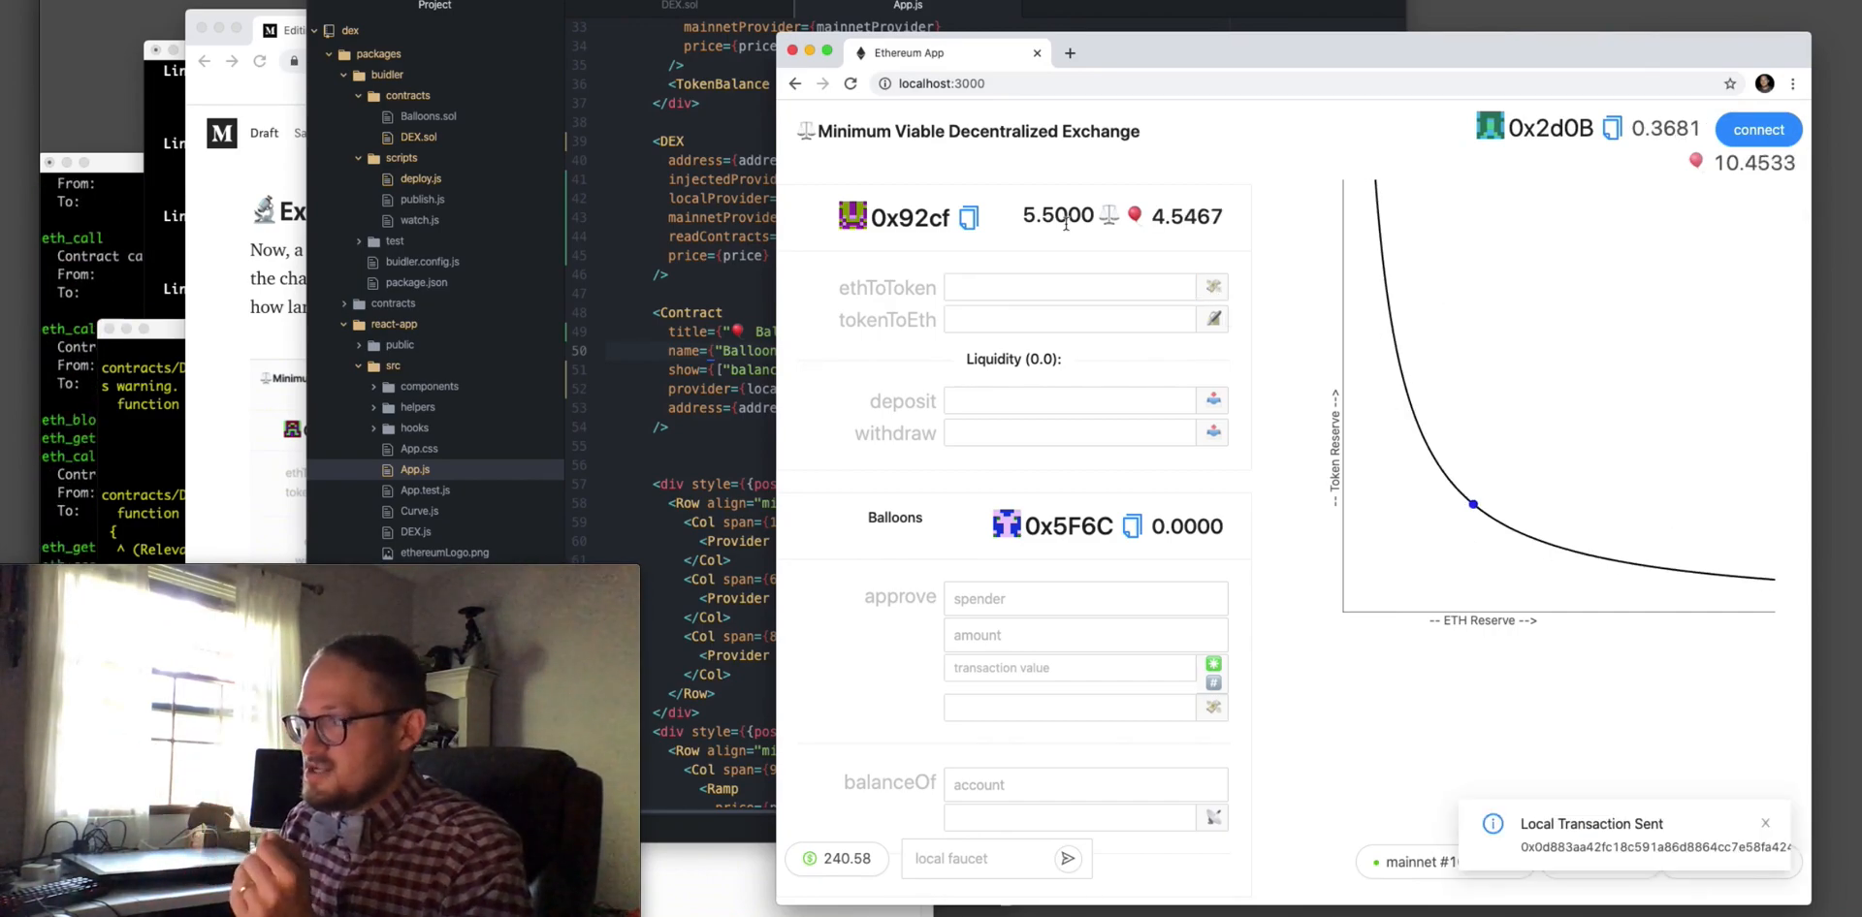
text(5)
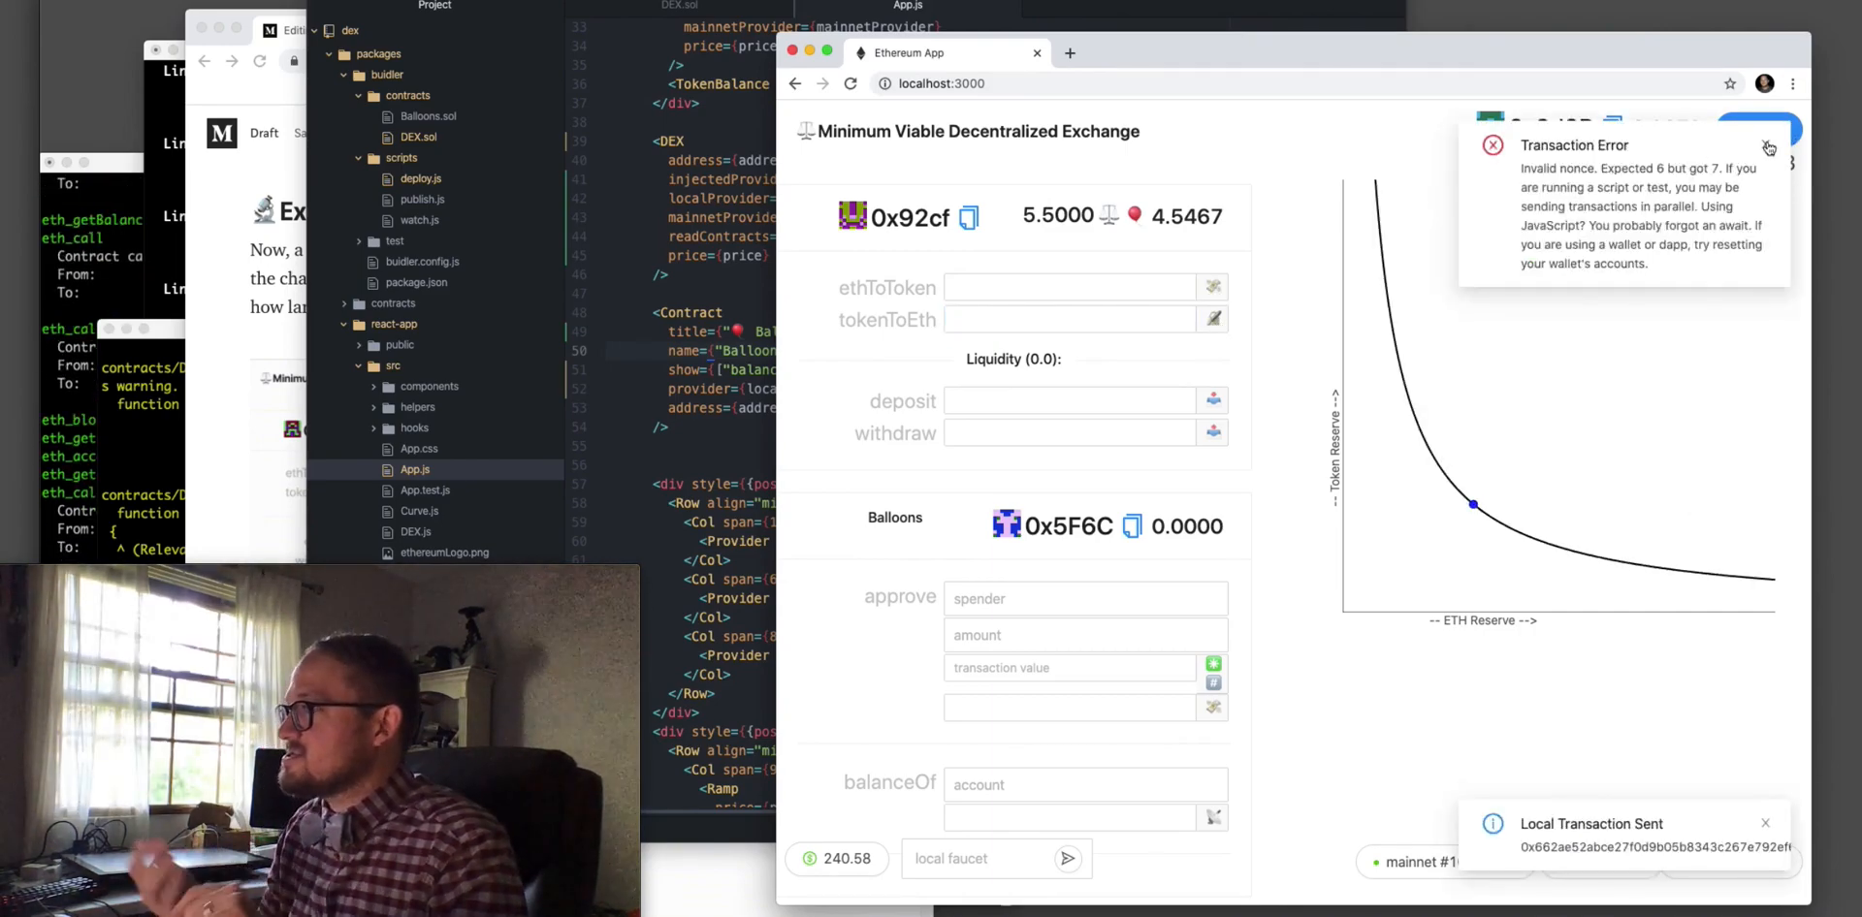
text(2)
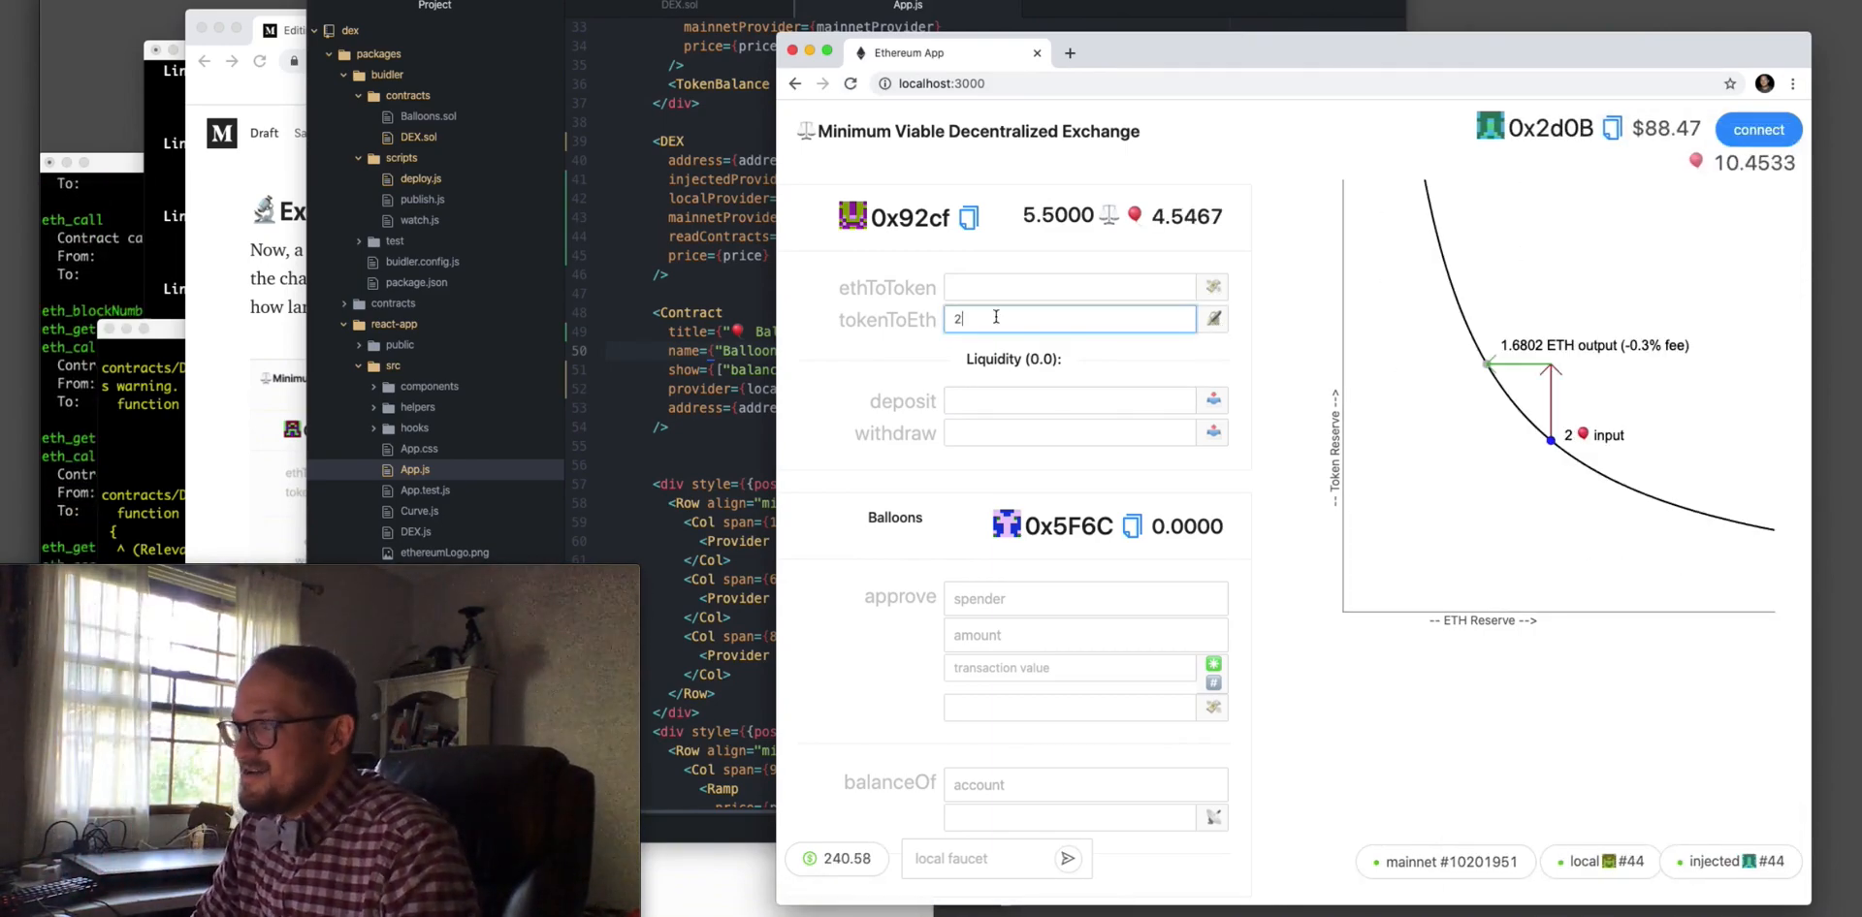
click(1212, 319)
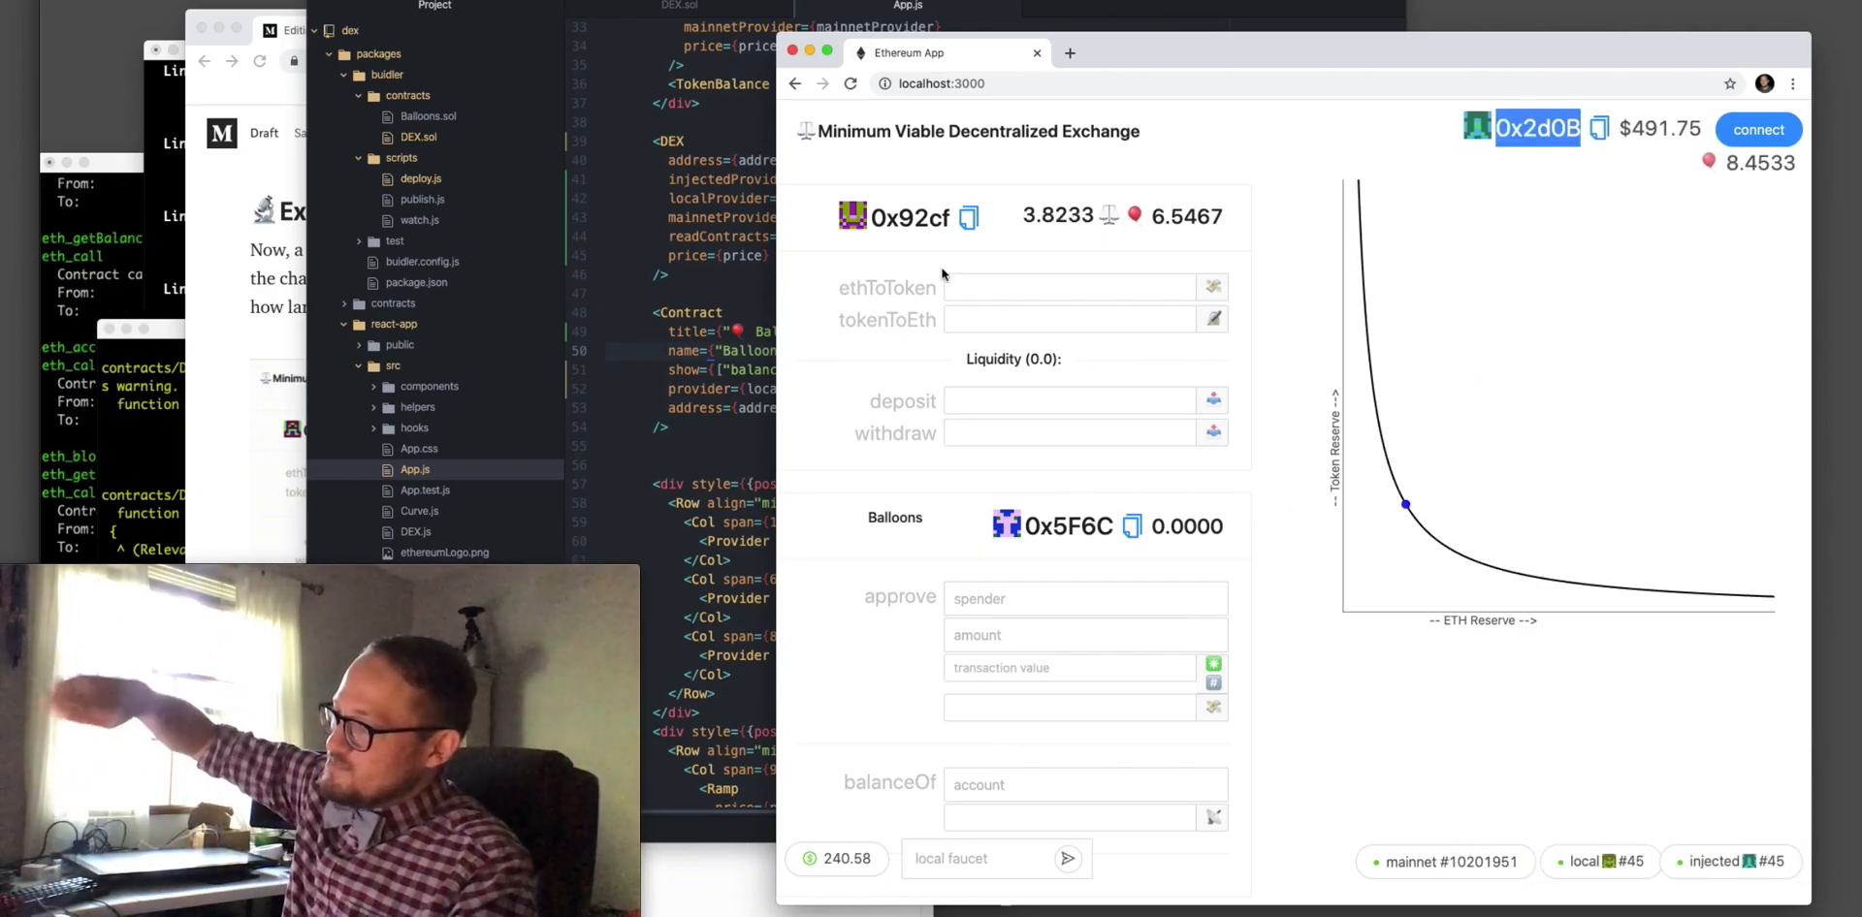
text(0.5)
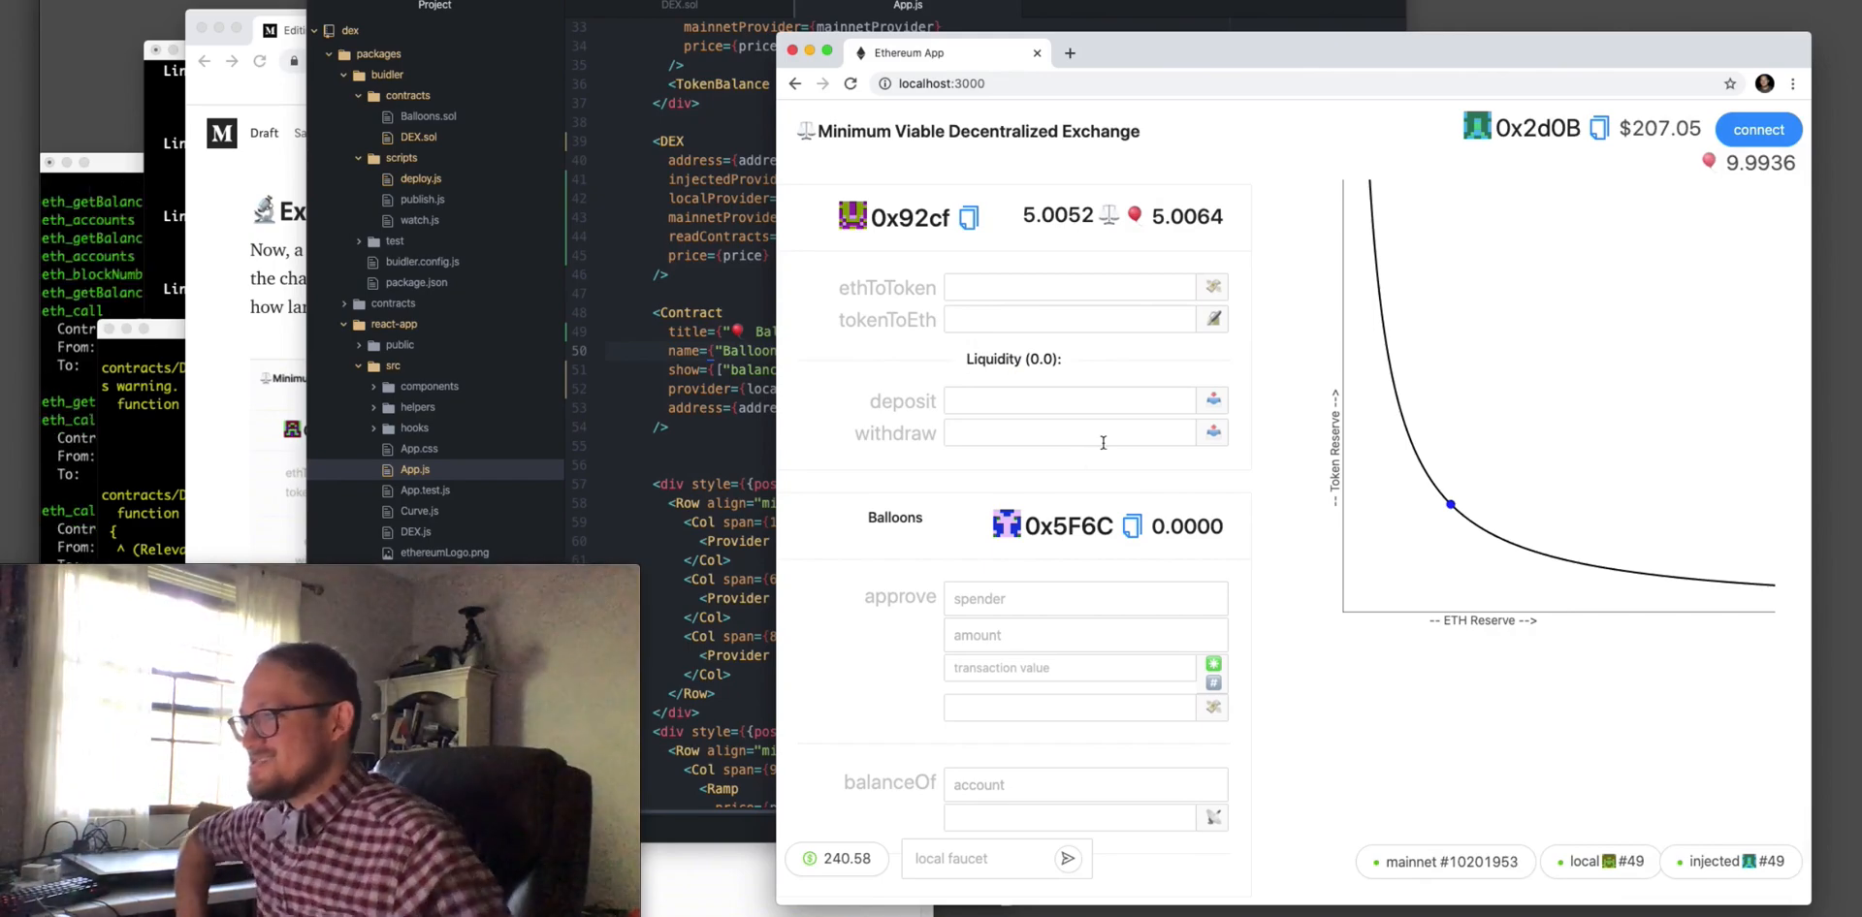
Deposit ETH for 0.7992 liquidity, reload, swap 1, and enter 0.799172 as the withdrawal amount
text(0)
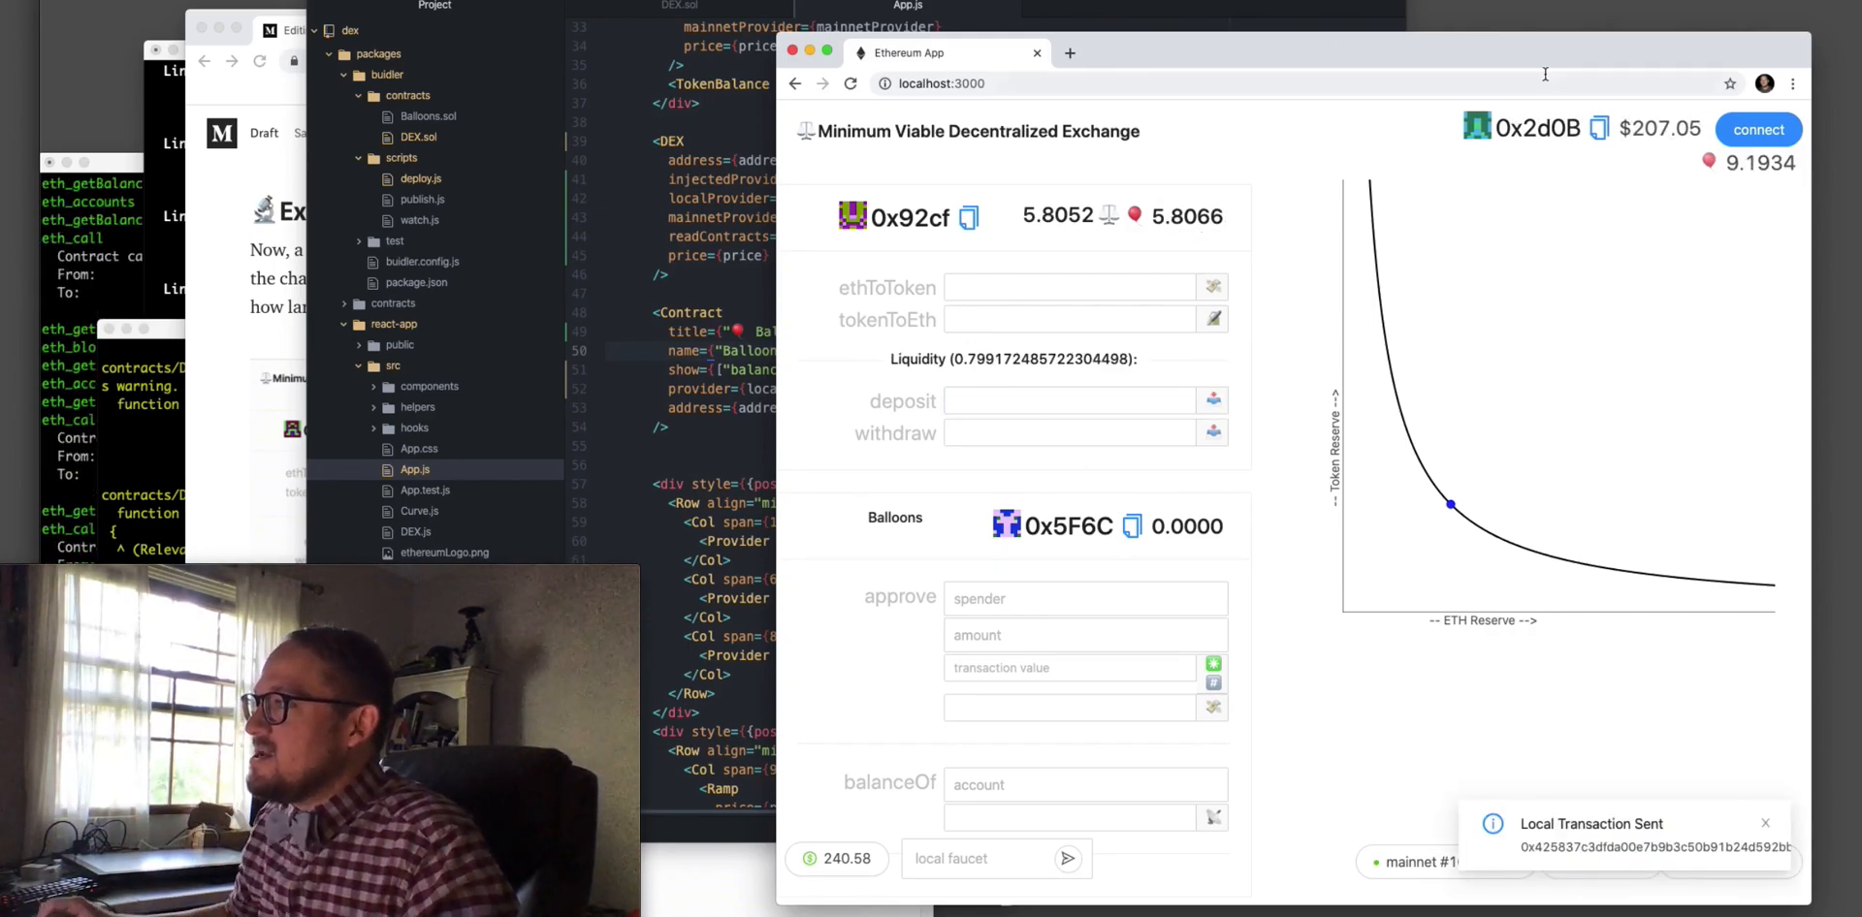
click(1067, 286)
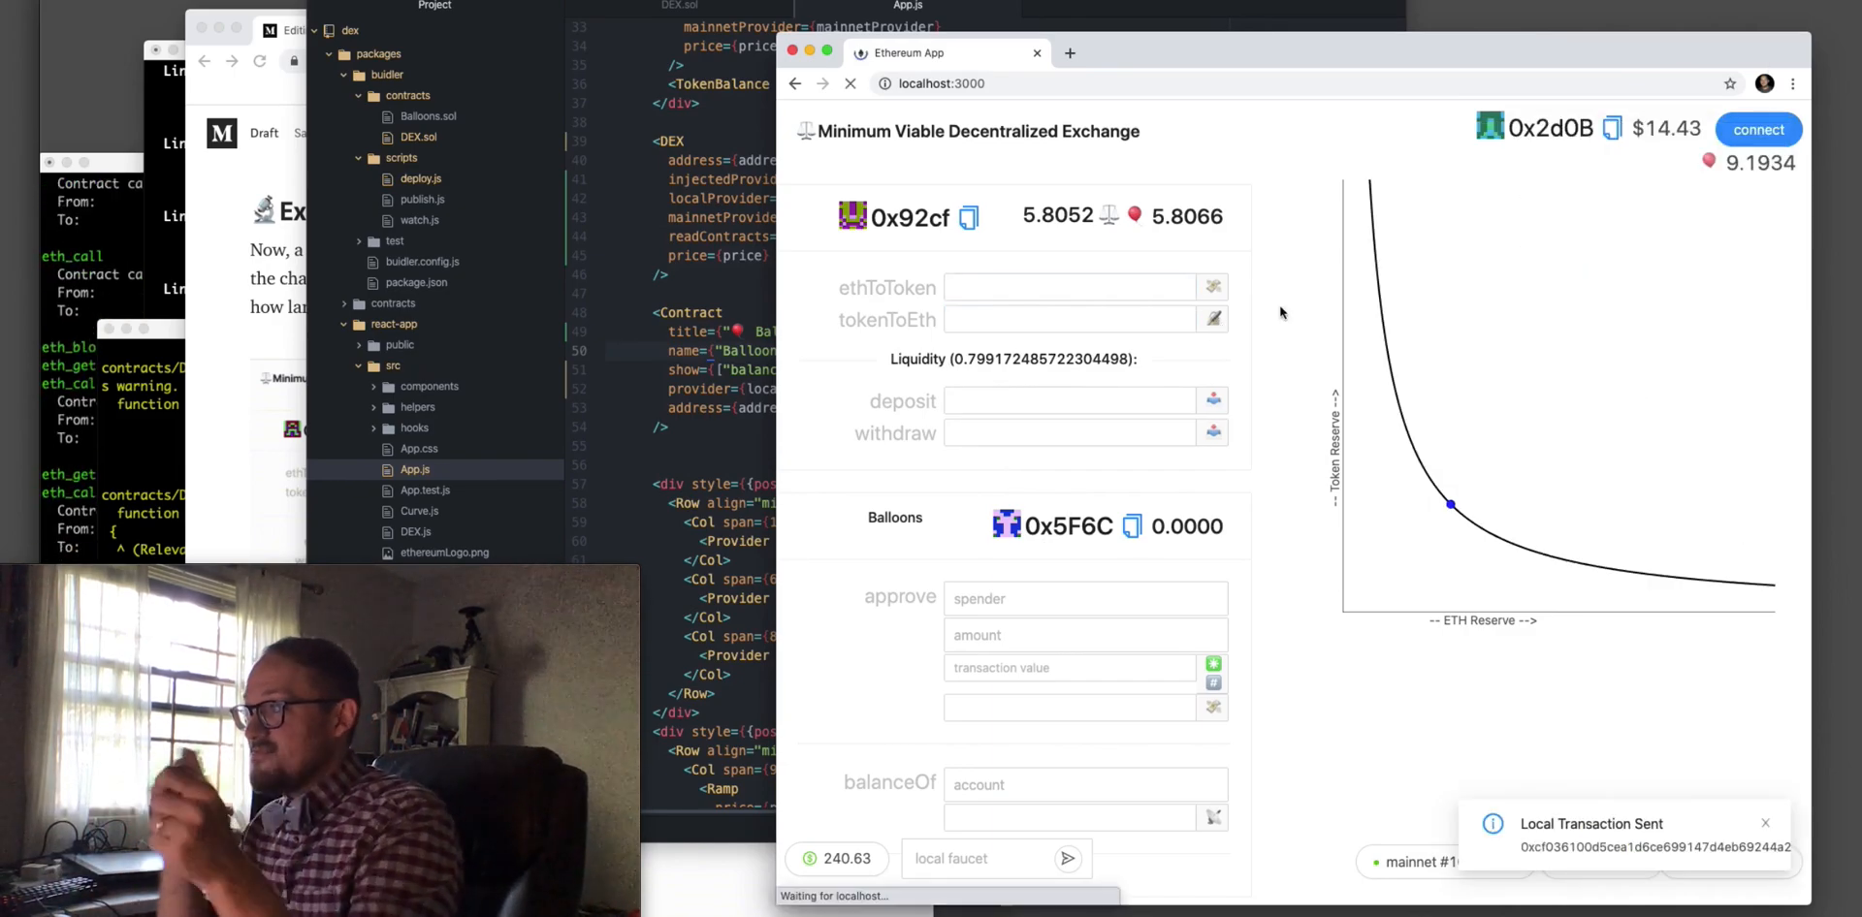
text(1)
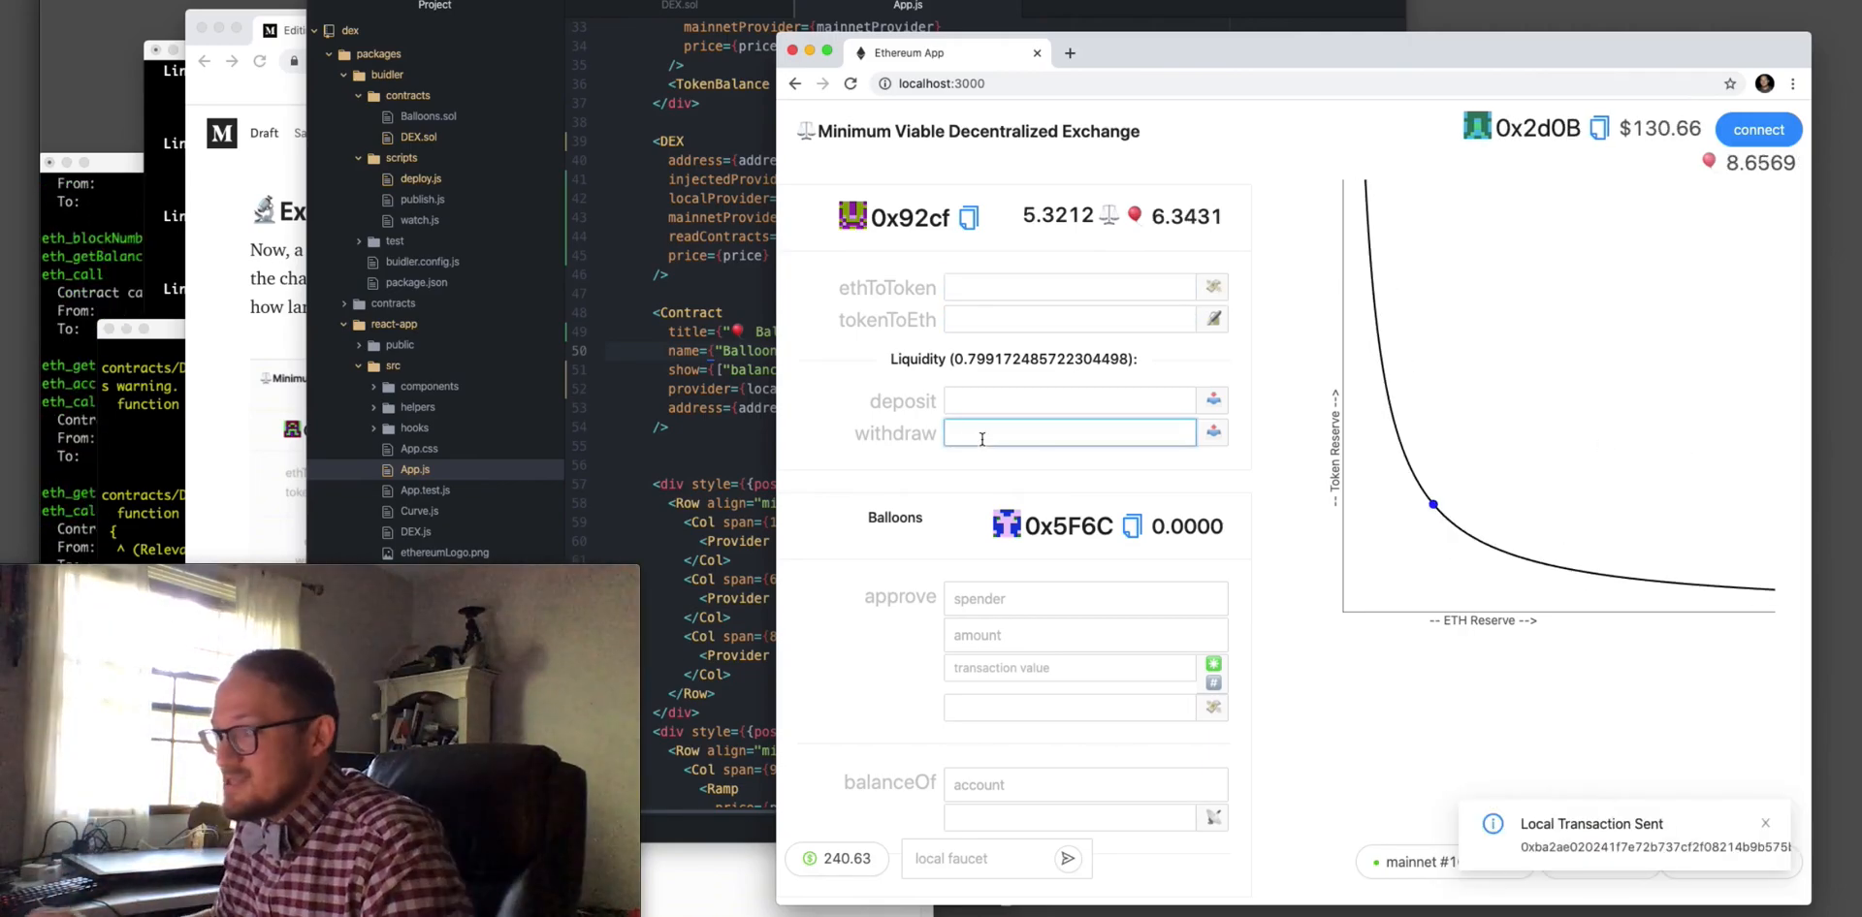
text(0.799172)
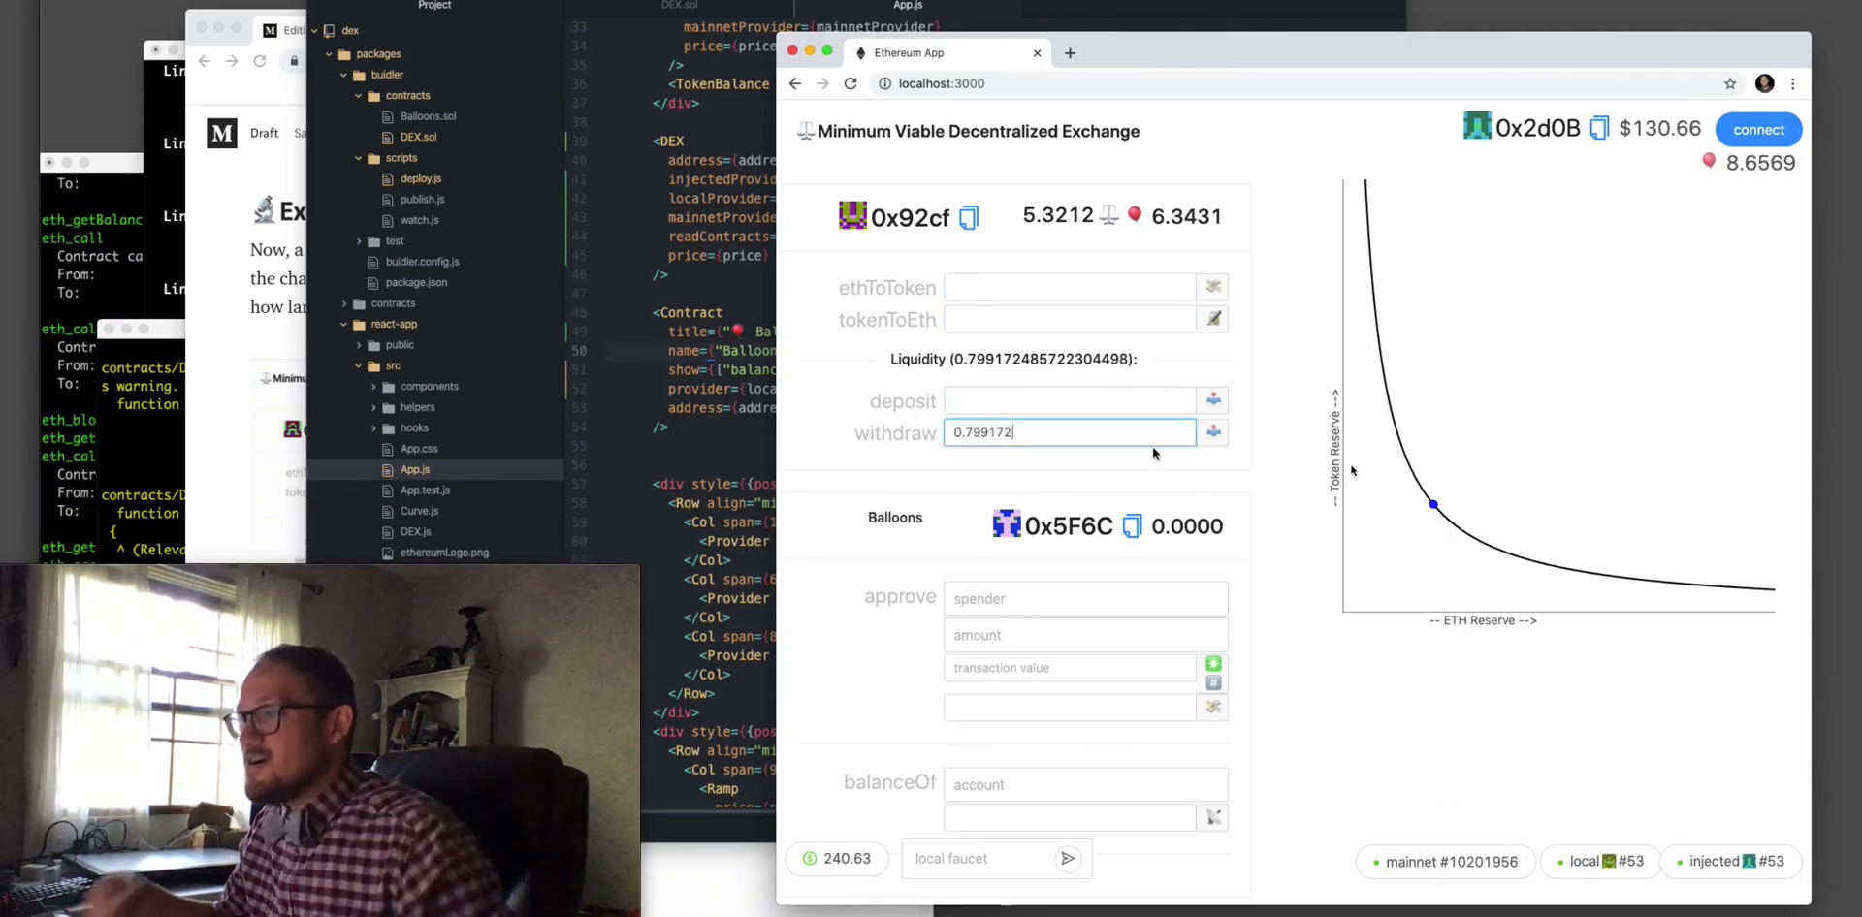